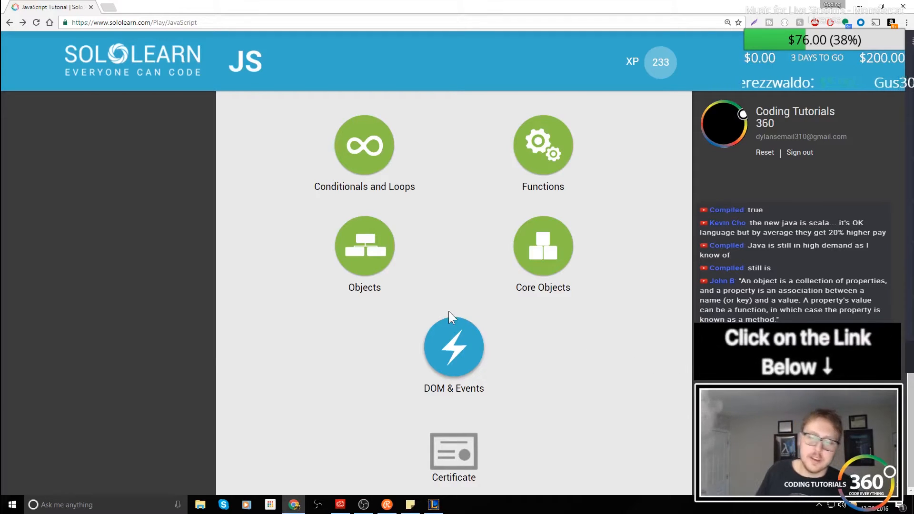
Go full screen and start the 'What is DOM?' lesson in DOM & Events, continuing to its first question
key(f11)
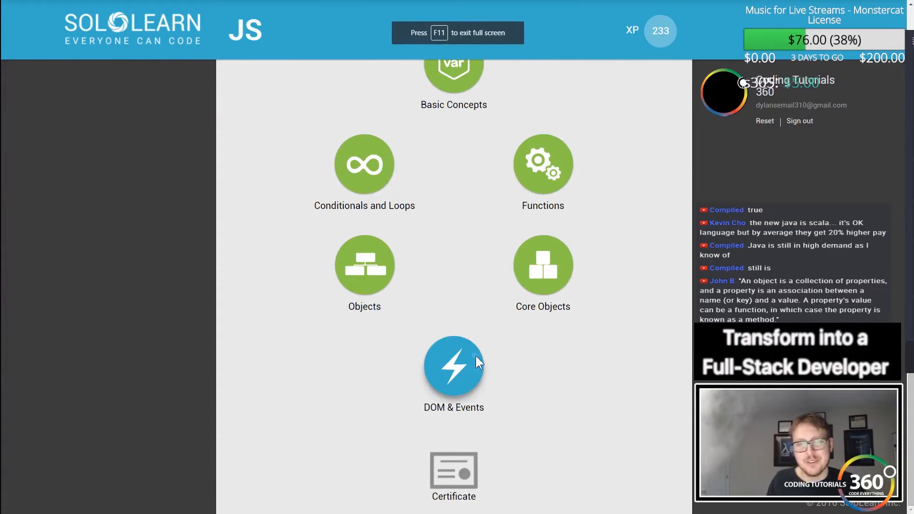
click(454, 366)
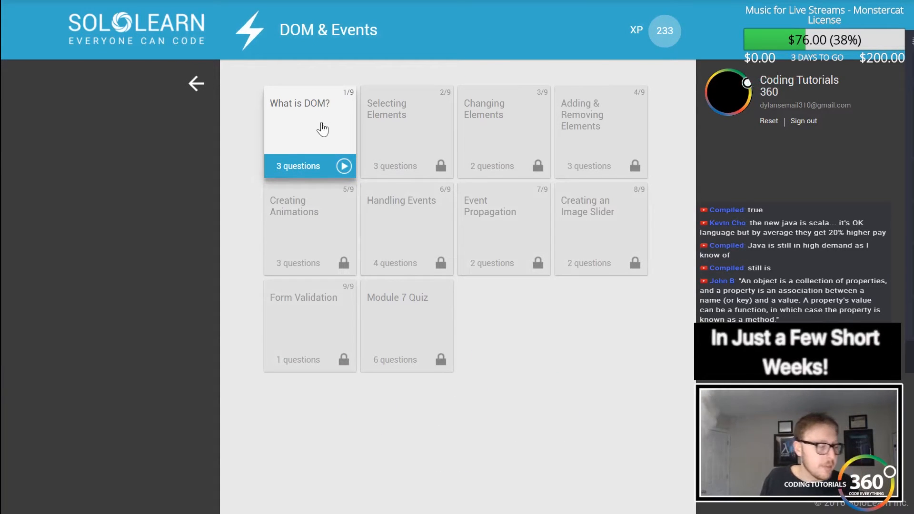
click(310, 120)
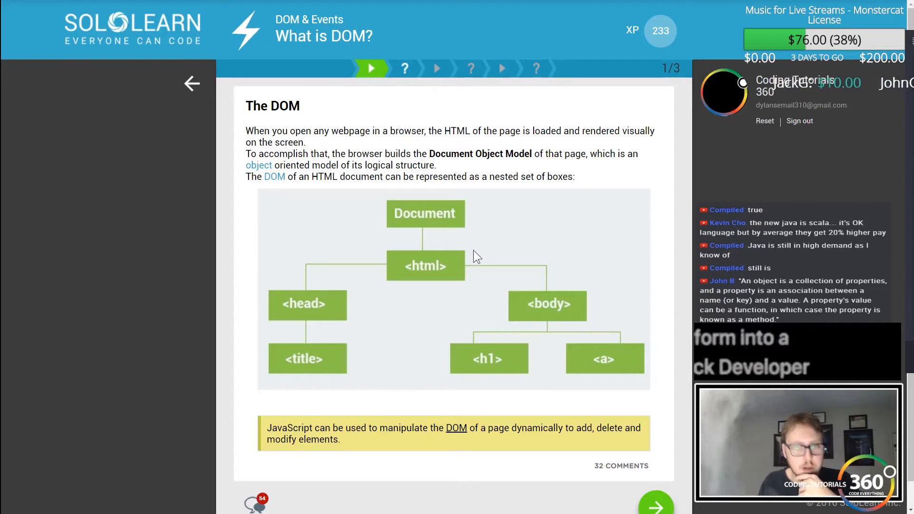
mouse_move(452, 242)
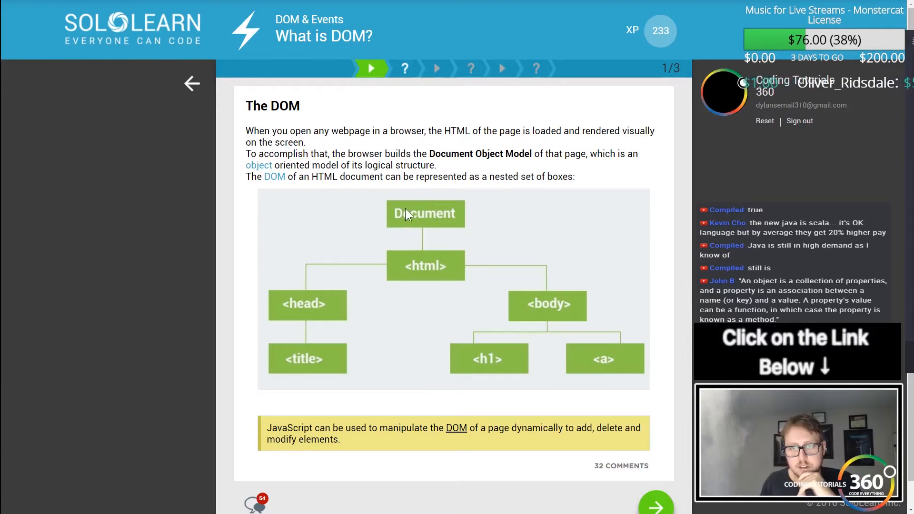
mouse_move(318, 332)
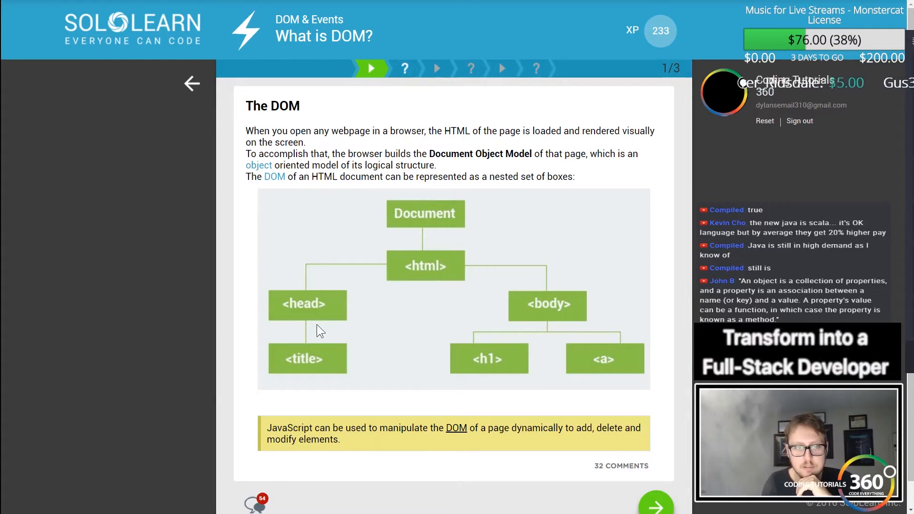
click(655, 503)
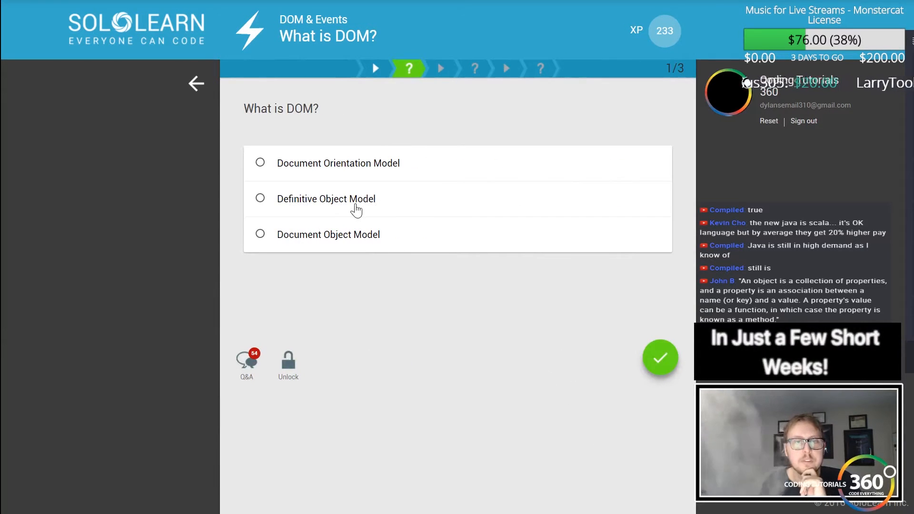
Answer 'Document Object Model', then read the DOM Tree page and continue to question two
click(260, 234)
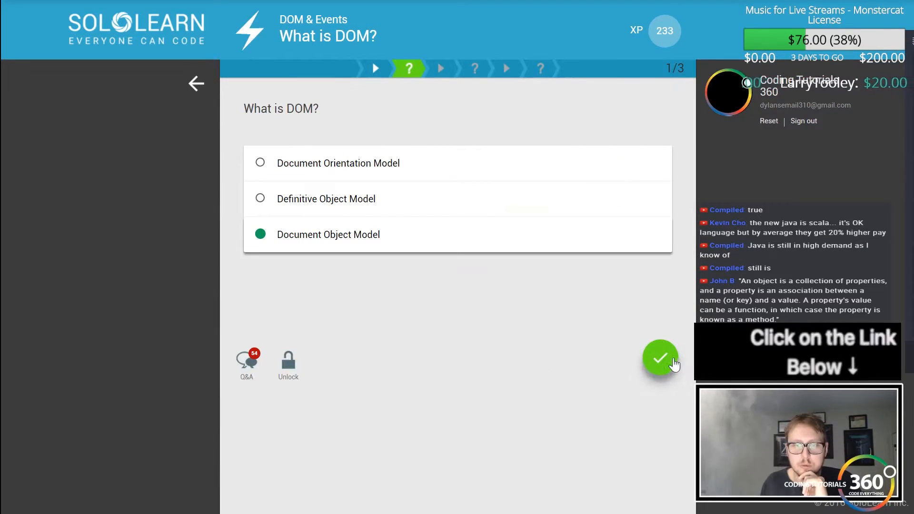
click(660, 358)
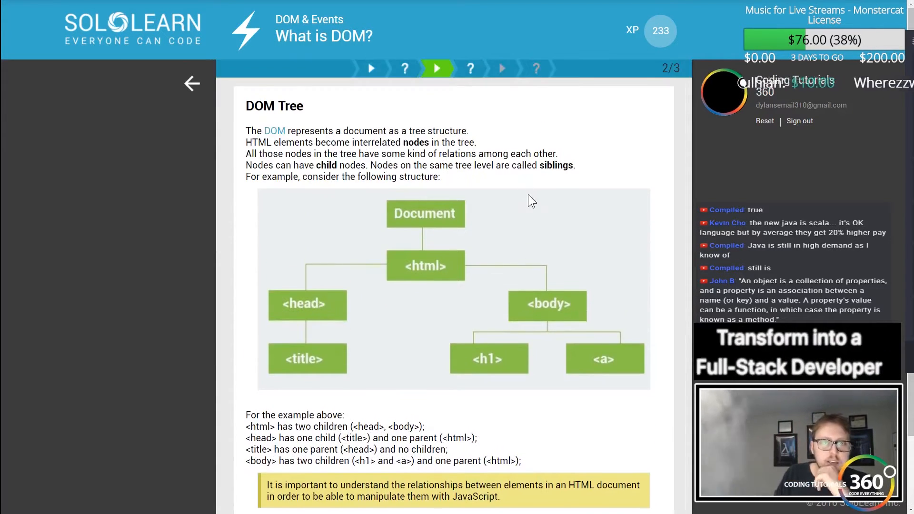
mouse_move(509, 180)
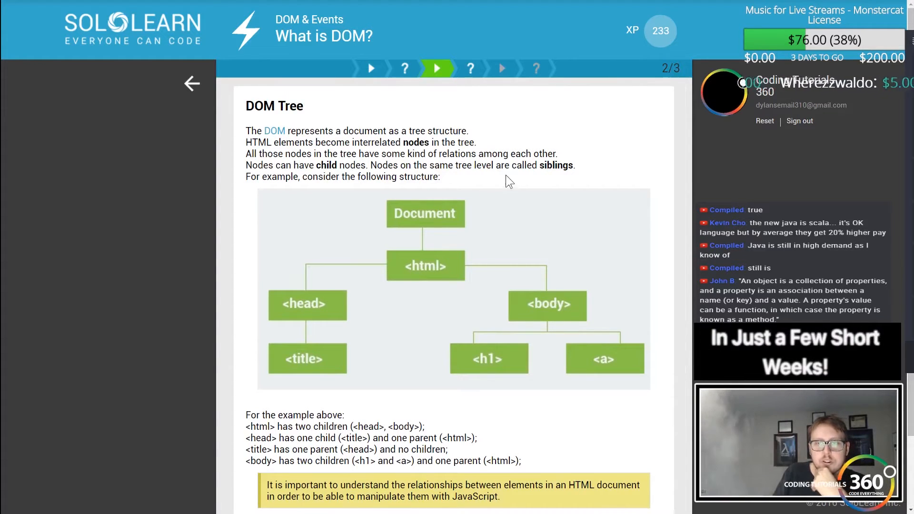
drag(536, 165, 439, 176)
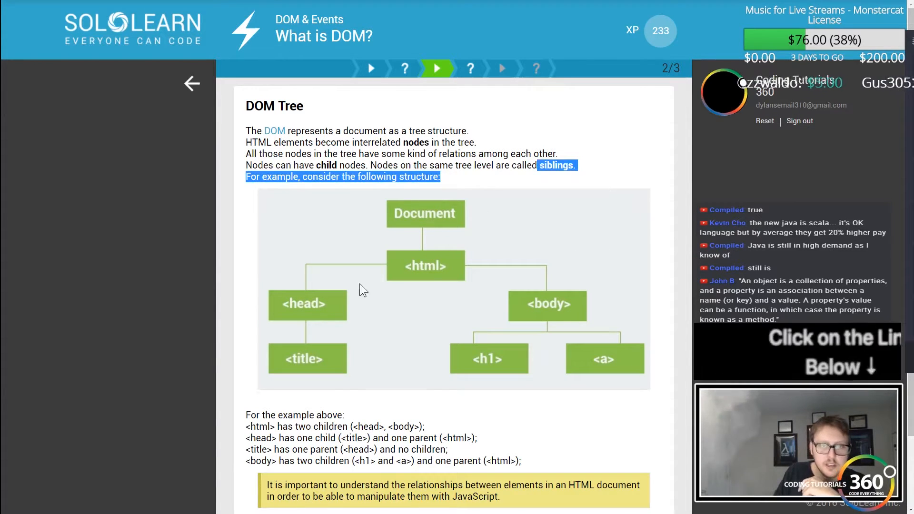
scroll(down, 3)
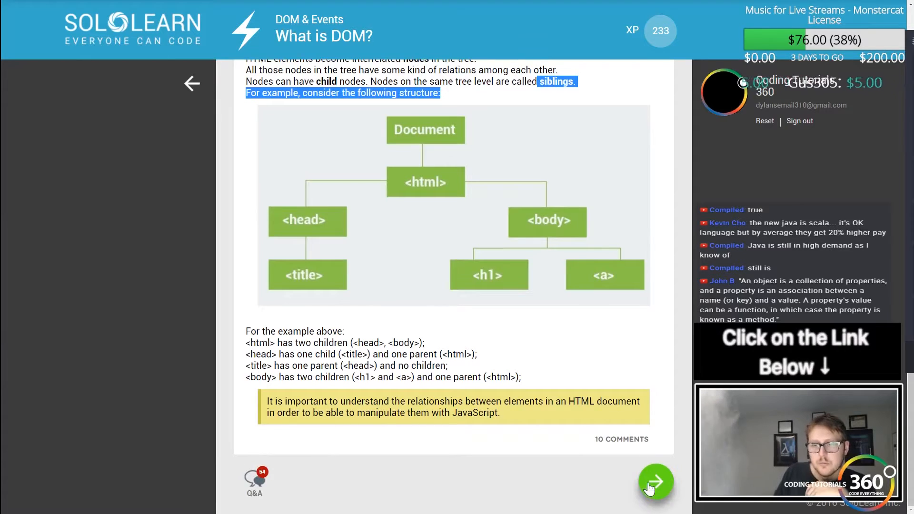
click(655, 481)
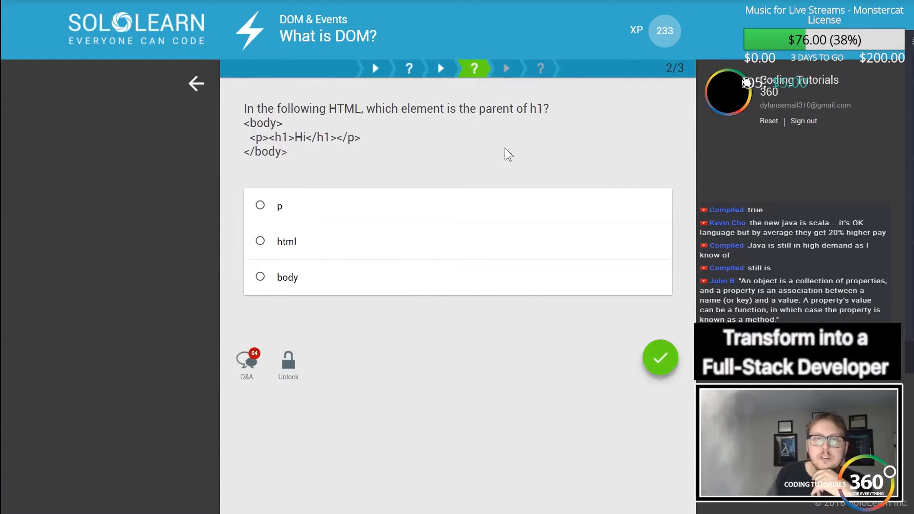
mouse_move(503, 127)
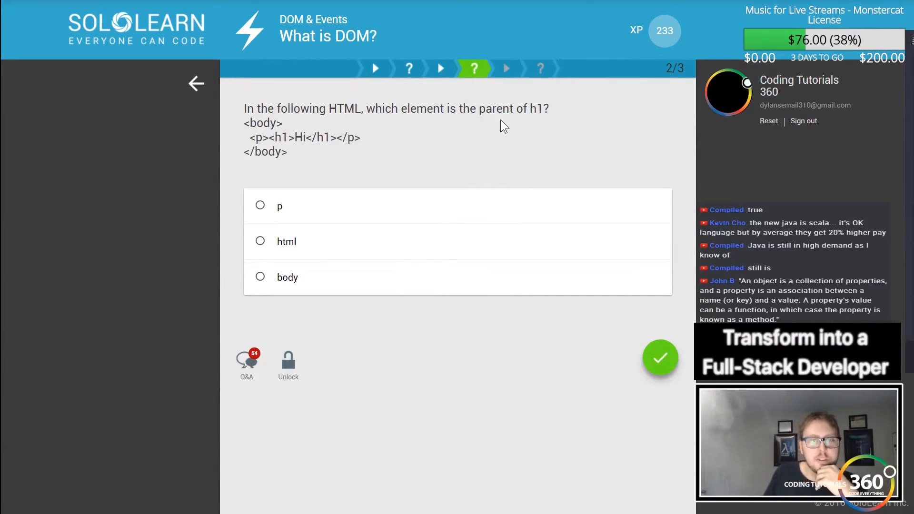
mouse_move(275, 244)
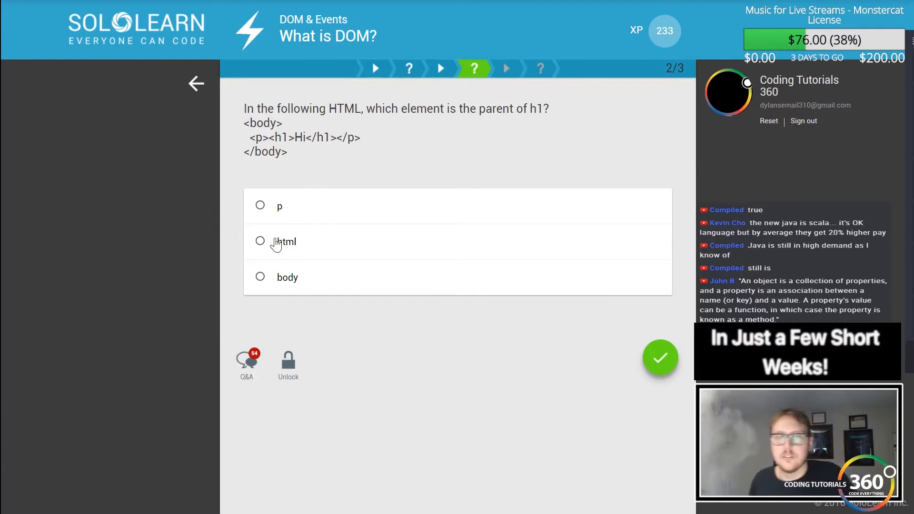
Review the lesson and answer 'p' as the parent of h1, continuing past the correct result
double_click(262, 123)
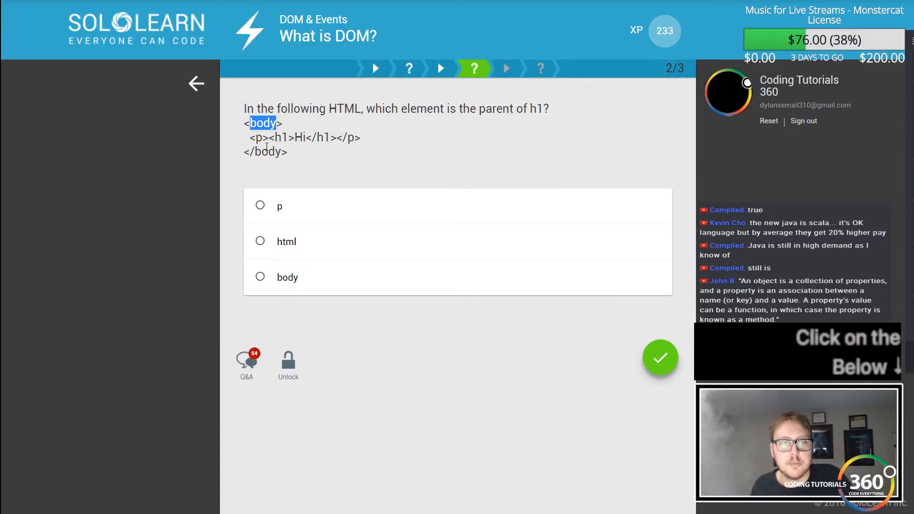
click(259, 277)
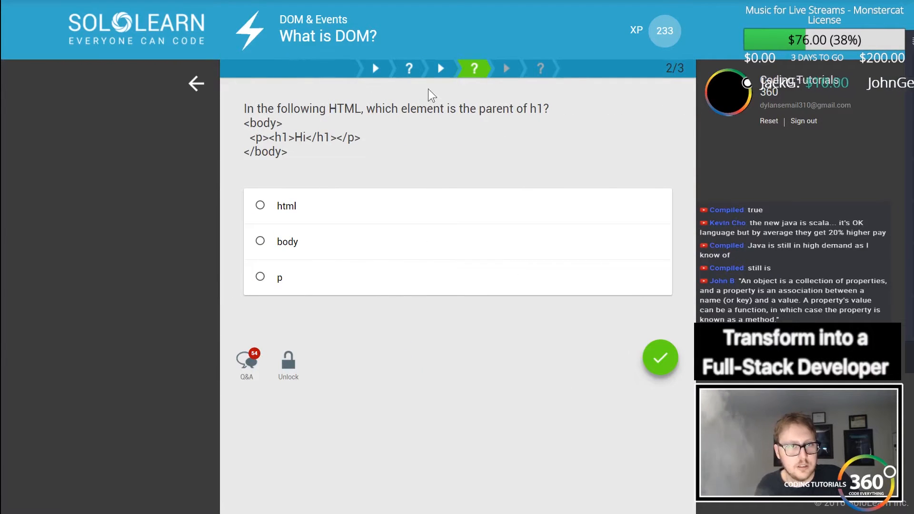
mouse_move(454, 88)
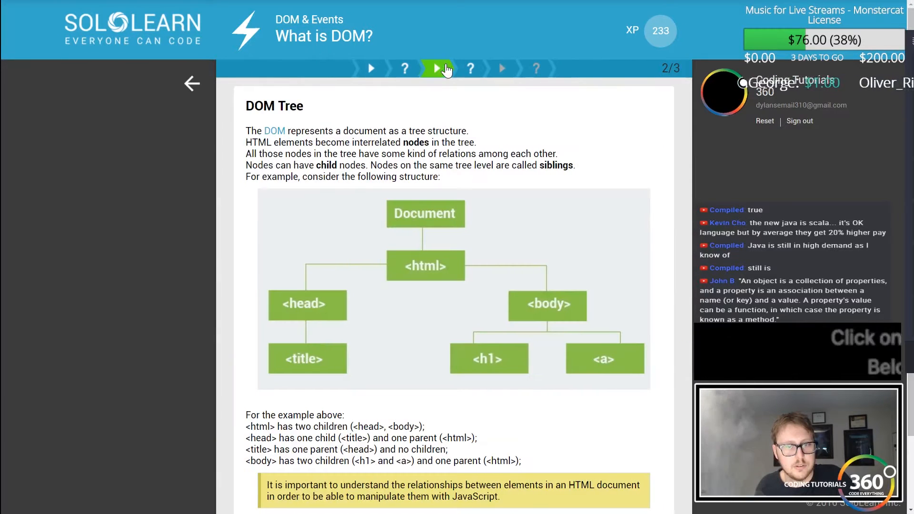
scroll(down, 3)
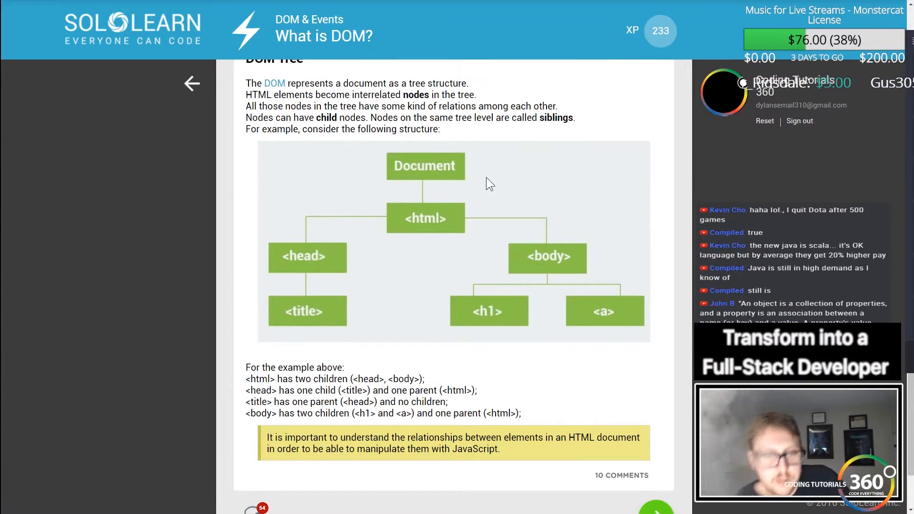
mouse_move(510, 204)
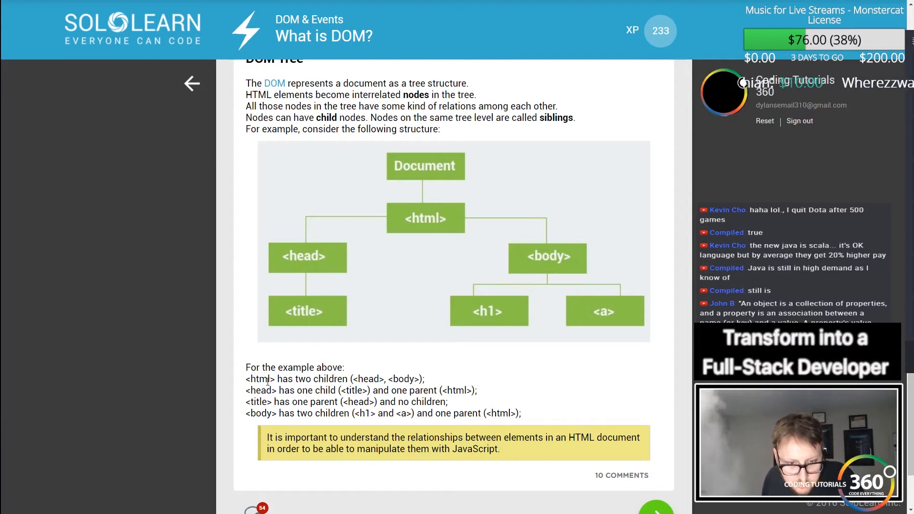
drag(303, 379, 426, 379)
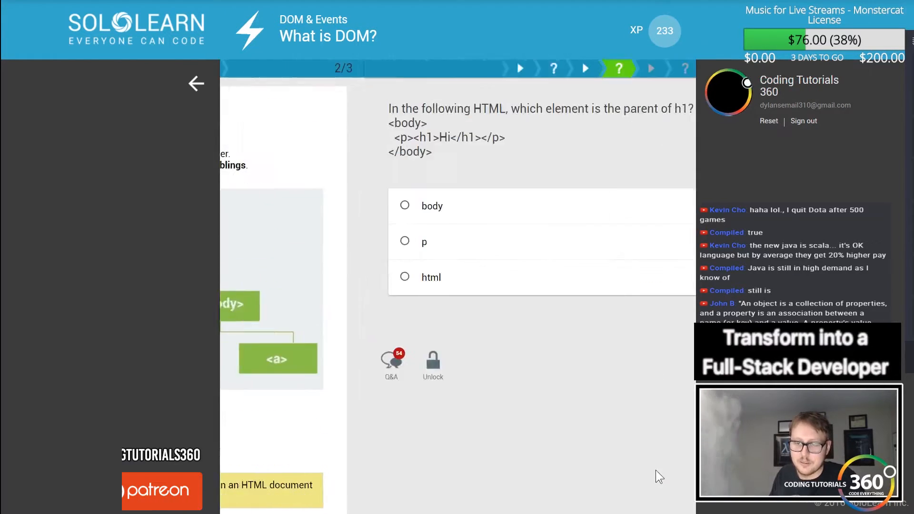
click(423, 242)
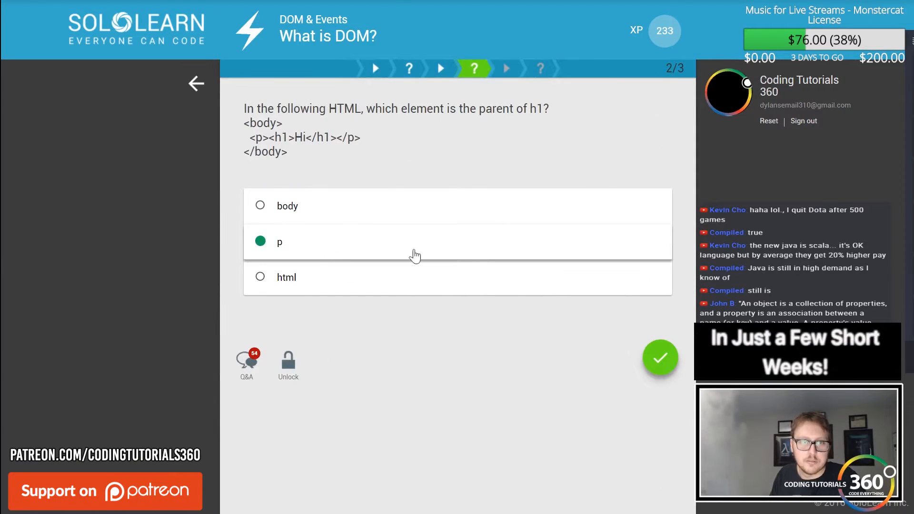
click(659, 358)
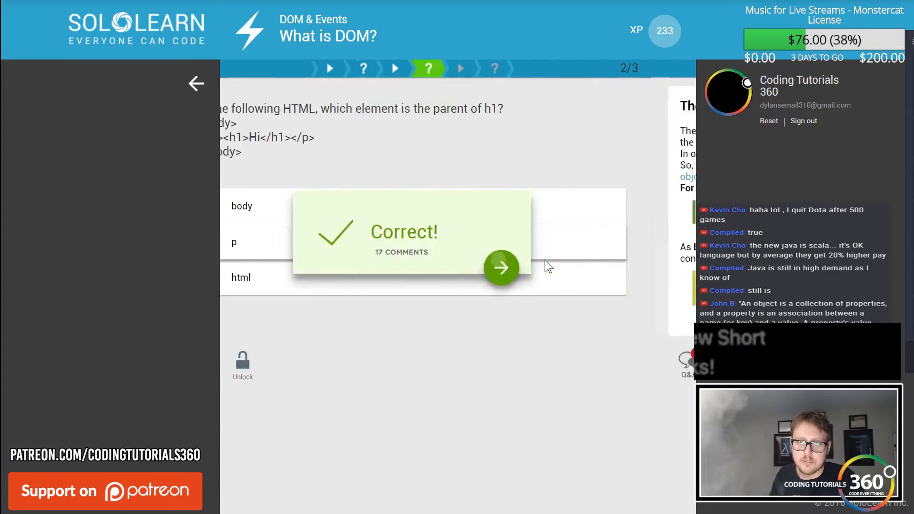
click(500, 268)
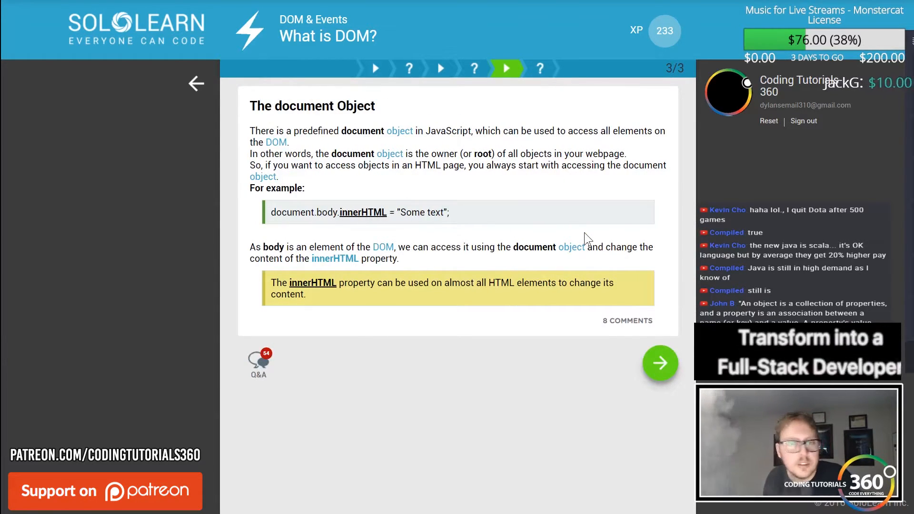
mouse_move(571, 246)
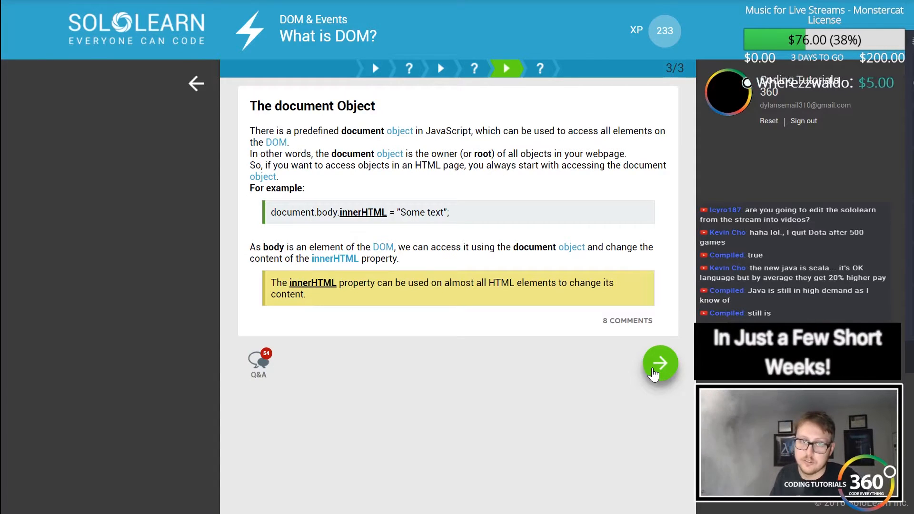
Tick the document-object-root and innerHTML statements, submit them correctly and move on
click(660, 363)
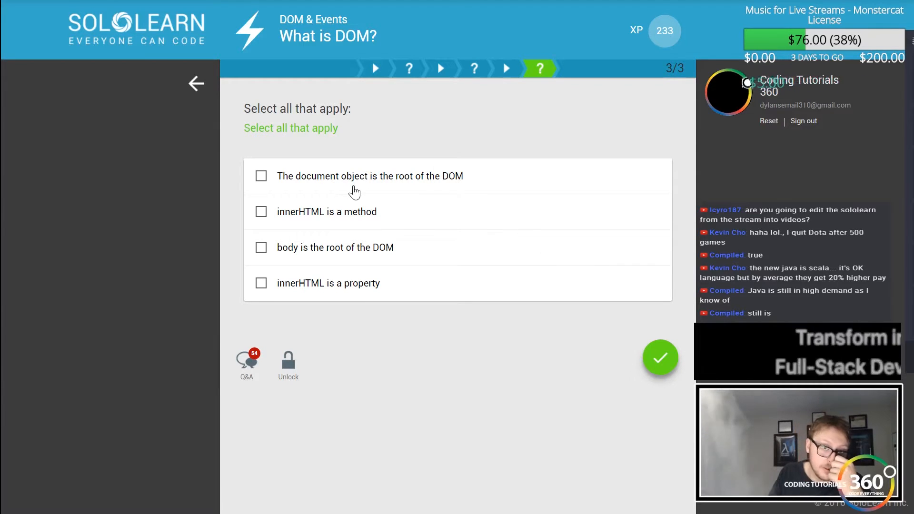
click(260, 176)
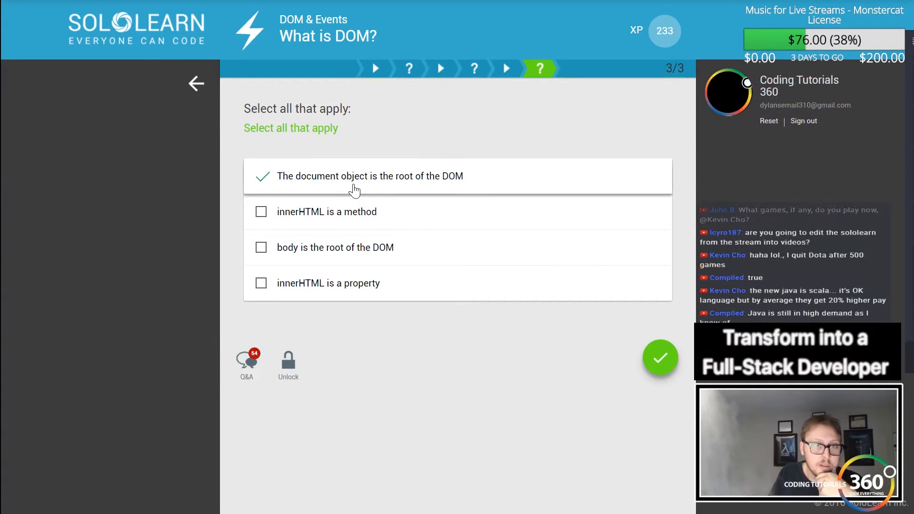
click(261, 212)
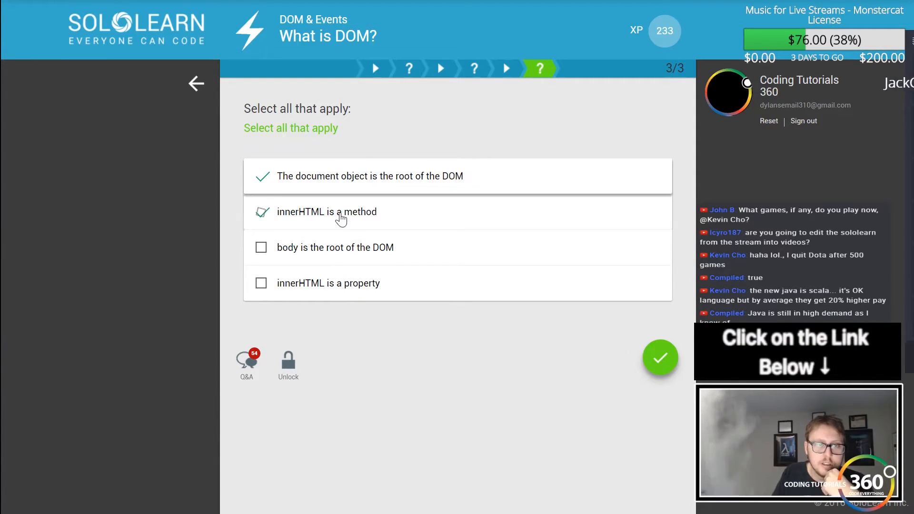
click(660, 358)
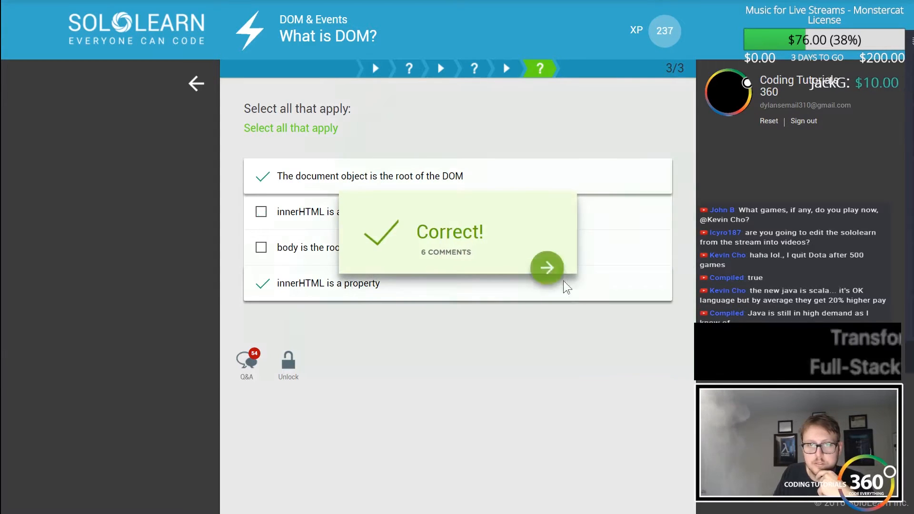
click(546, 268)
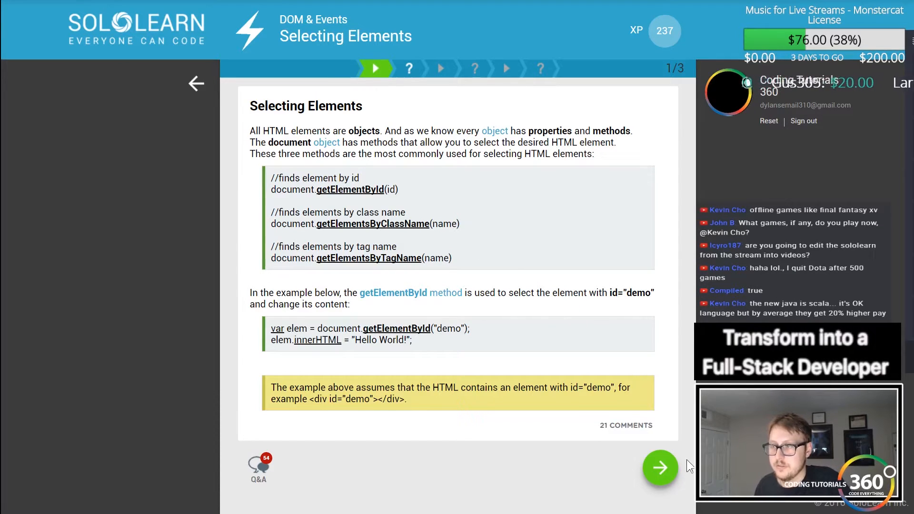
Fill the getElementById blanks with 'text' and 'ob' and submit the answer
click(660, 468)
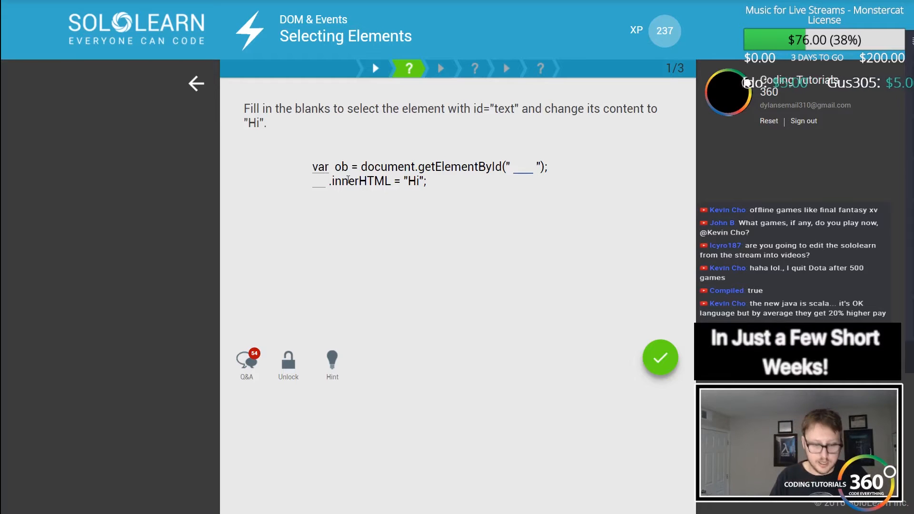
text(text)
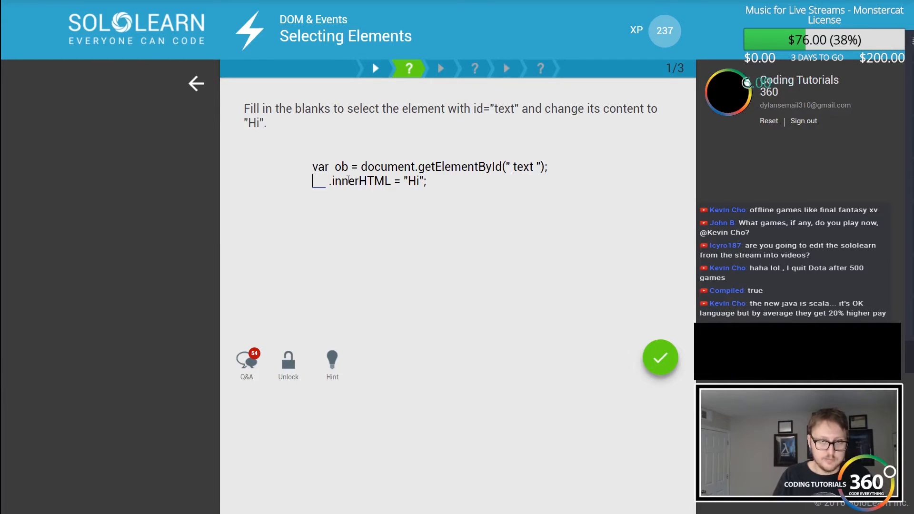
text(ob)
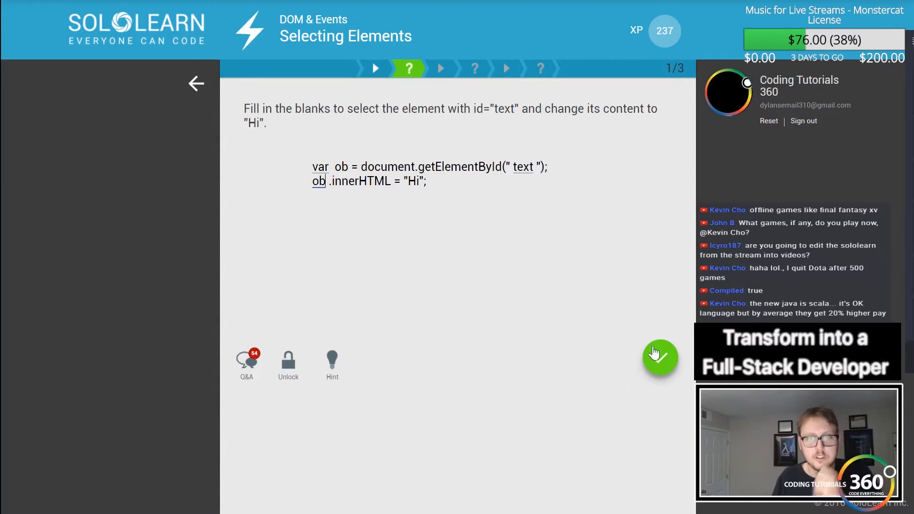
click(659, 358)
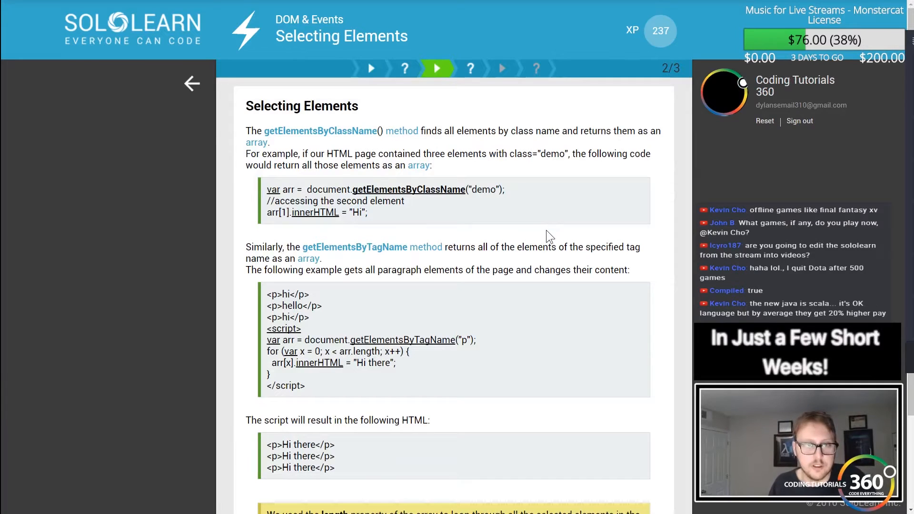
mouse_move(440, 242)
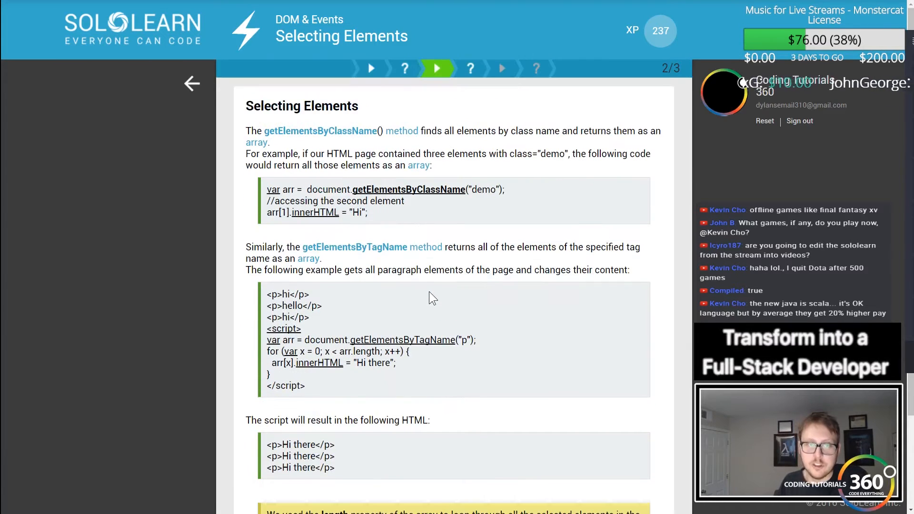
Fill the getElementsByTagName blanks with 'div' and index 2 and submit the answer
scroll(down, 3)
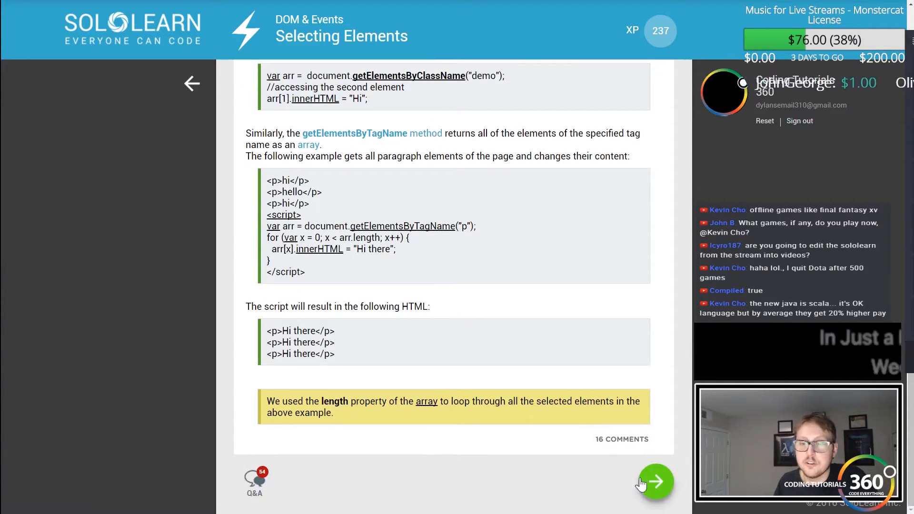
click(655, 481)
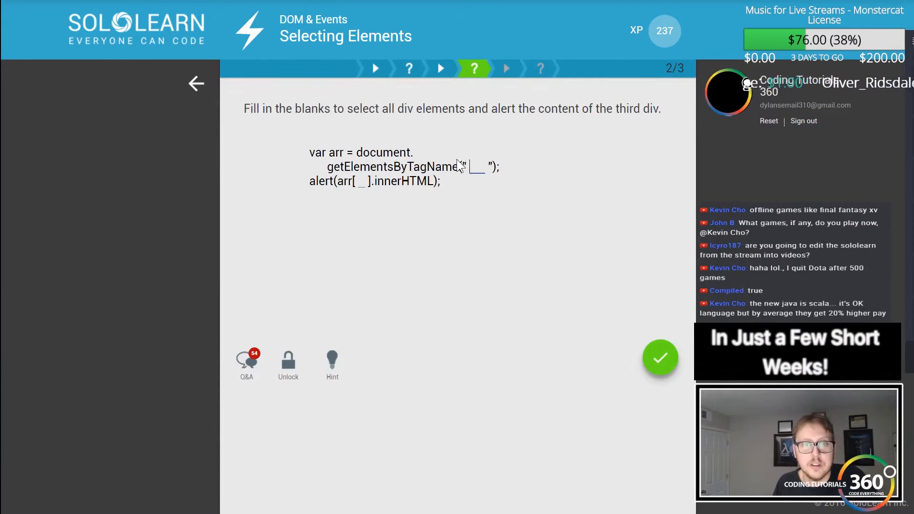
drag(311, 108, 507, 109)
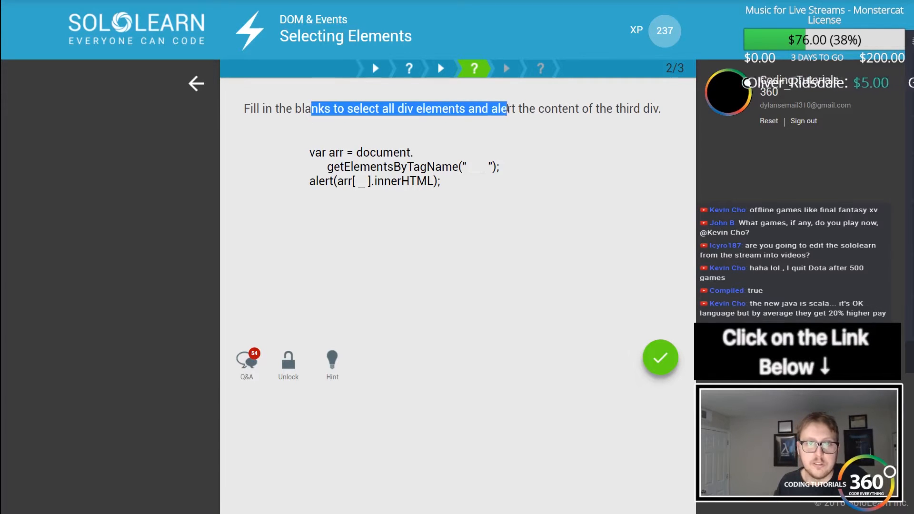
click(473, 167)
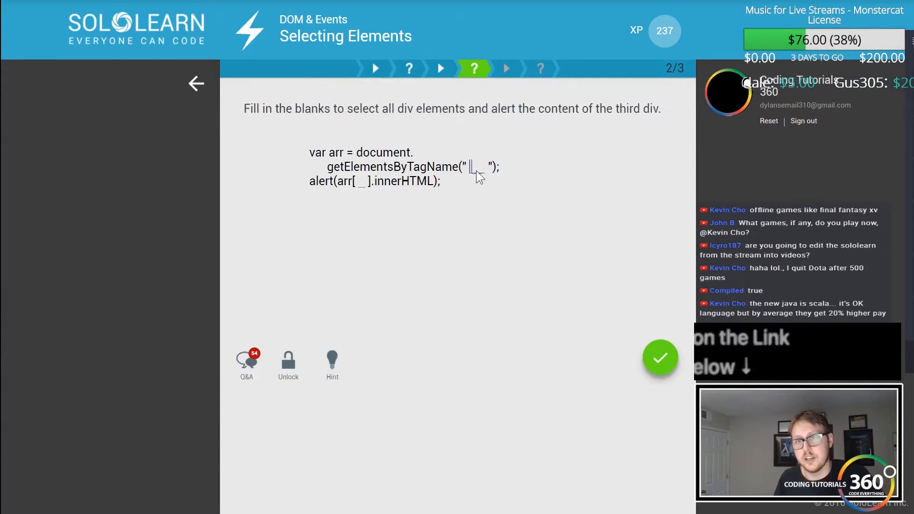
text(div)
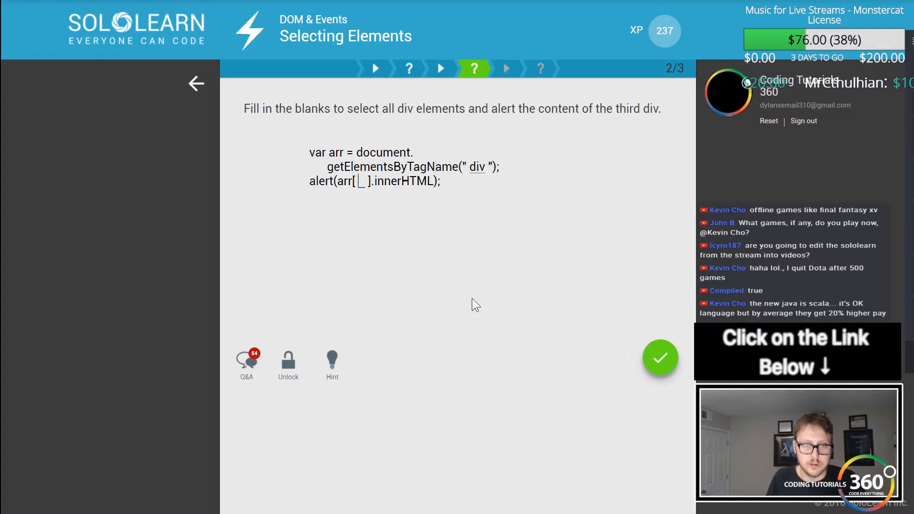
text(2)
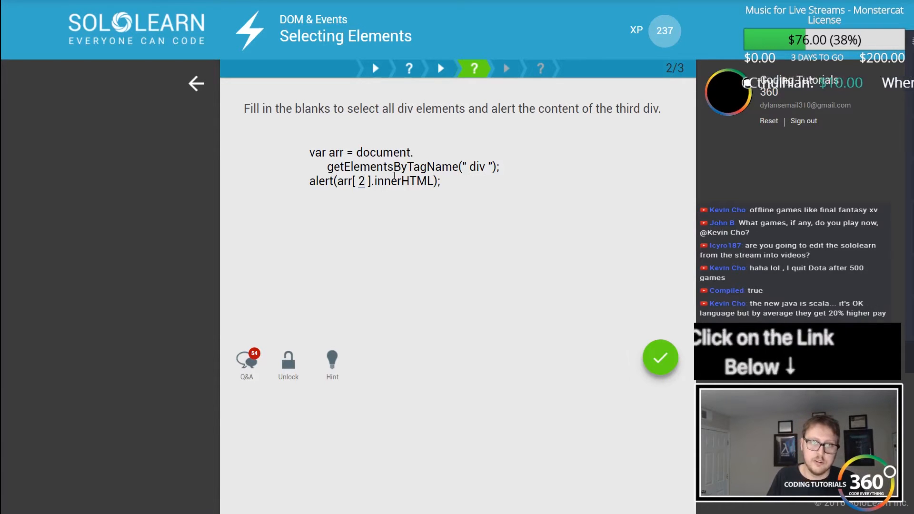
double_click(403, 181)
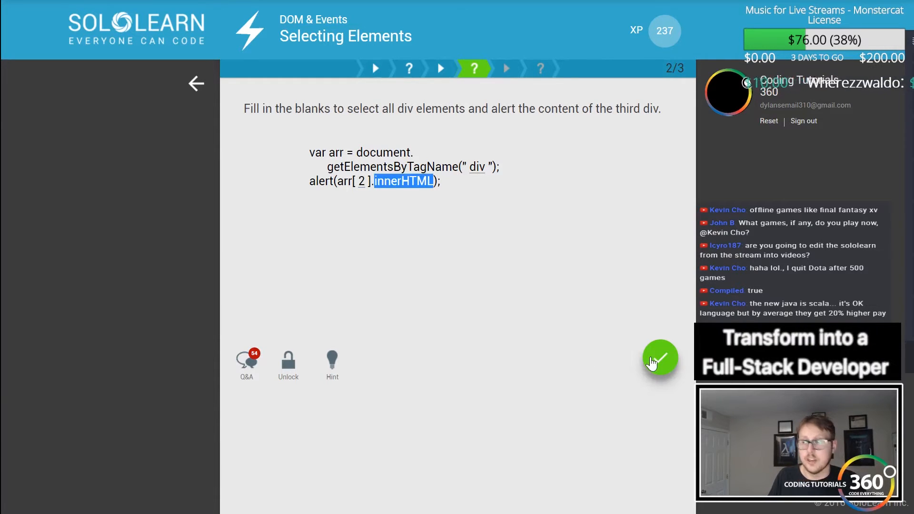
click(659, 358)
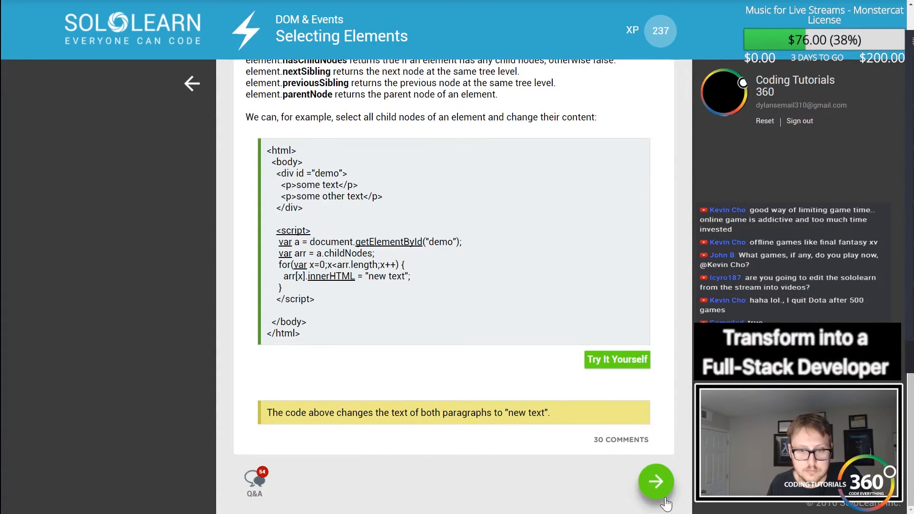
Reach the multiple-parents question and settle on 'No' as the answer
click(655, 480)
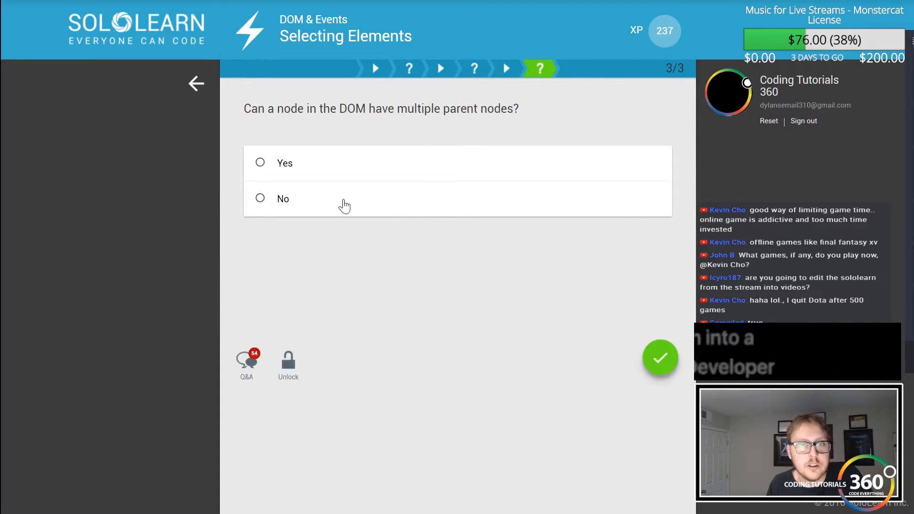
click(260, 163)
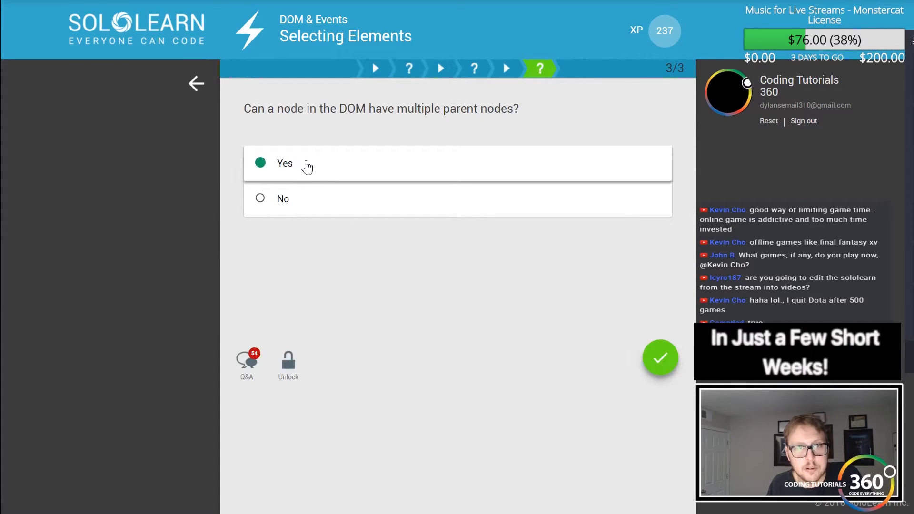
mouse_move(295, 208)
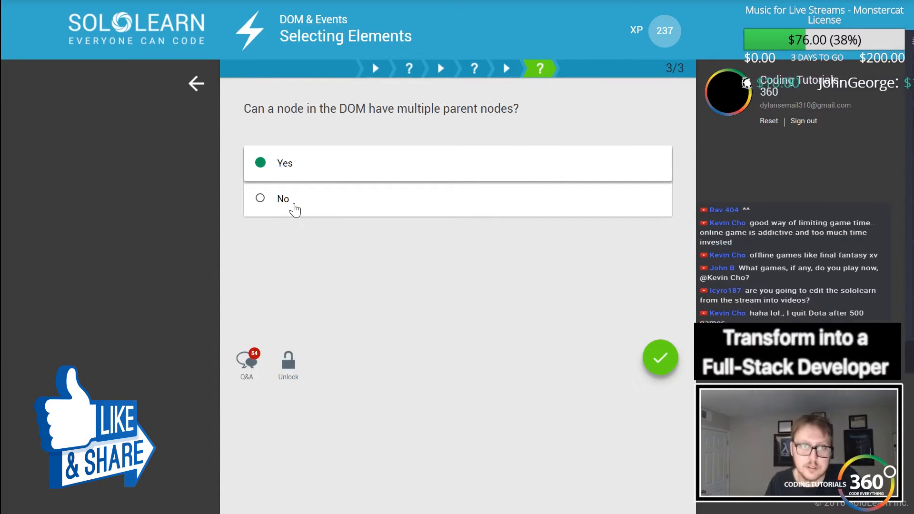
click(260, 198)
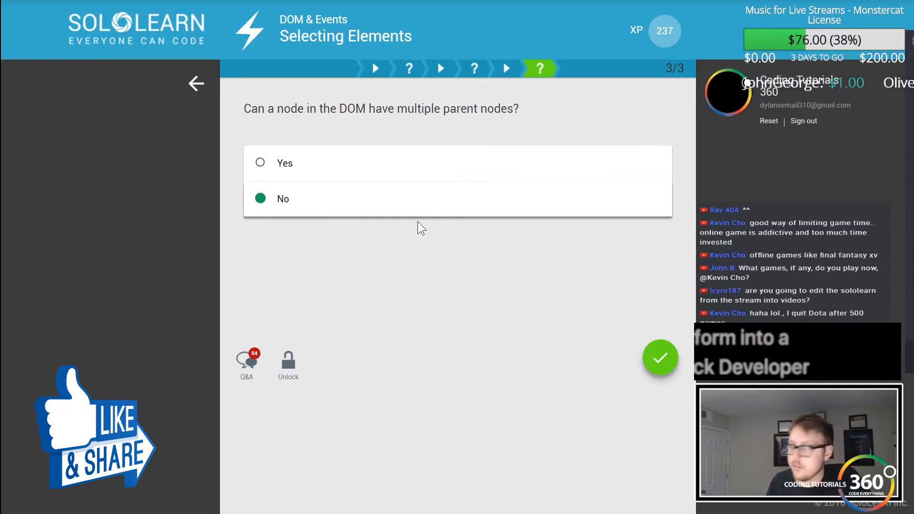
mouse_move(341, 181)
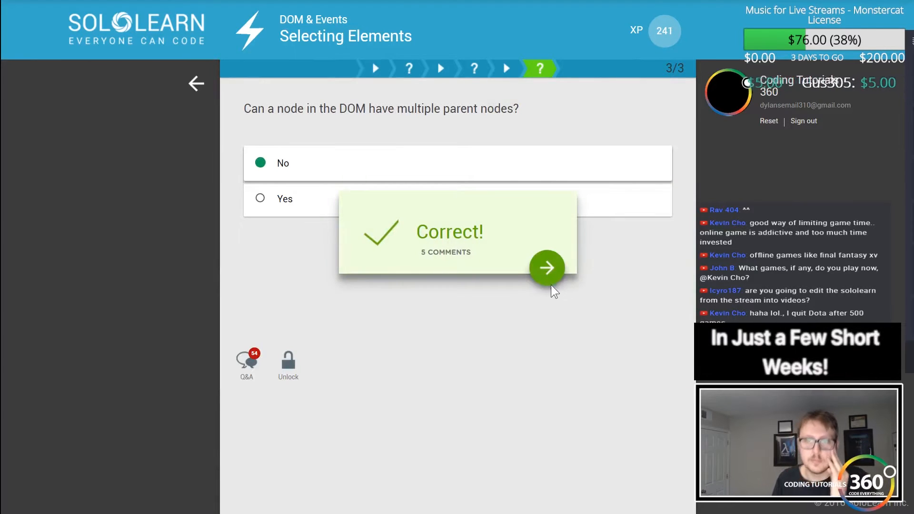
Finish Selecting Elements and start Changing Elements, continuing to its src exercise
click(546, 267)
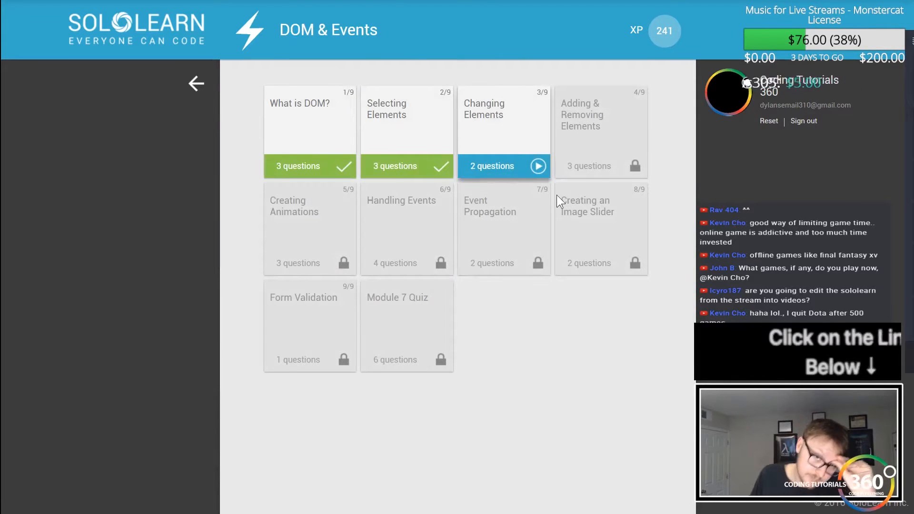
click(503, 166)
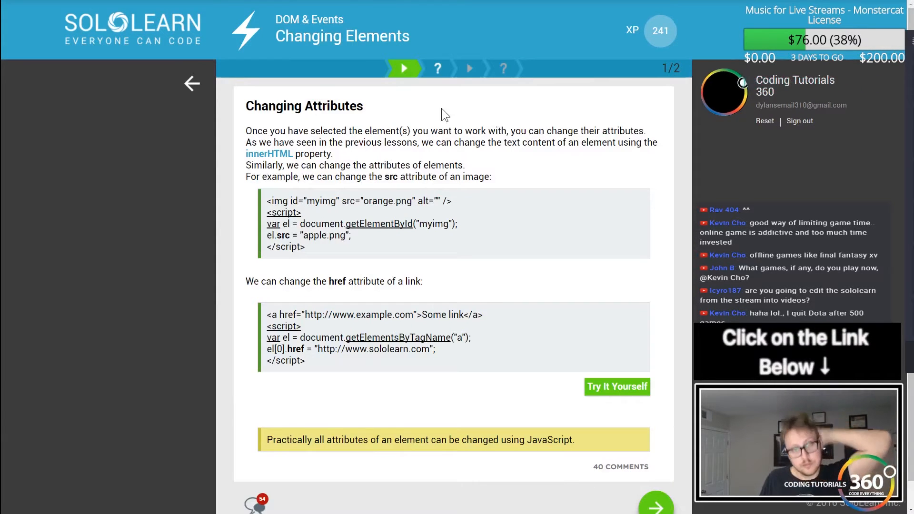
scroll(down, 3)
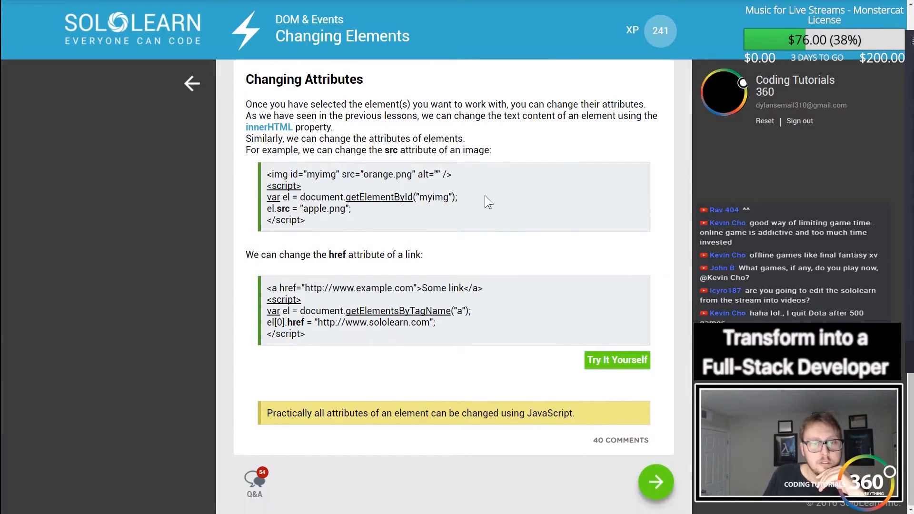
click(655, 482)
text(img)
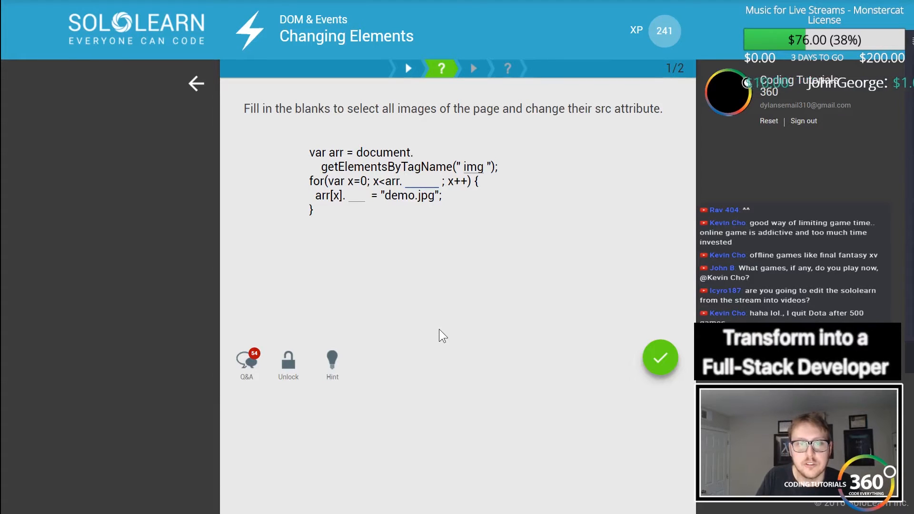
Fill the image blanks with 'length' and 'src' and submit the answer
text(length)
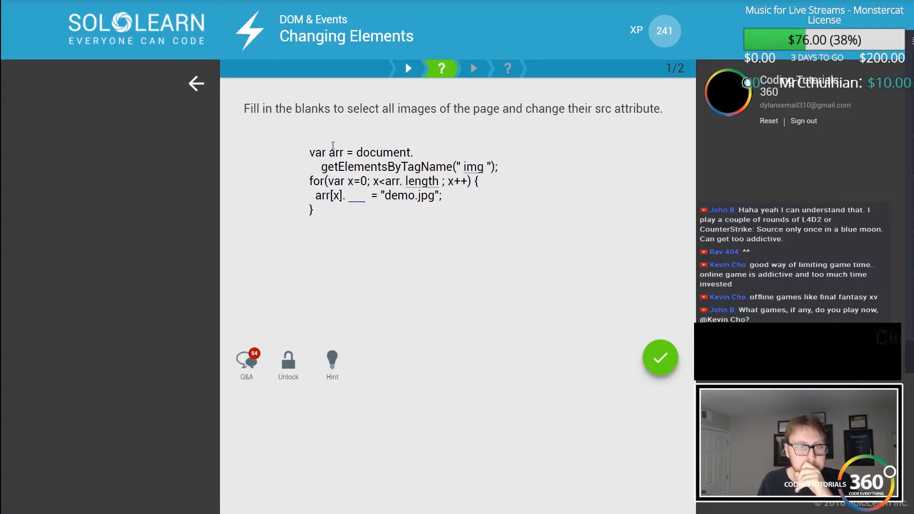
text(src)
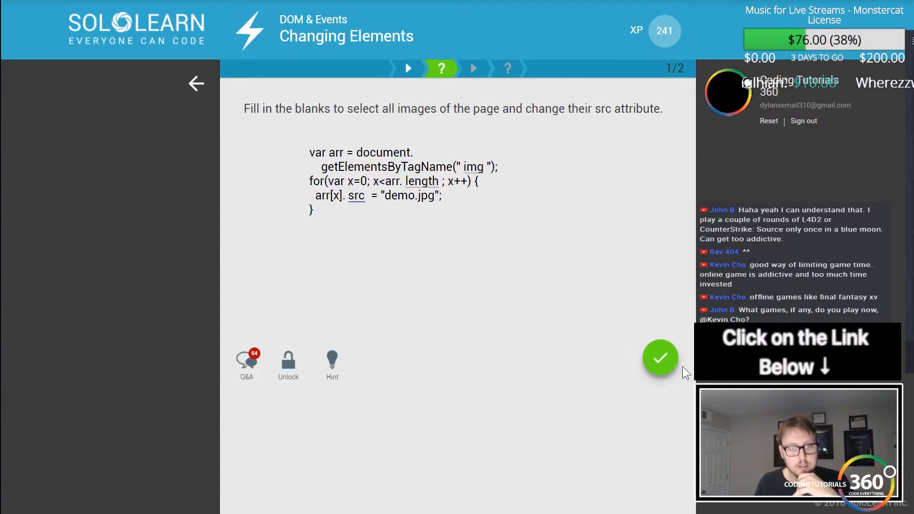
click(659, 358)
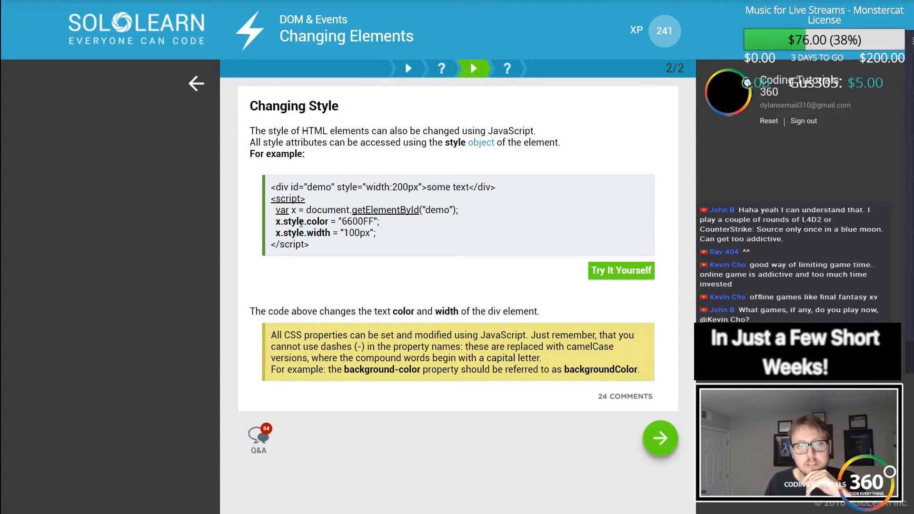
double_click(346, 187)
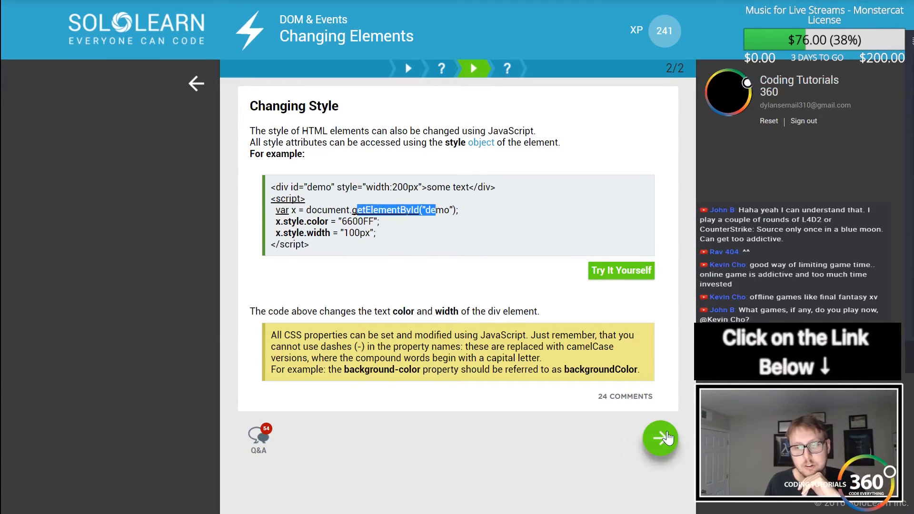
Fill the background-colour blanks with 'span', 'for' and 'x' and submit the answer
click(660, 438)
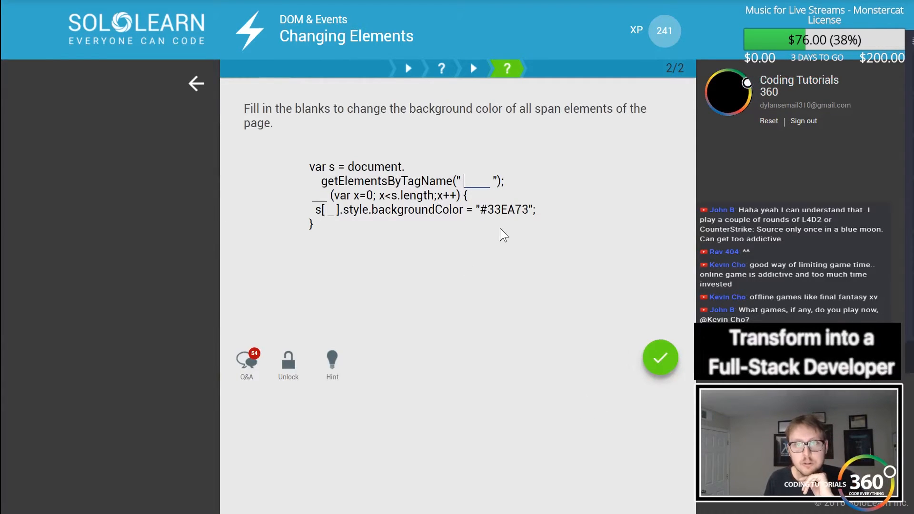
mouse_move(488, 251)
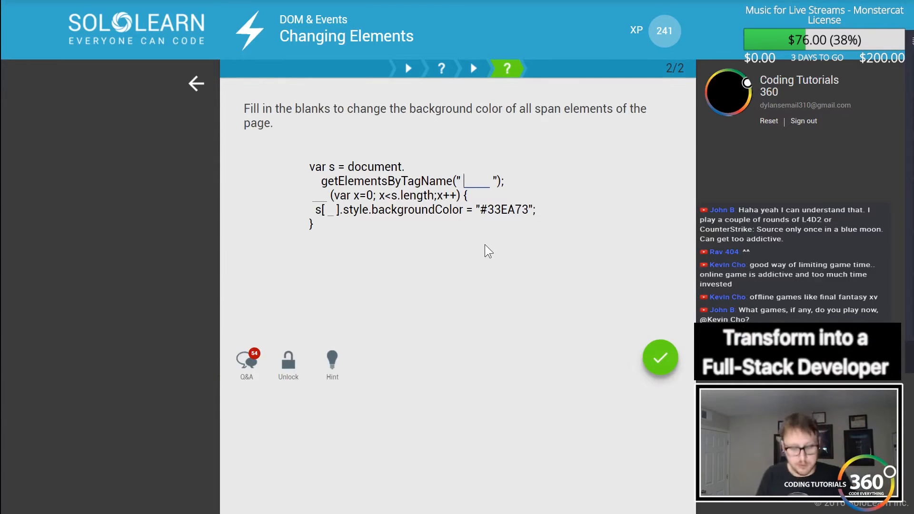
text(span)
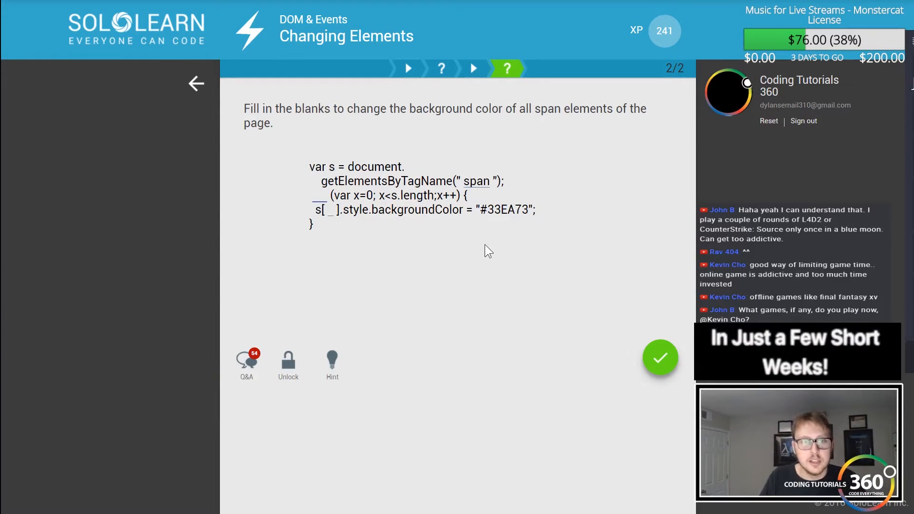
text(for)
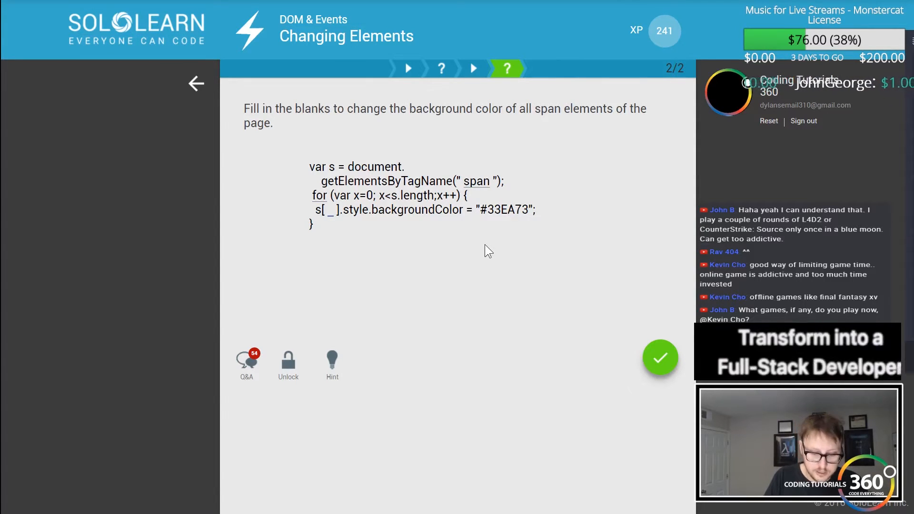
text(x)
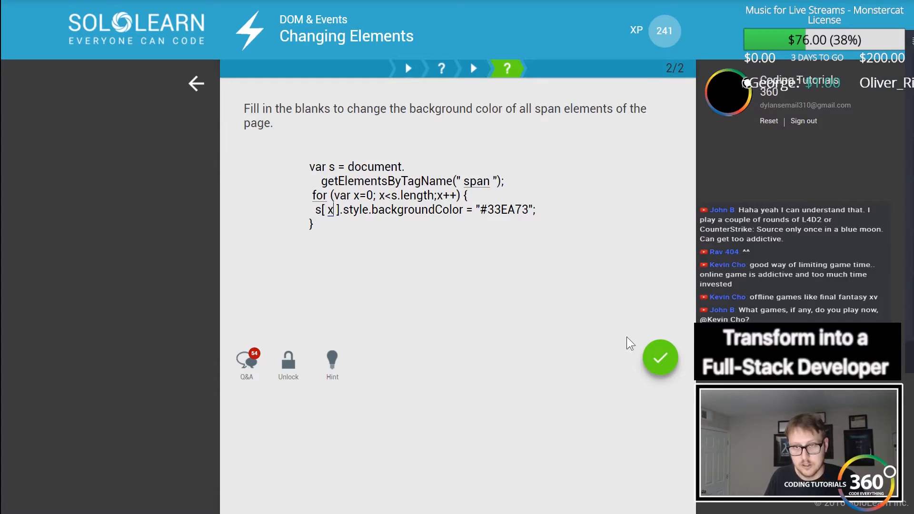
click(659, 357)
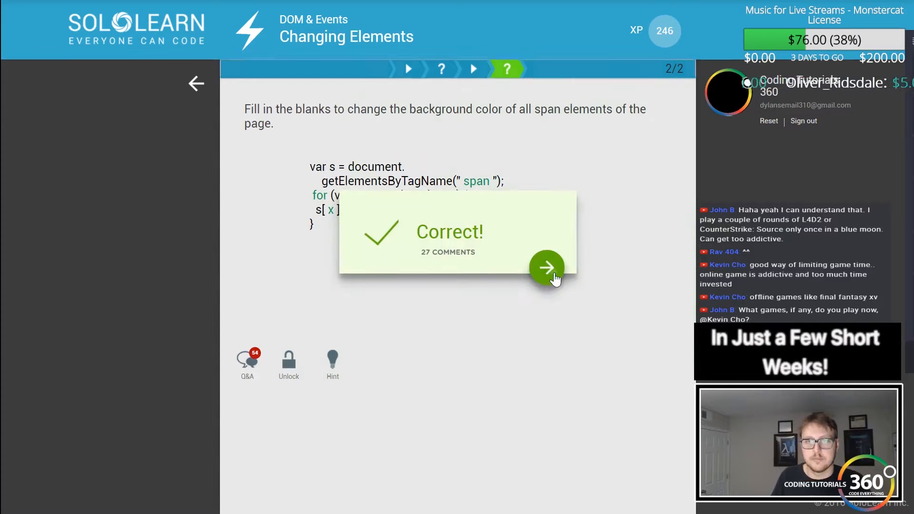
Enter Adding & Removing Elements, read the Creating Elements page and continue to its question
click(546, 268)
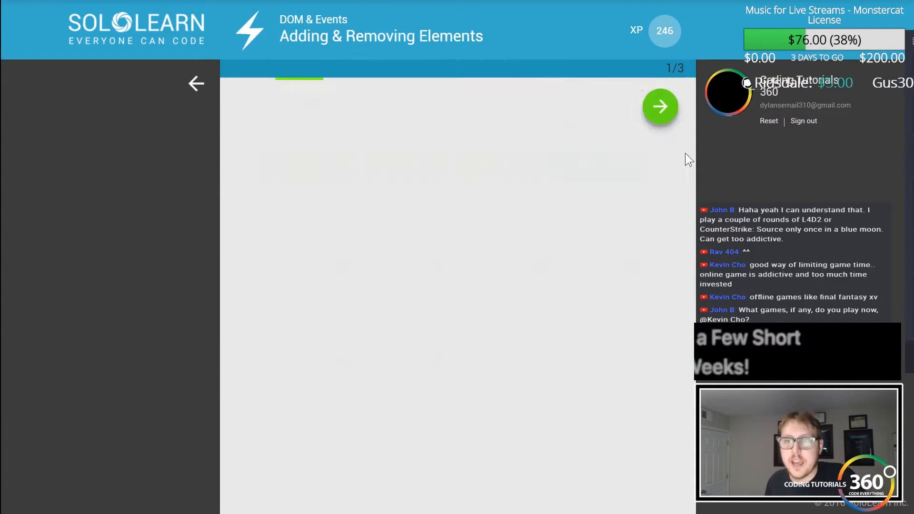
click(659, 107)
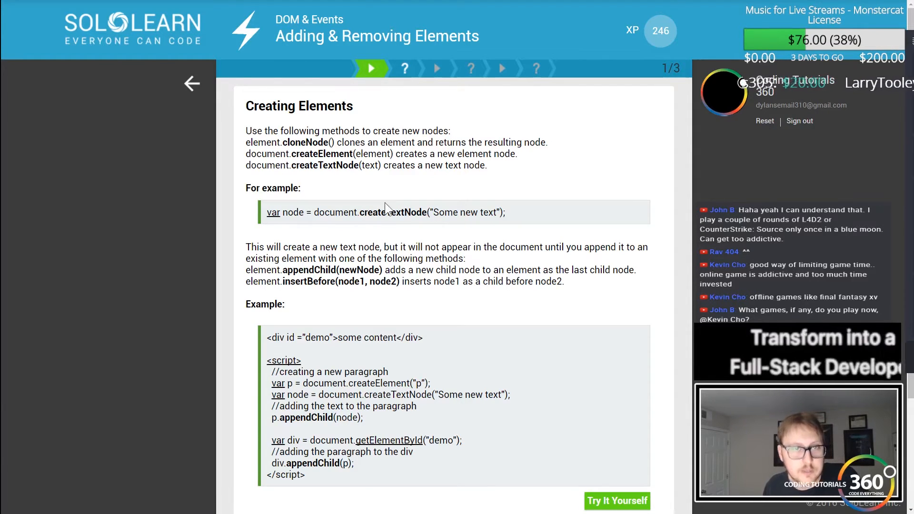
double_click(392, 211)
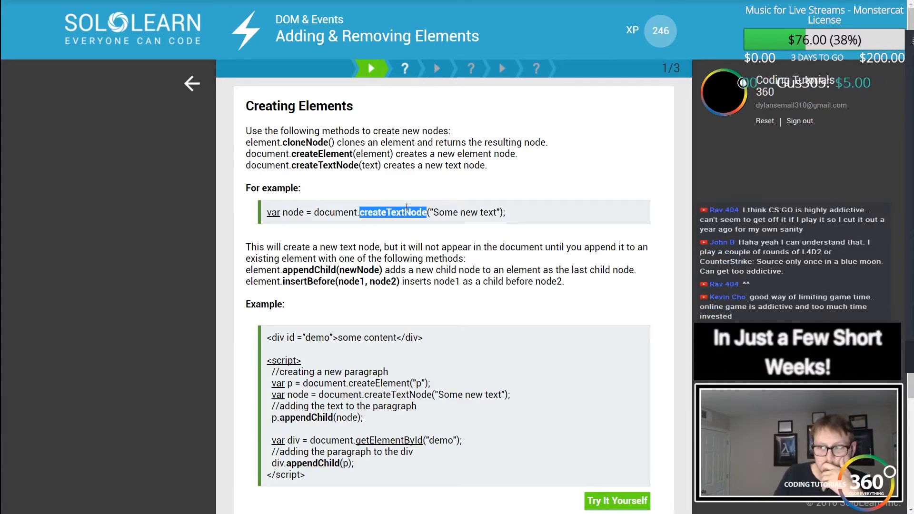
scroll(down, 3)
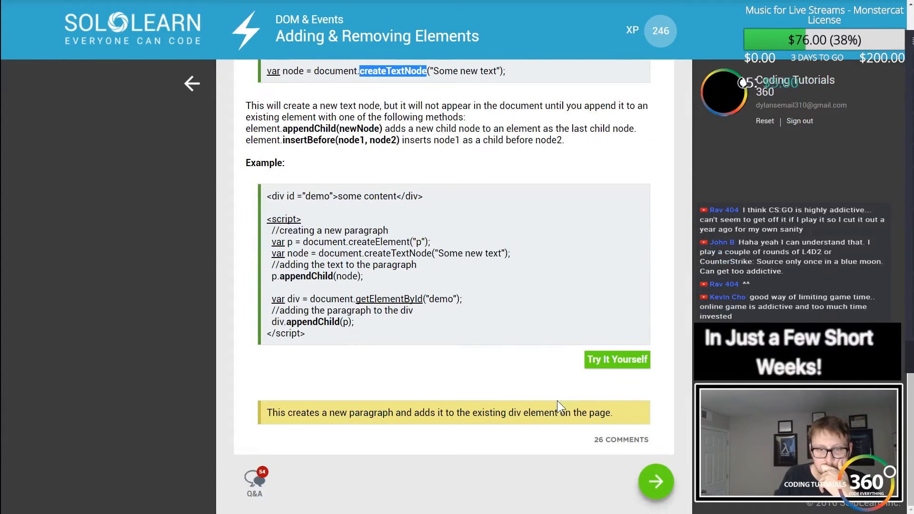
drag(269, 412, 551, 413)
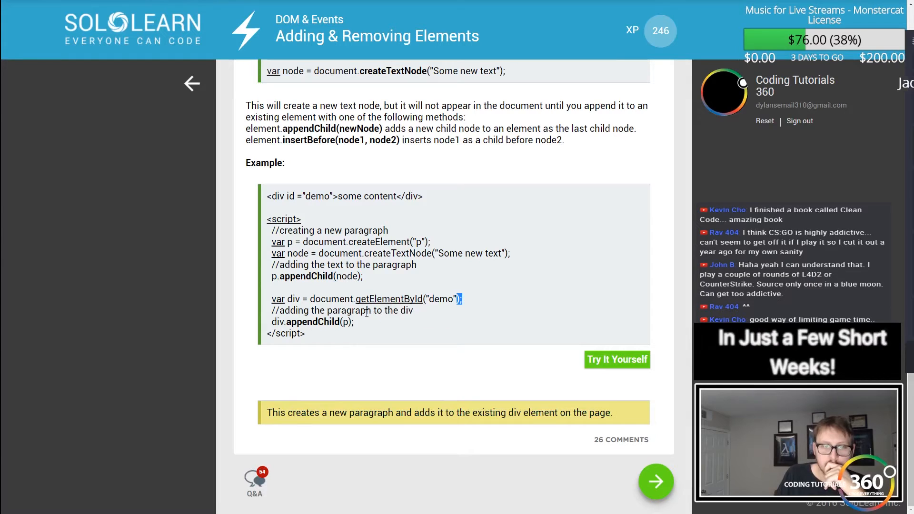
drag(460, 299, 354, 322)
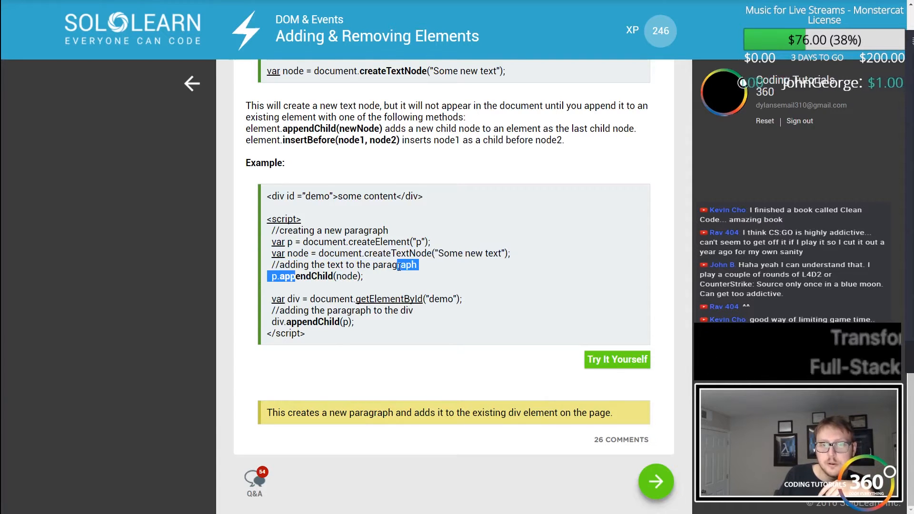
click(655, 481)
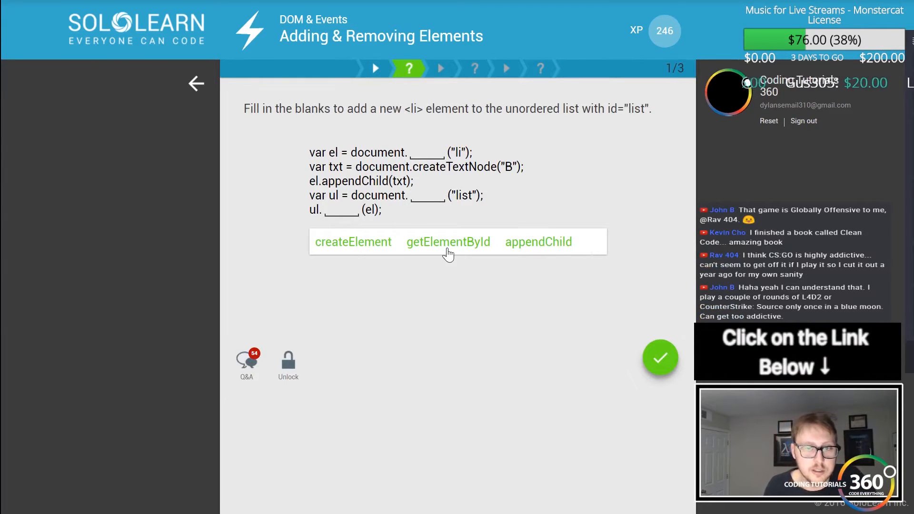
Attempt the li blanks with getElementById, createElement, appendChild; get it wrong and retry
click(447, 241)
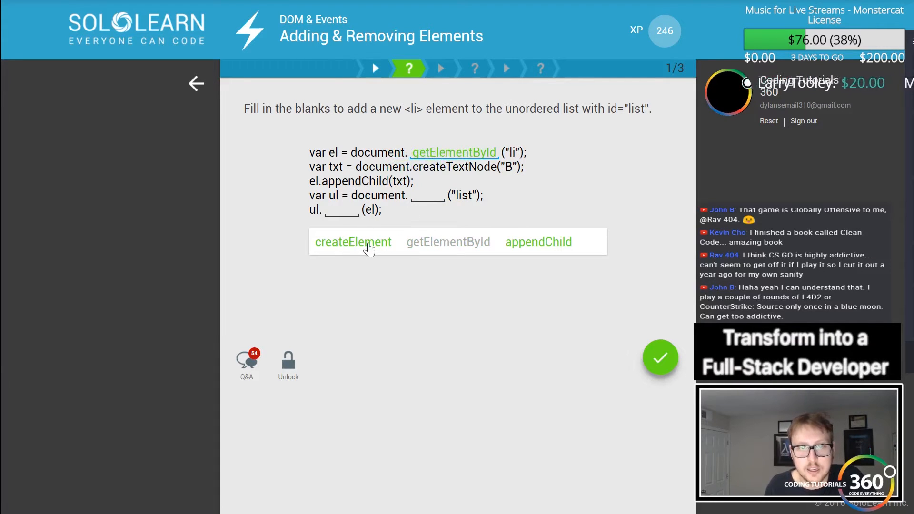
click(352, 241)
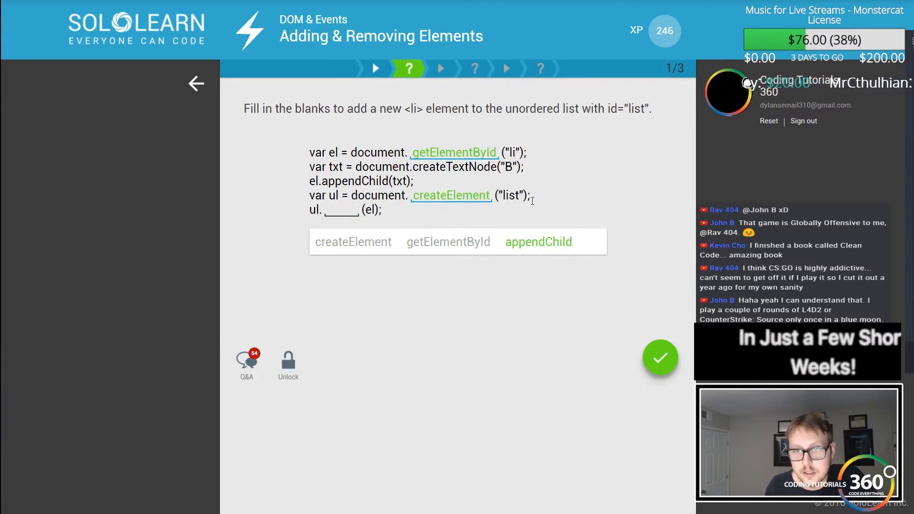
click(537, 242)
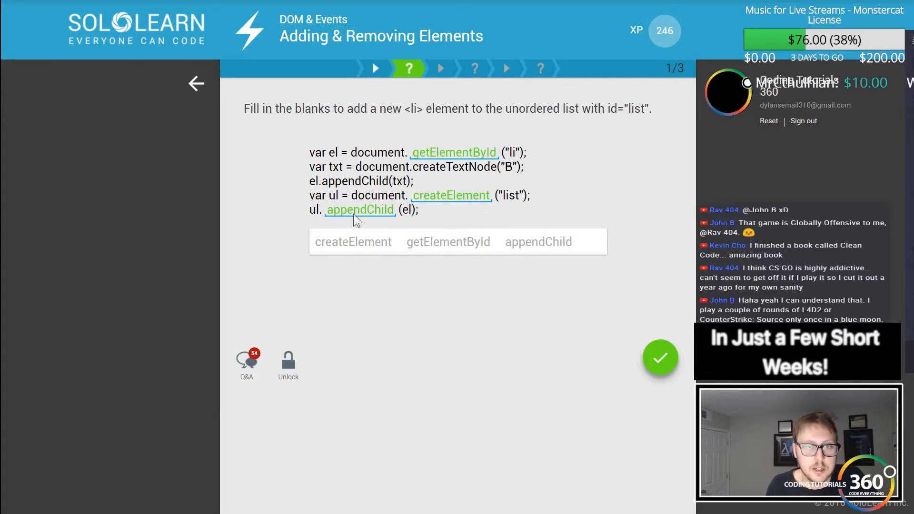
click(660, 358)
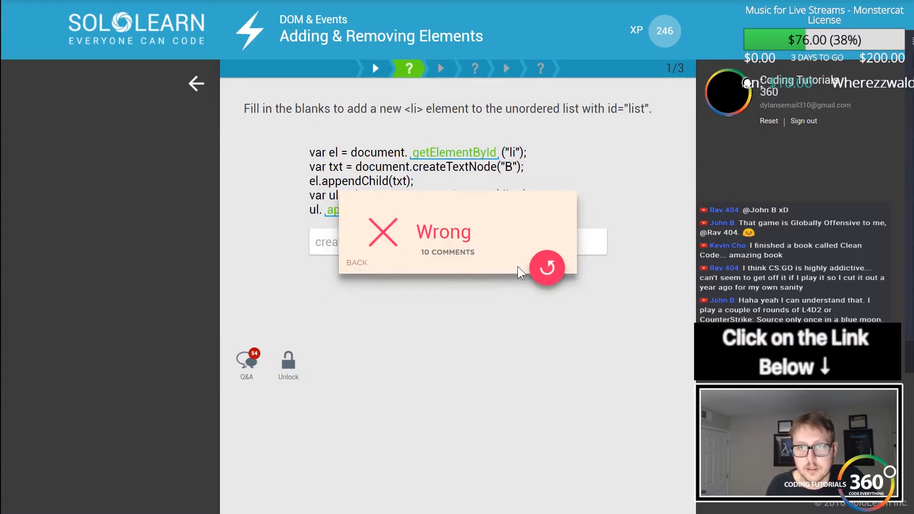
click(546, 268)
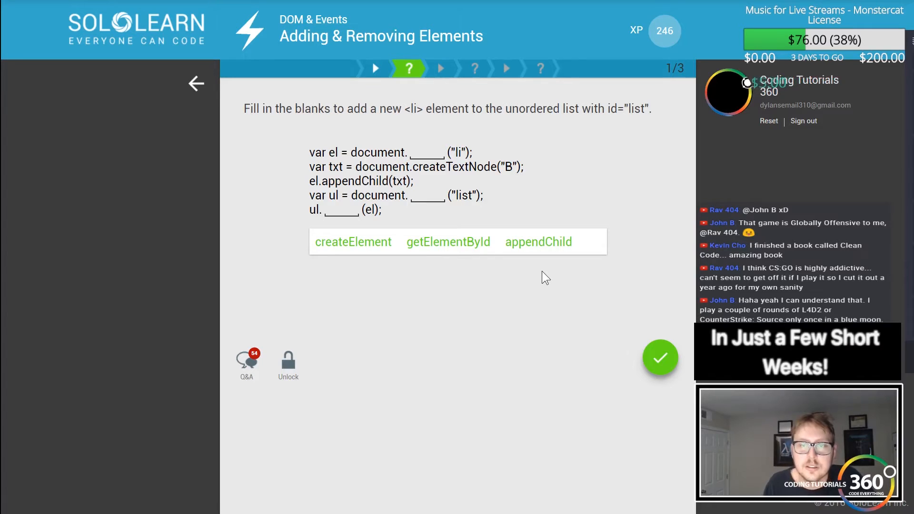
mouse_move(431, 250)
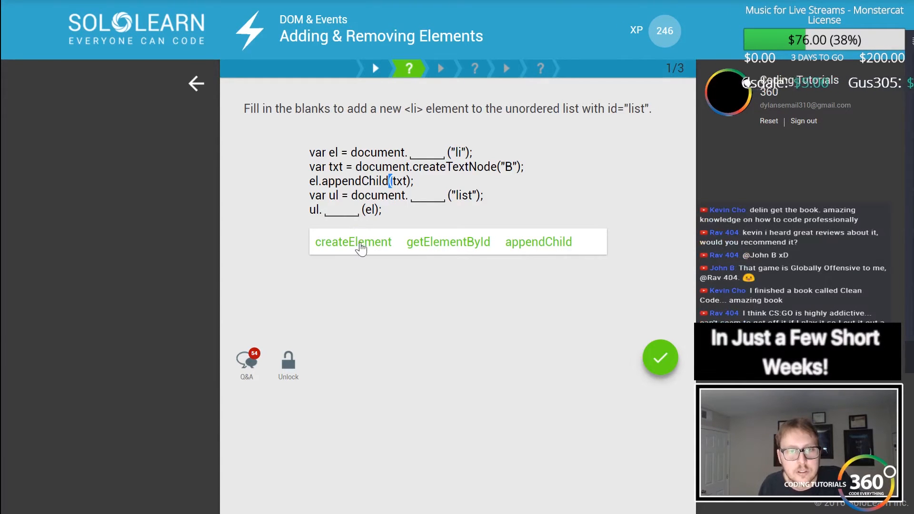
mouse_move(454, 245)
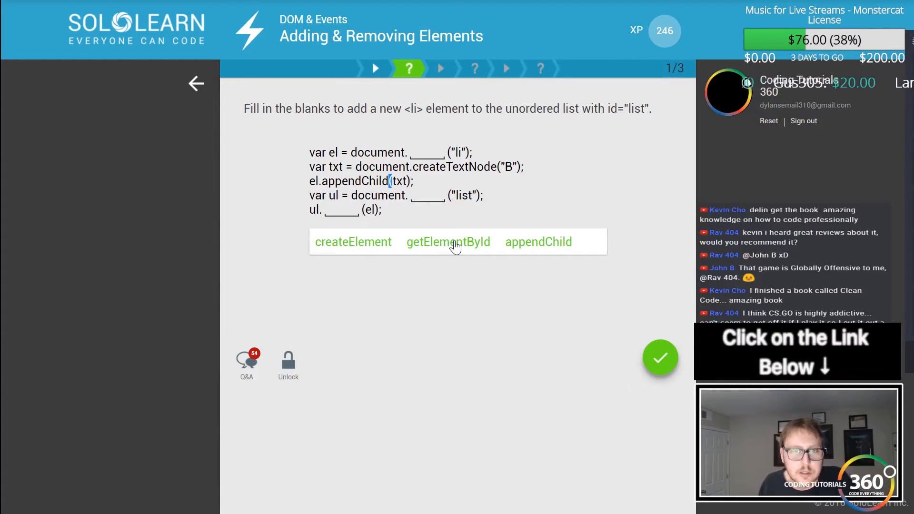
mouse_move(368, 255)
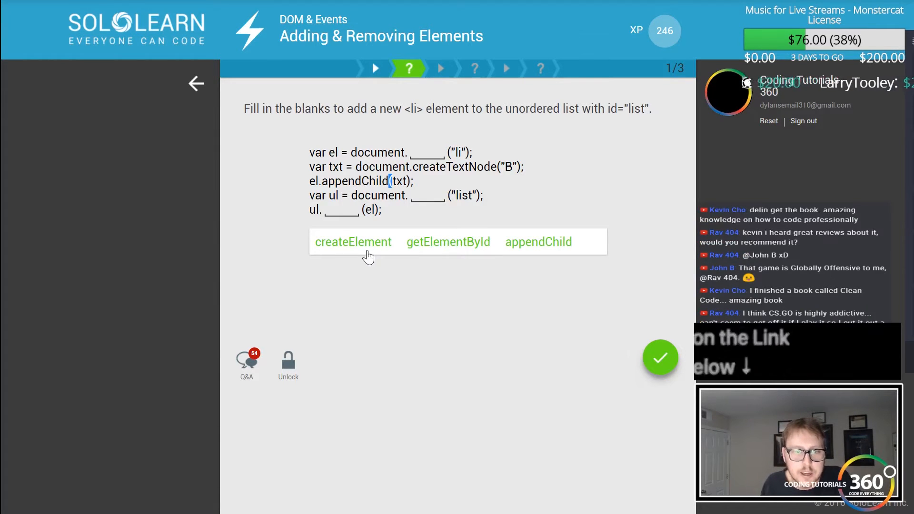
mouse_move(436, 252)
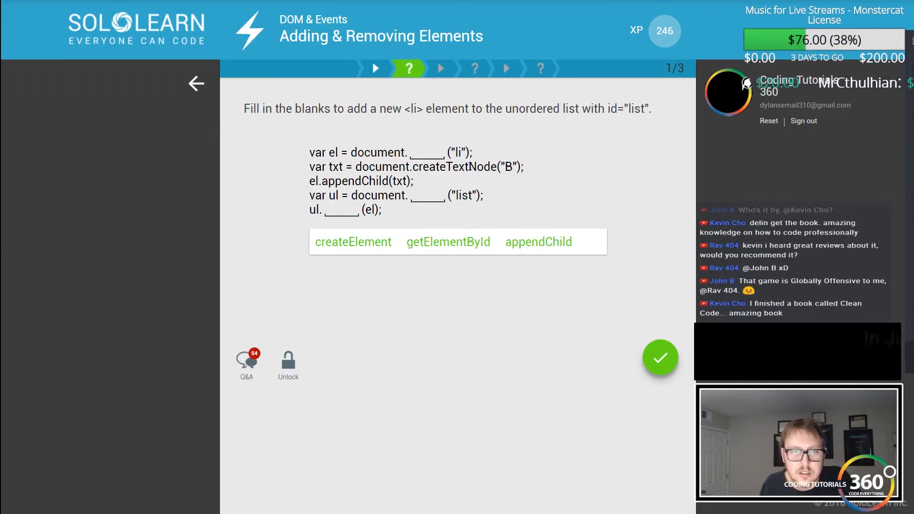
mouse_move(415, 250)
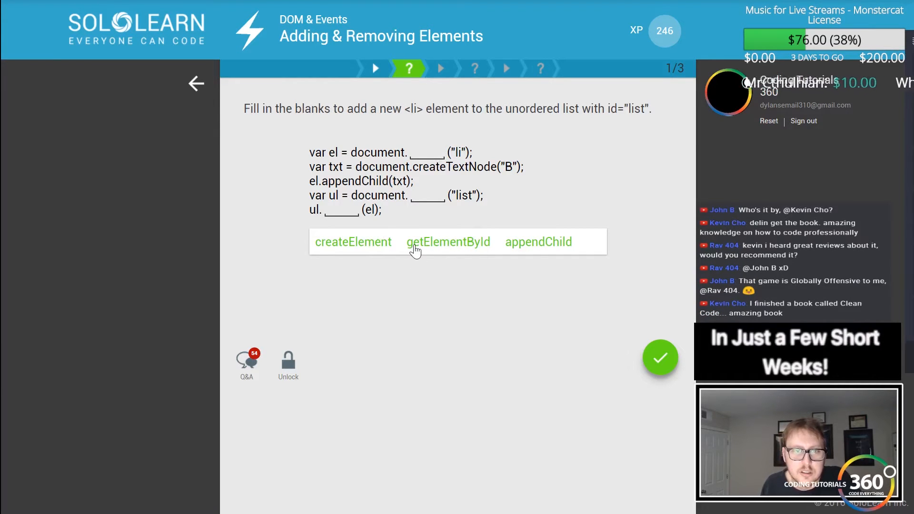
mouse_move(541, 250)
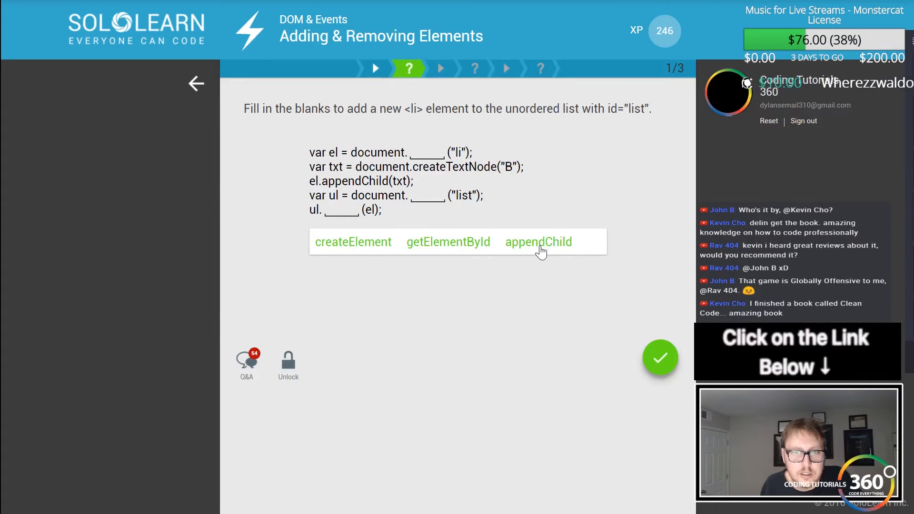
Revisit the Creating Elements lesson to review the example, then return to the question
click(538, 242)
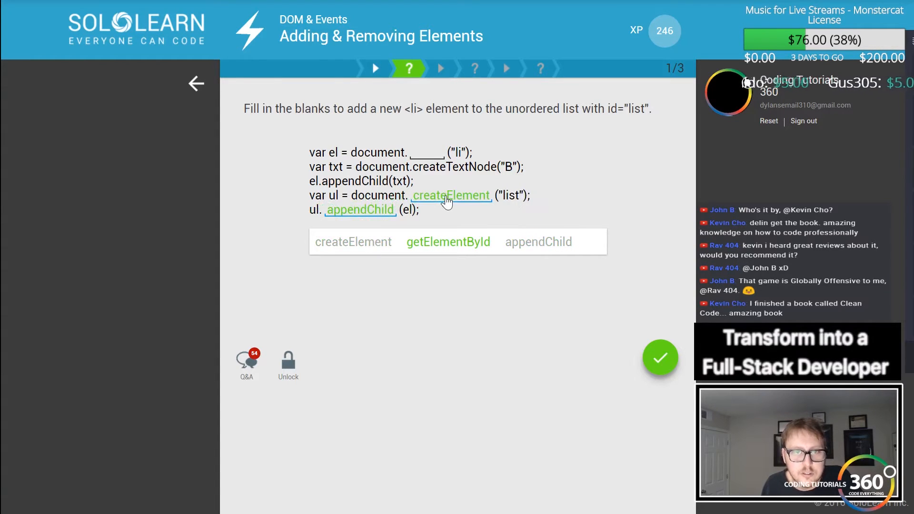
click(447, 241)
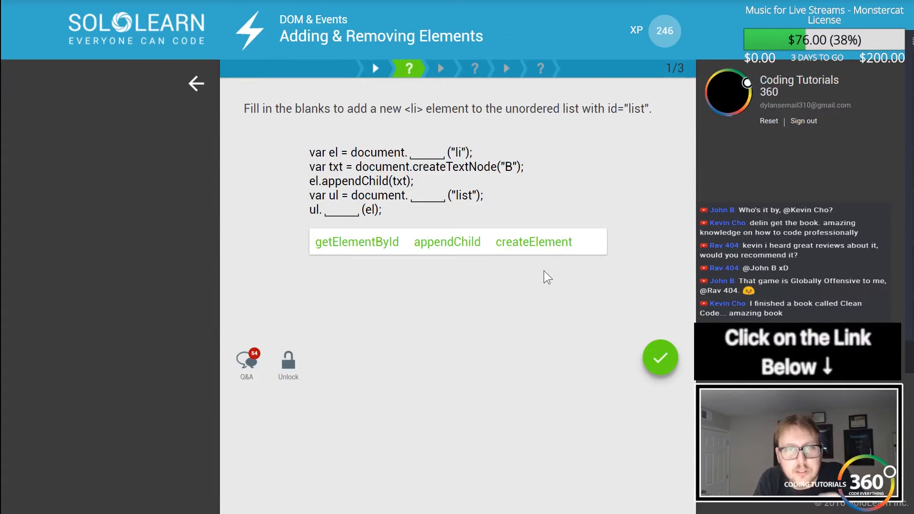
click(196, 84)
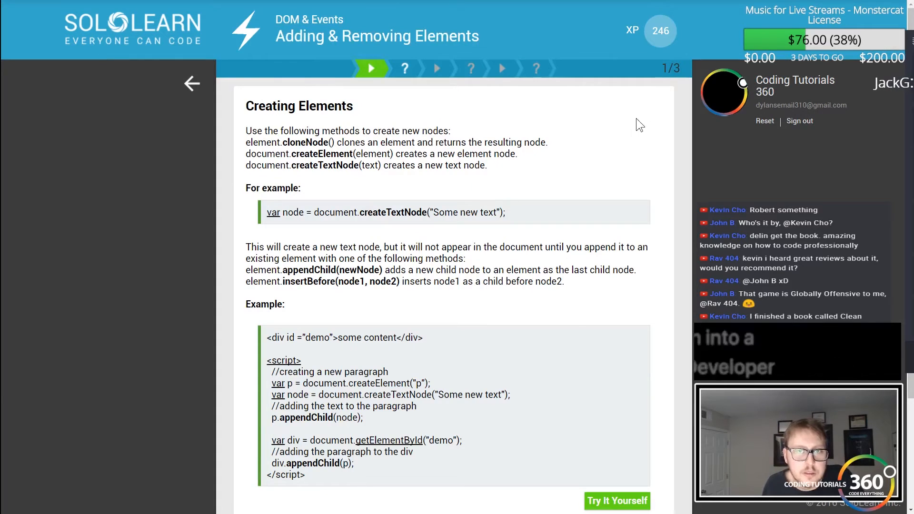
scroll(down, 3)
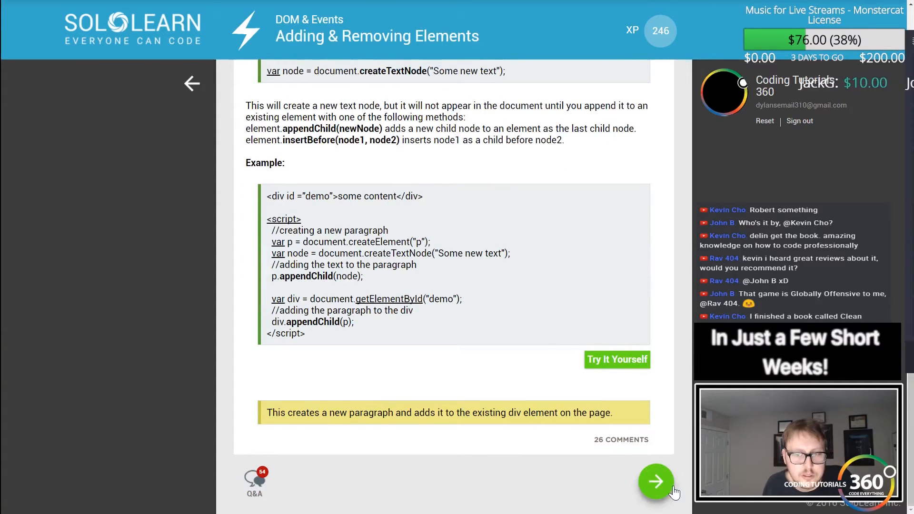
click(655, 481)
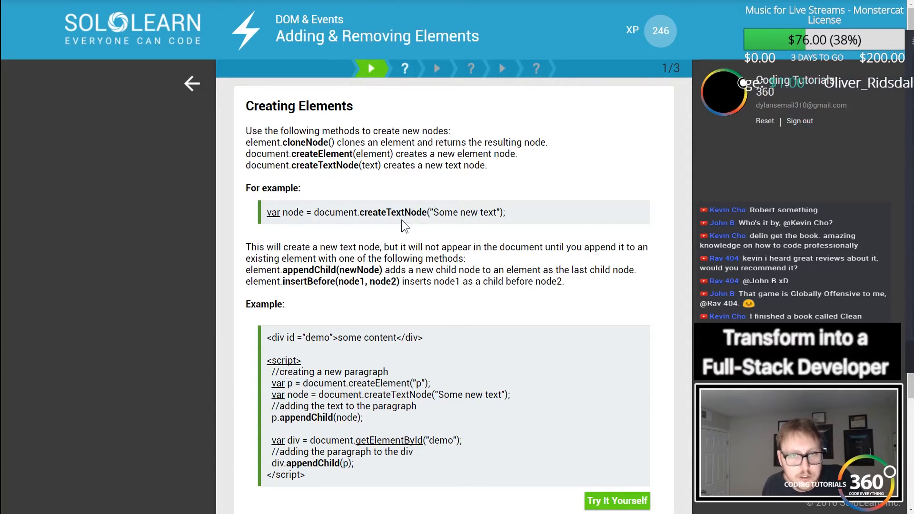
mouse_move(388, 440)
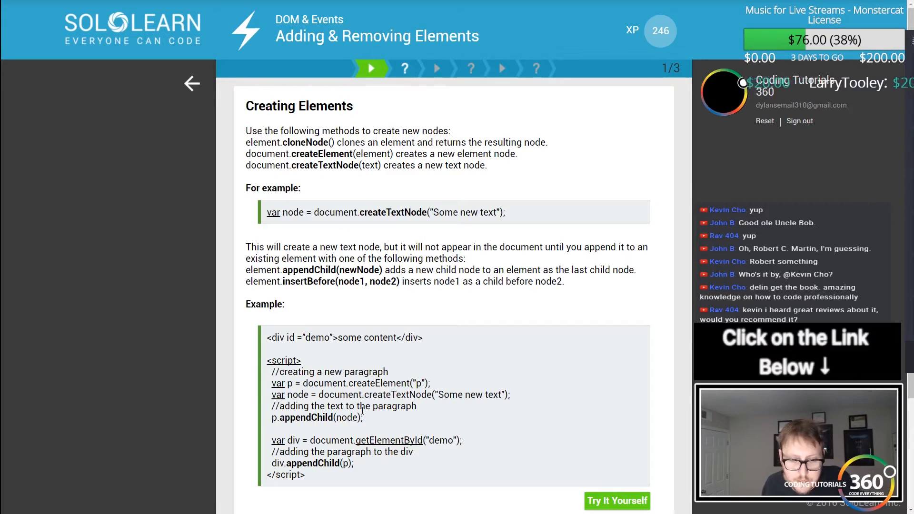
scroll(down, 3)
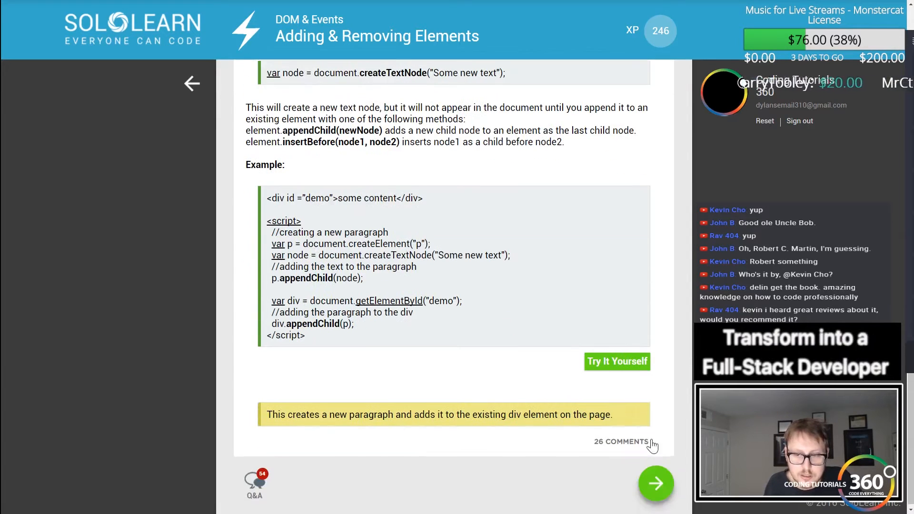
click(655, 483)
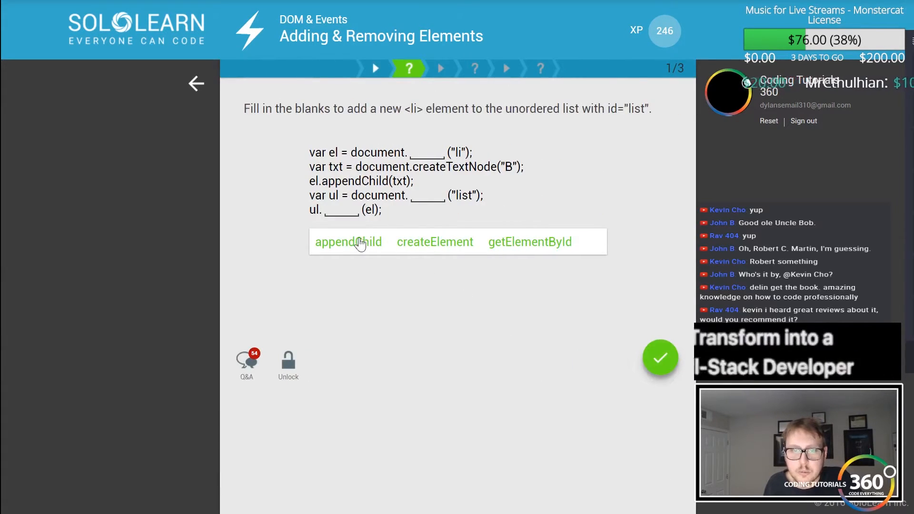
Complete the blanks with createElement, getElementById and appendChild and submit correctly
click(434, 242)
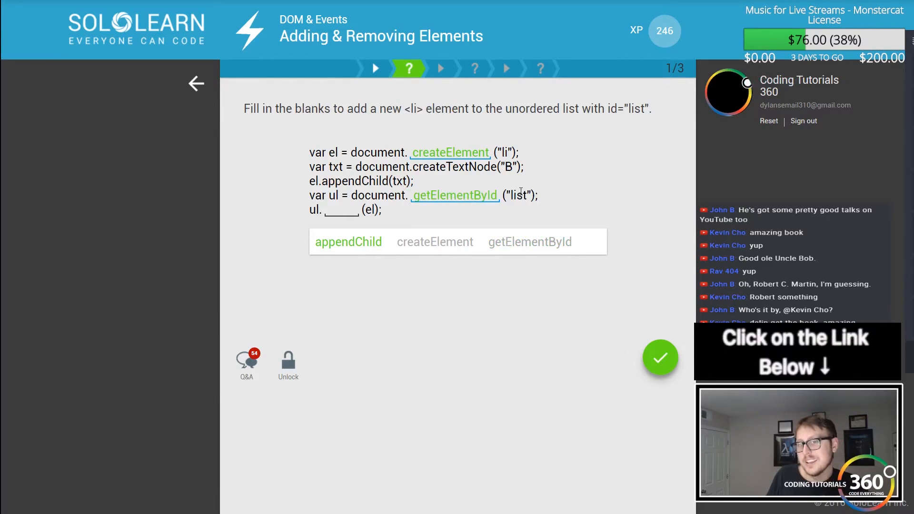
click(348, 241)
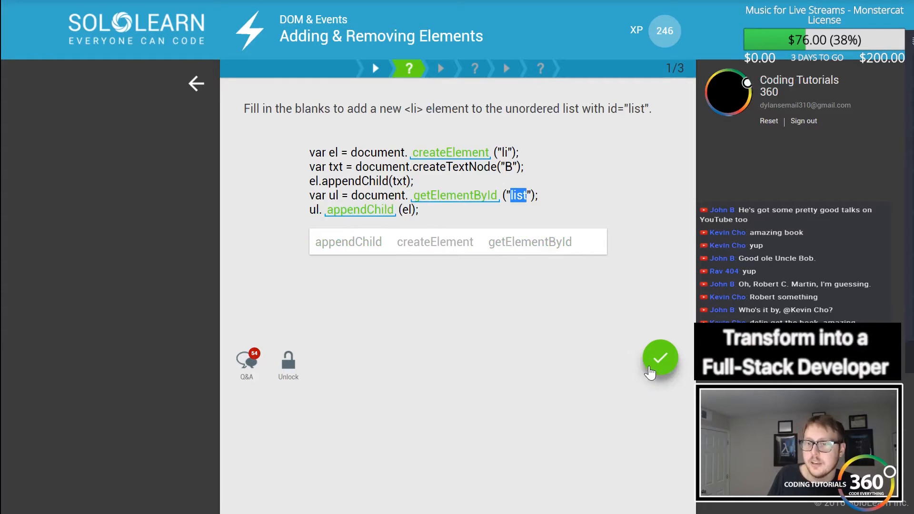
click(659, 358)
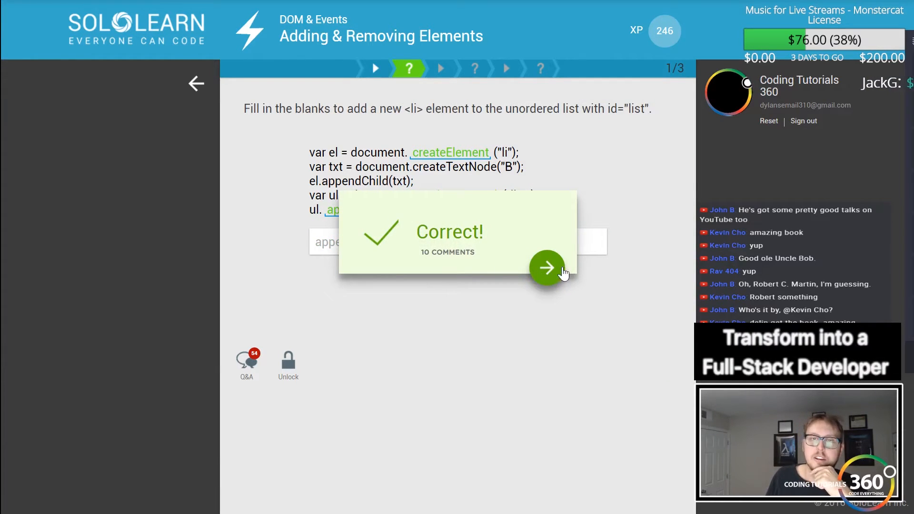
Reach the remove-node question and submit a first attempt starting with document, marked Wrong
click(546, 267)
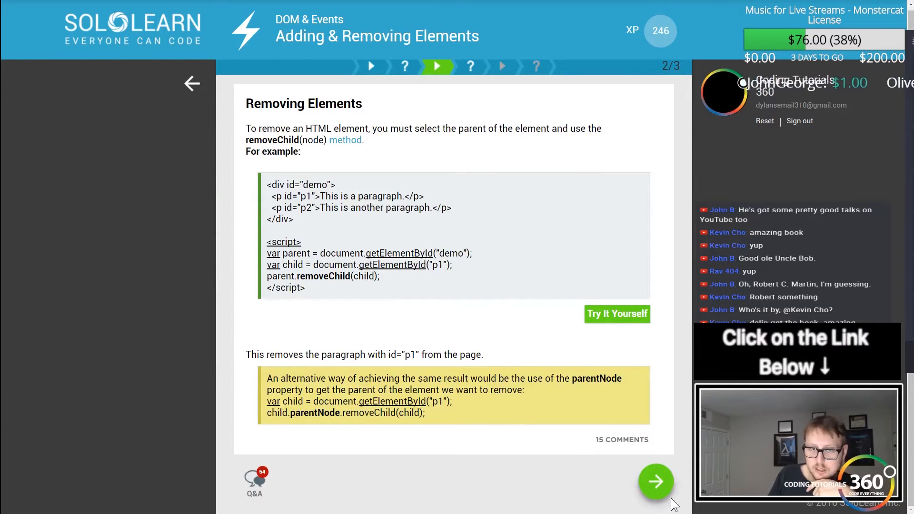
click(655, 480)
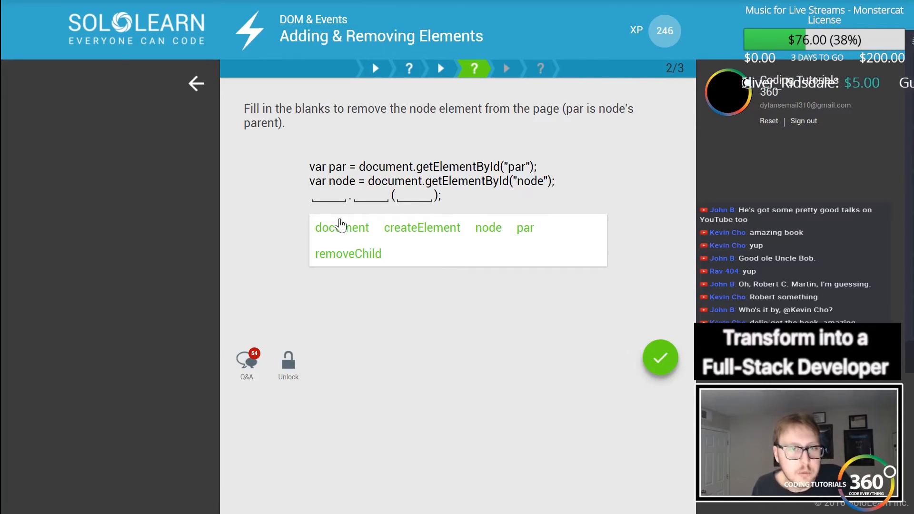
click(341, 228)
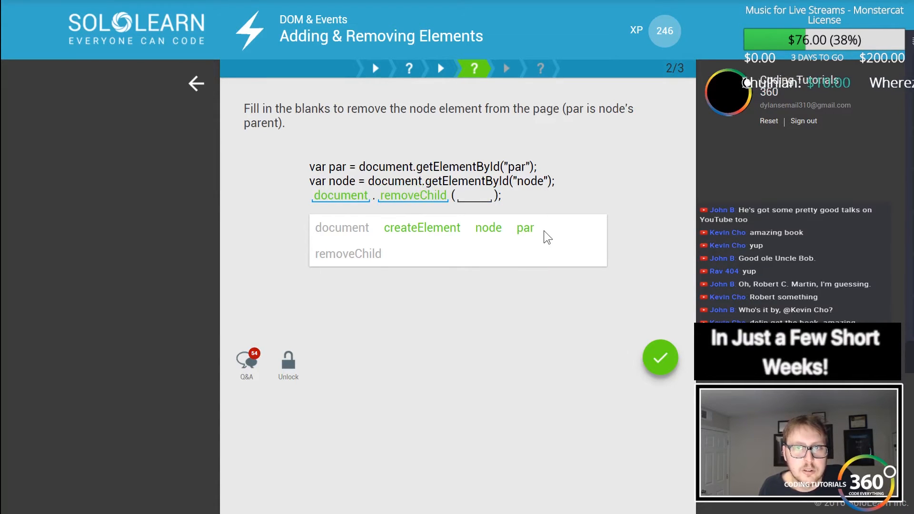
mouse_move(477, 234)
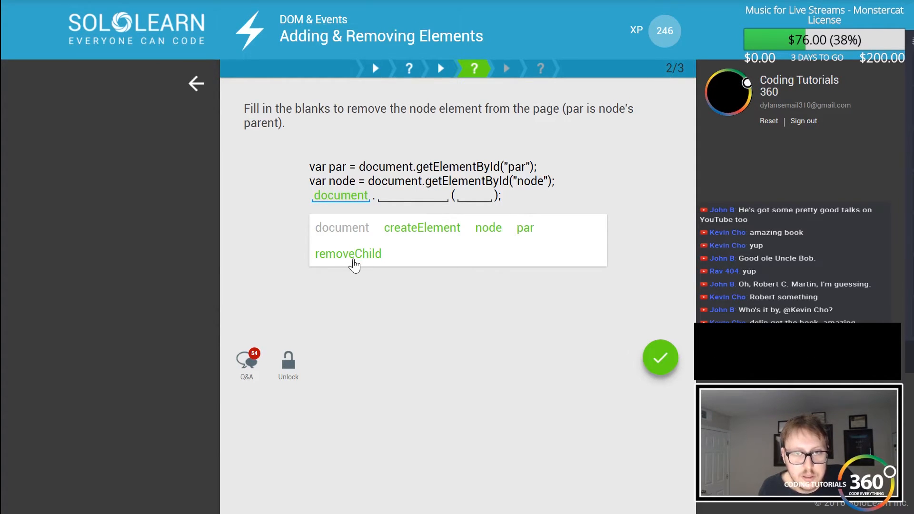
click(348, 253)
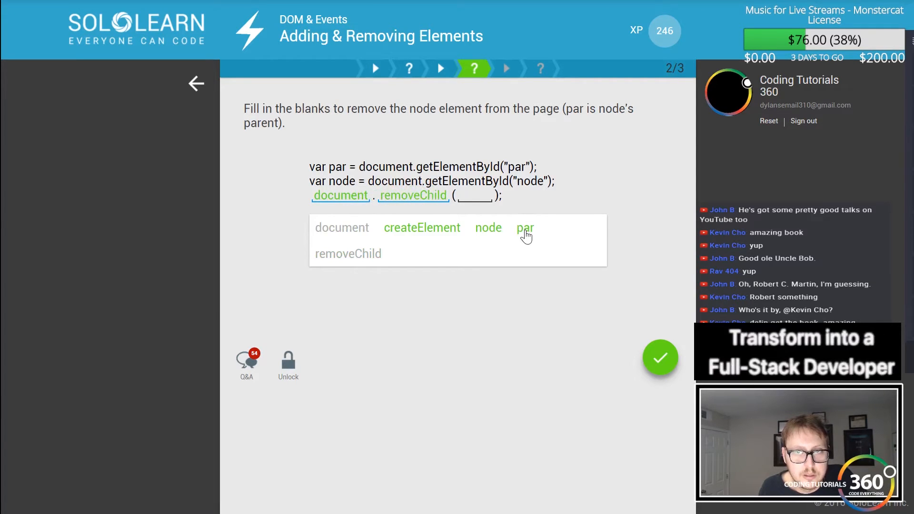
click(524, 228)
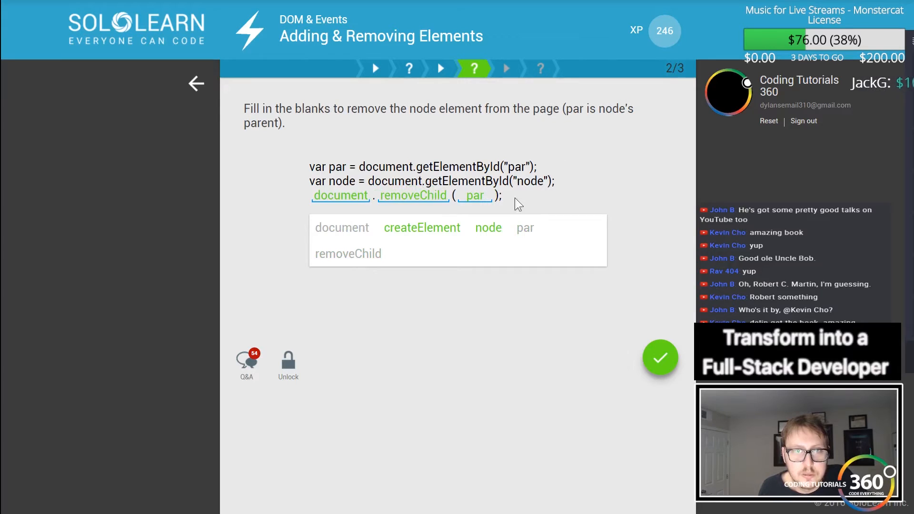
click(473, 195)
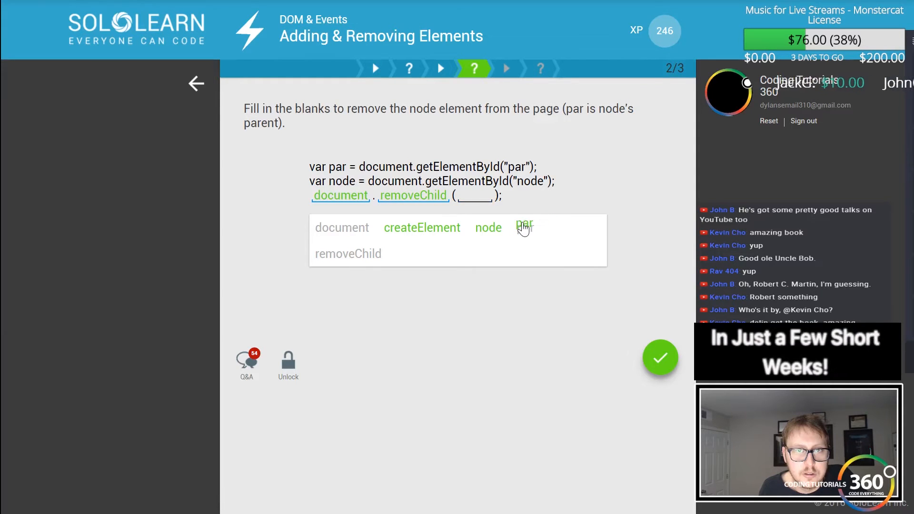
click(660, 358)
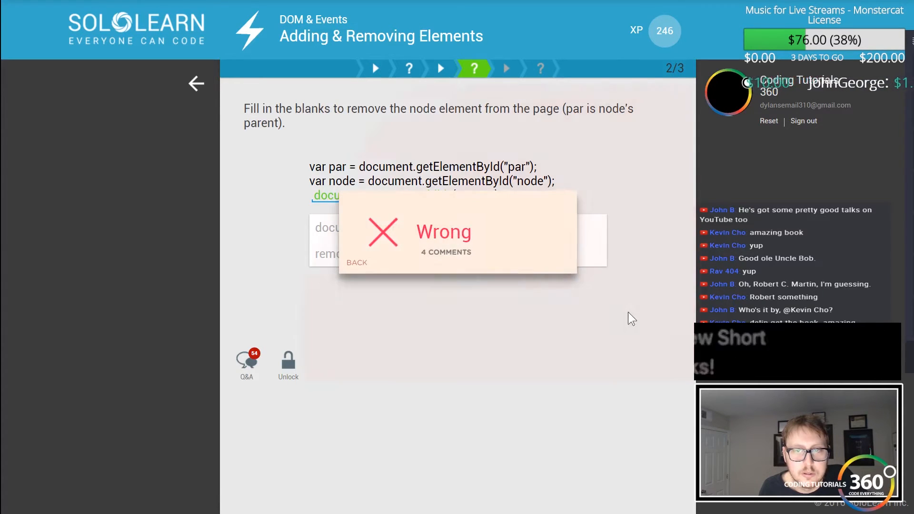
Retry with par.removeChild(node), get it Correct and continue to Replacing Elements
click(356, 262)
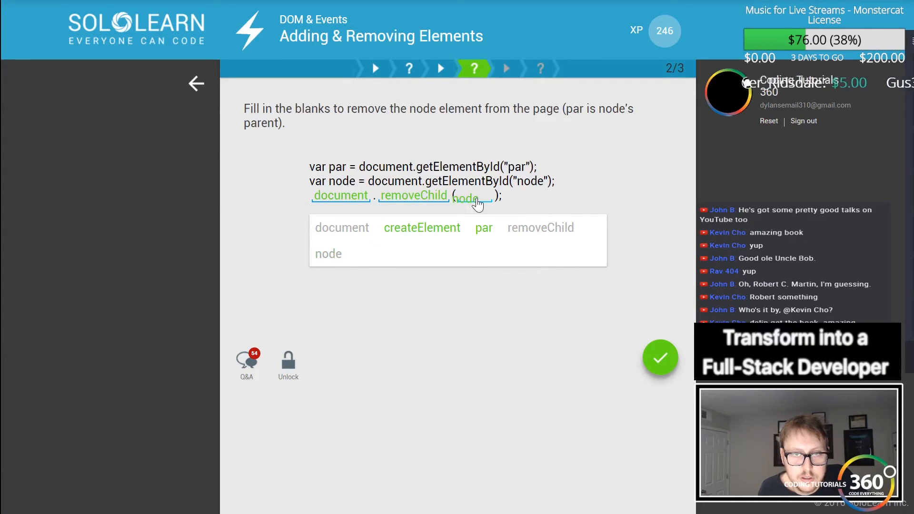
click(660, 358)
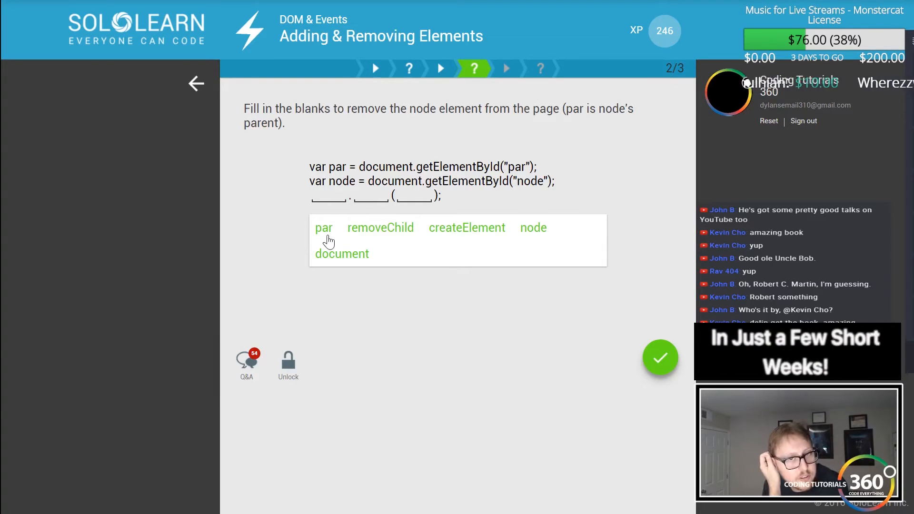
click(323, 228)
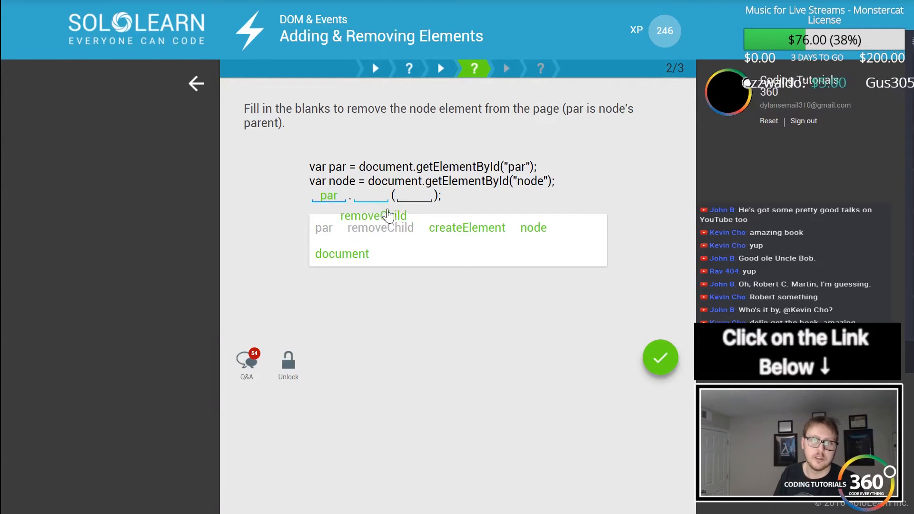
click(373, 215)
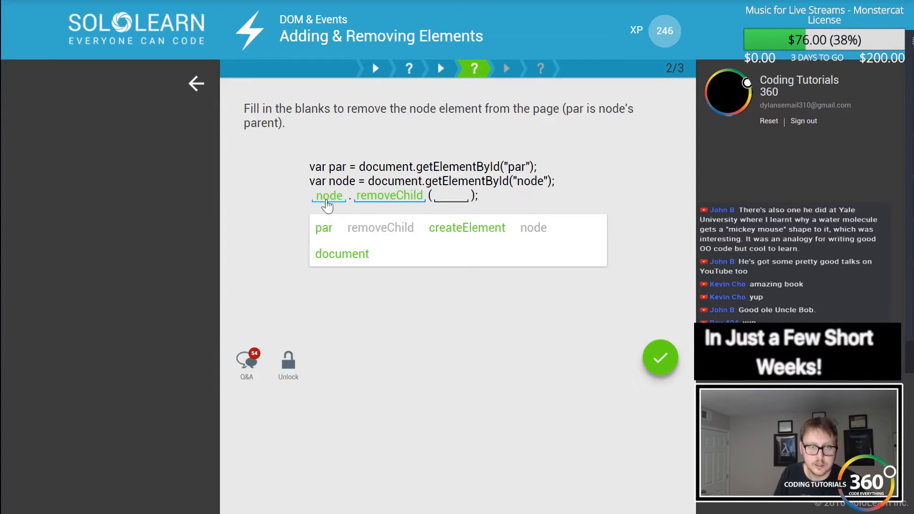
click(328, 195)
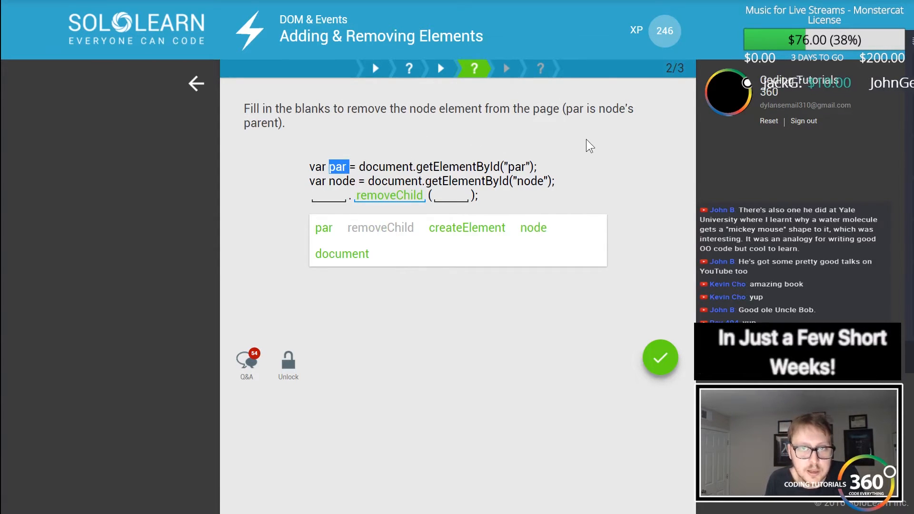
click(532, 228)
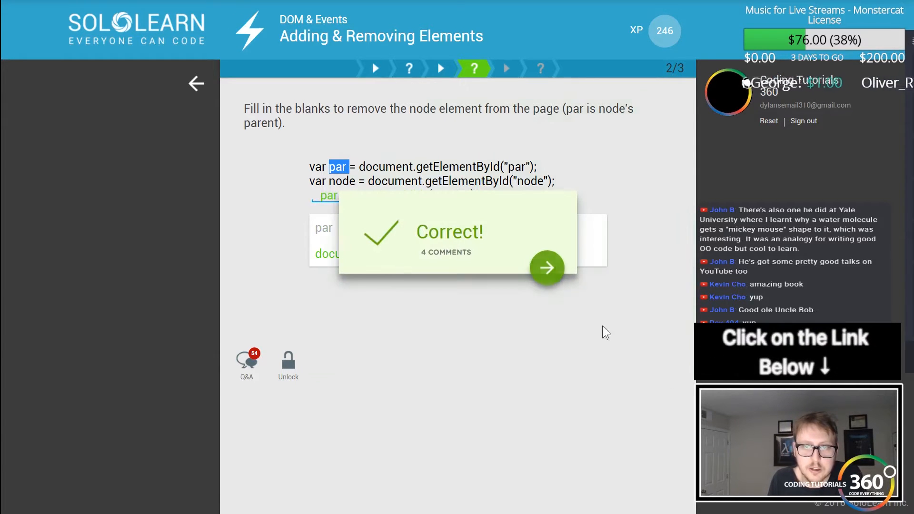
click(546, 268)
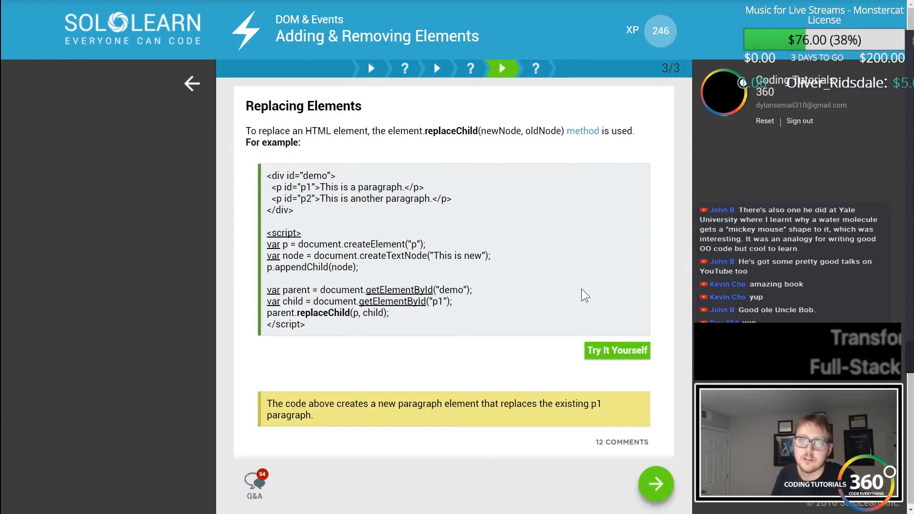
mouse_move(405, 314)
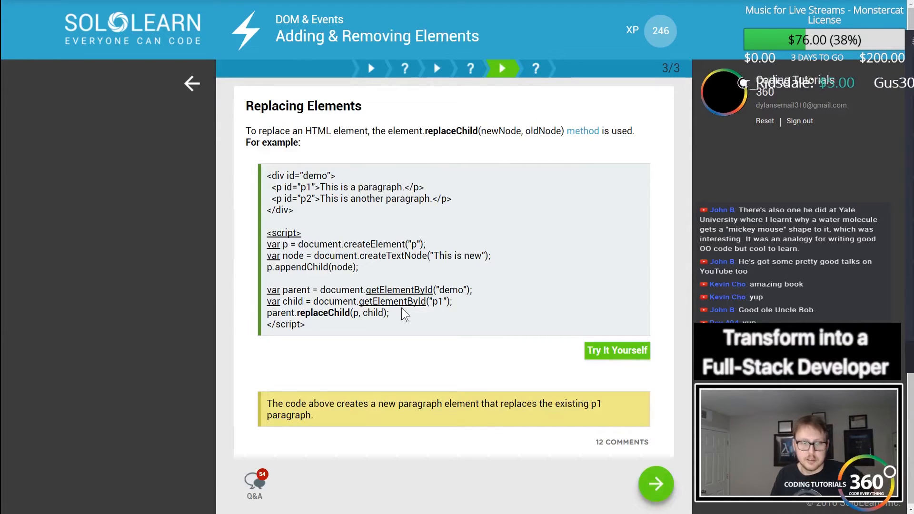
Answer the replaceChild question and finish Adding & Removing Elements back to the module grid
click(655, 483)
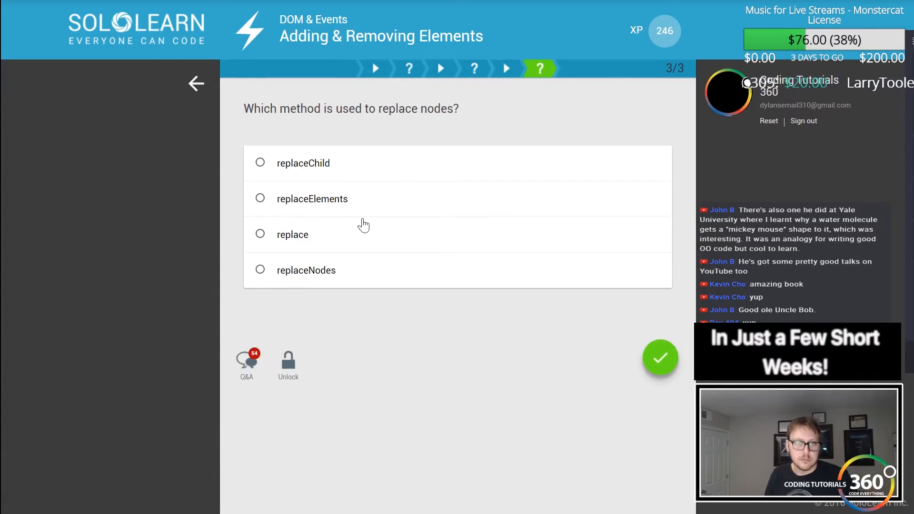
click(260, 270)
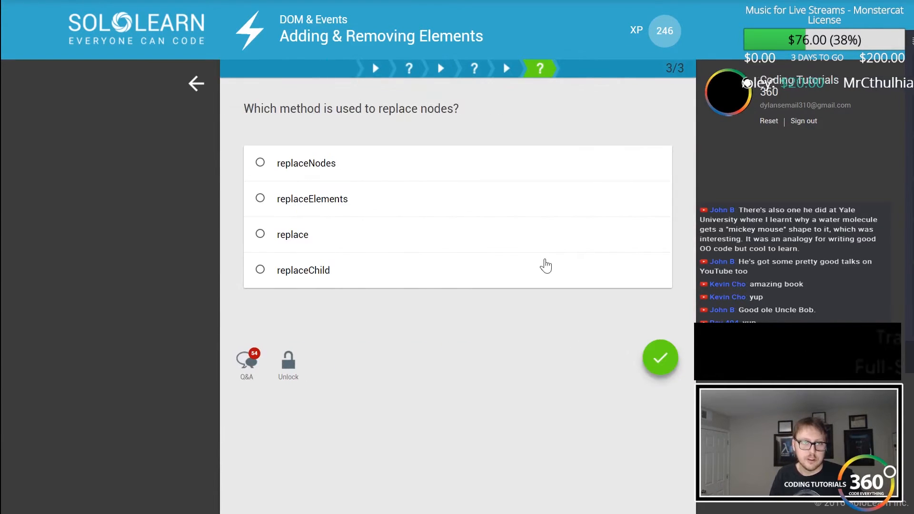
click(195, 84)
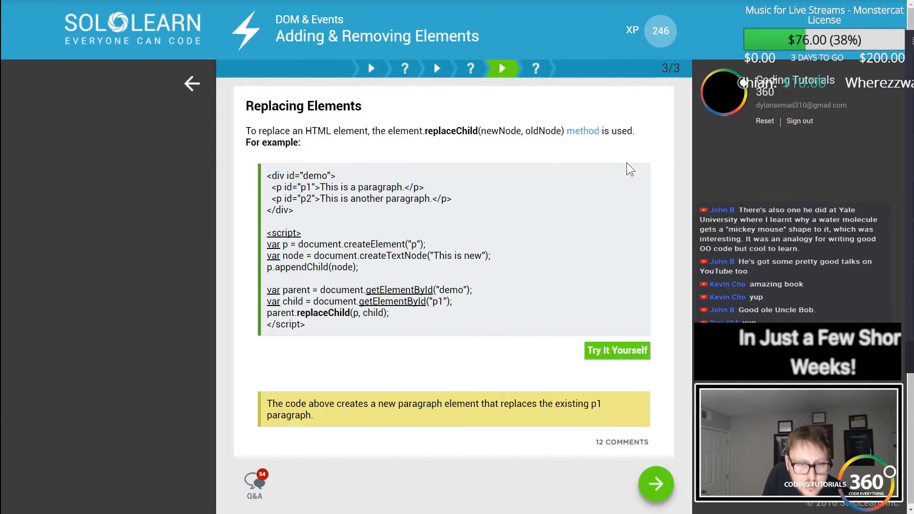
mouse_move(665, 299)
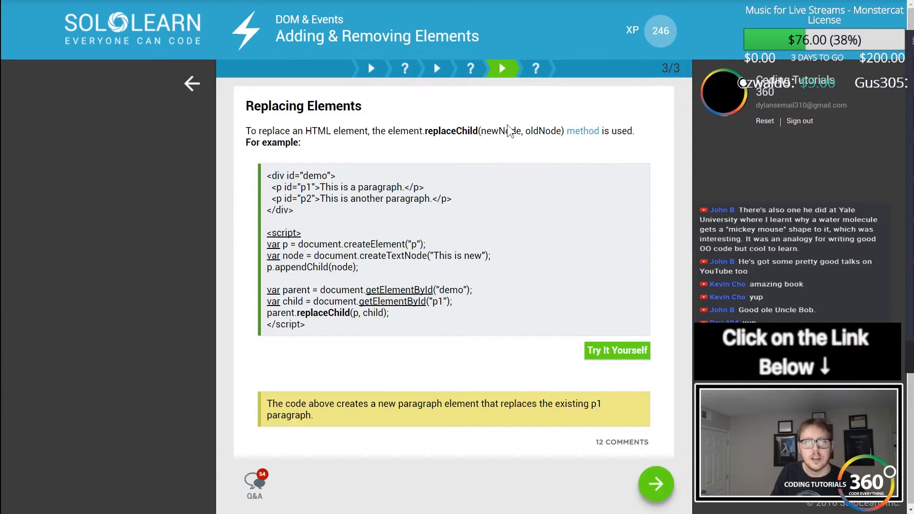
click(655, 484)
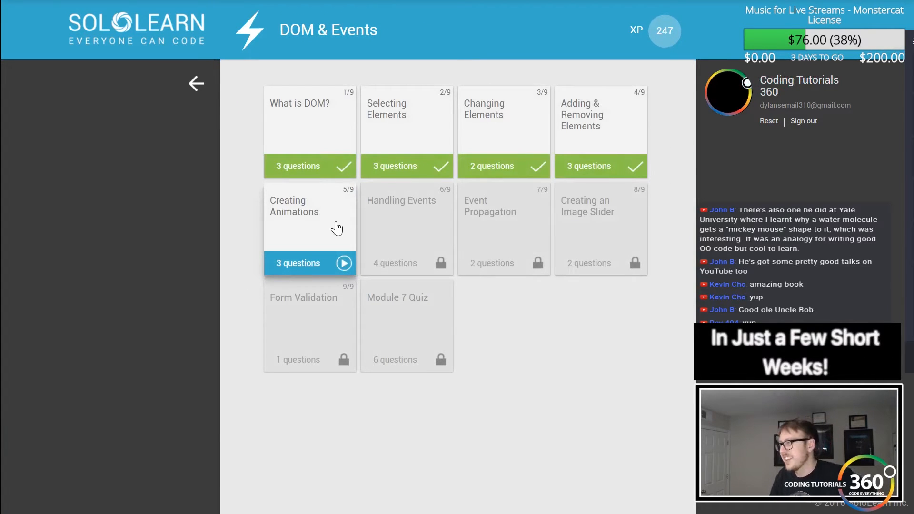
mouse_move(227, 178)
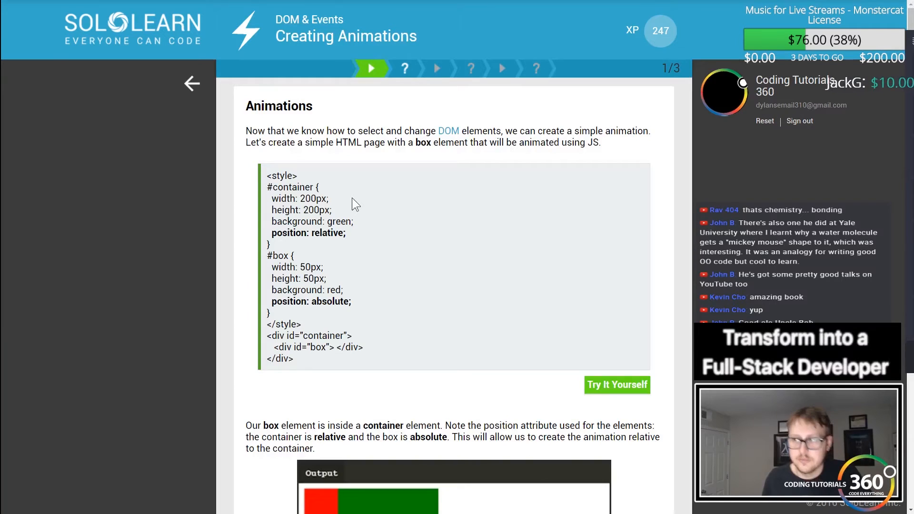
Scroll through the first Creating Animations page on setInterval timers
scroll(down, 3)
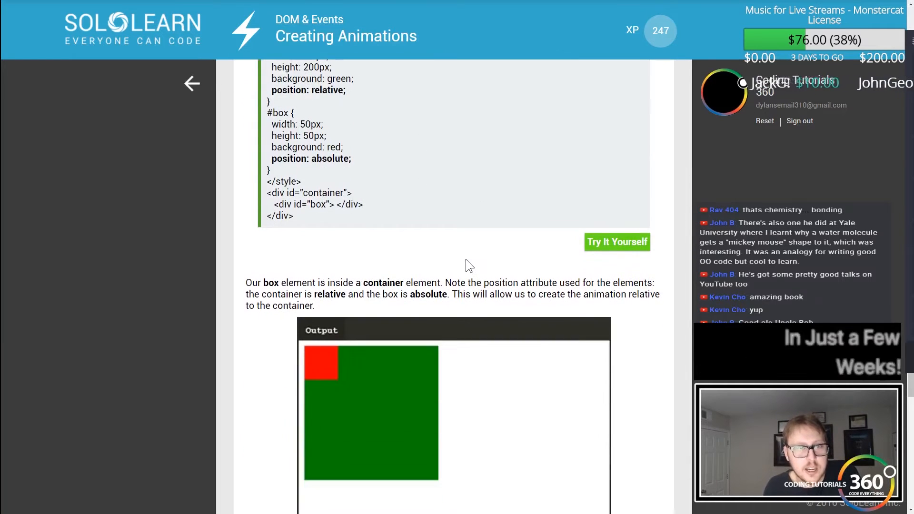
scroll(down, 3)
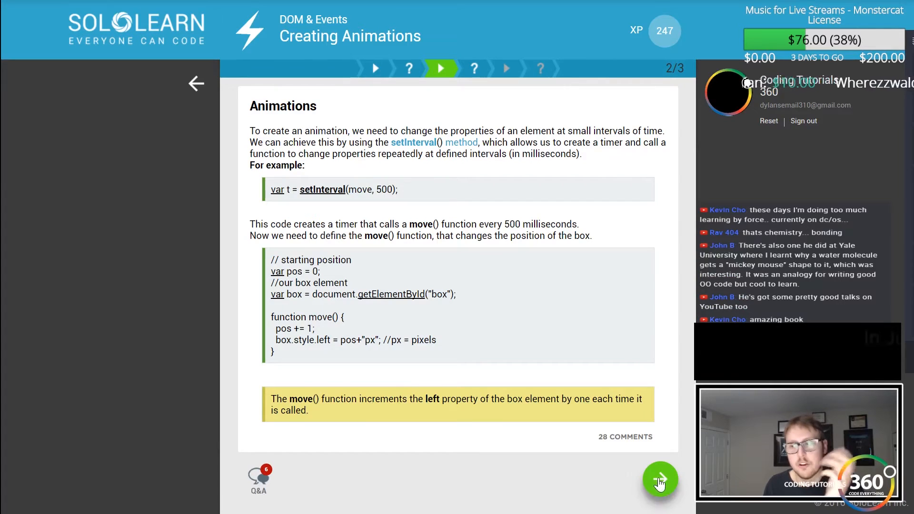
Answer '10 seconds' and 'clearInterval' for the timer questions and continue into Handling Events
click(659, 479)
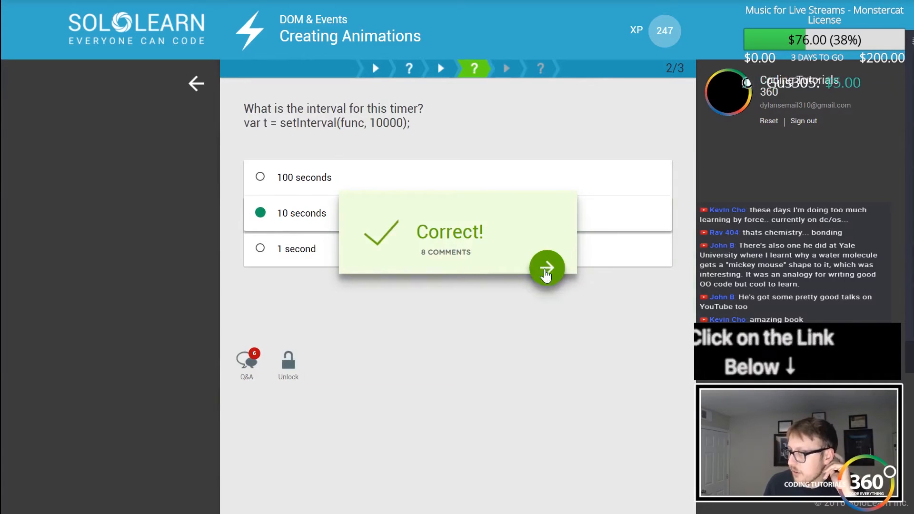
click(546, 268)
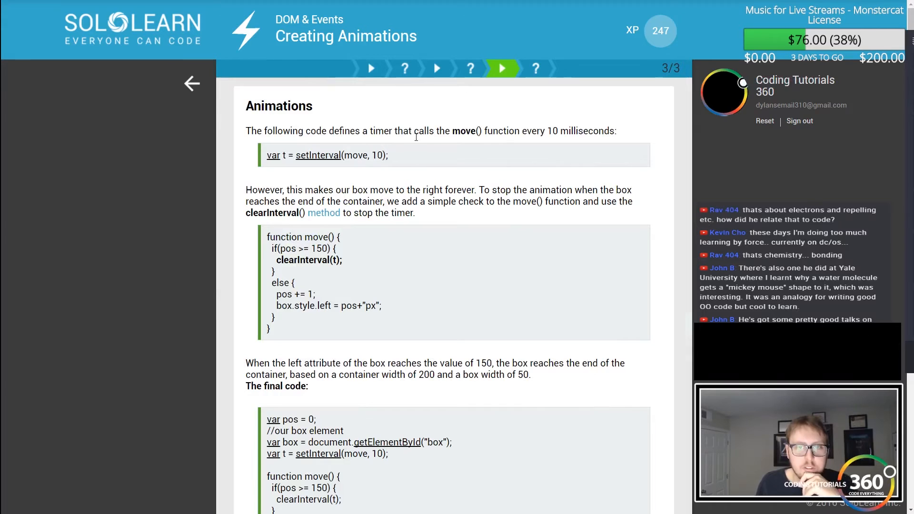
drag(413, 131, 616, 131)
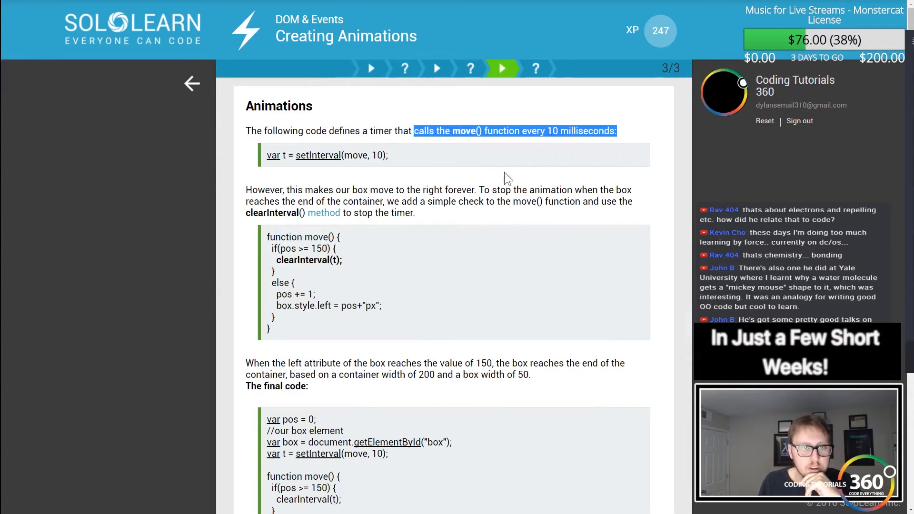
mouse_move(495, 214)
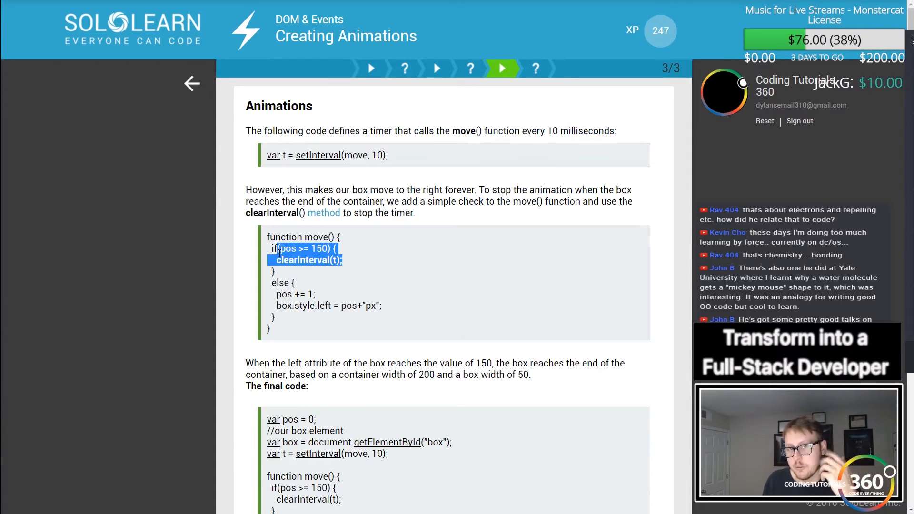
scroll(down, 3)
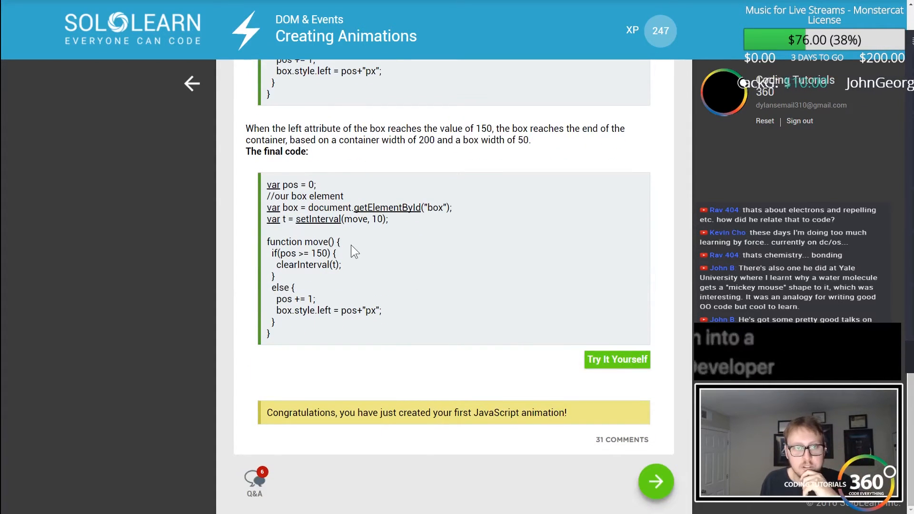
click(656, 481)
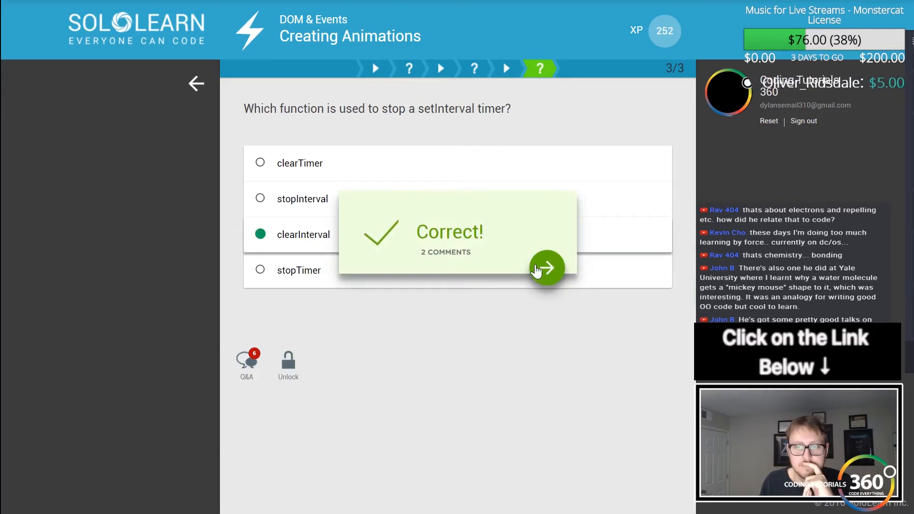
click(545, 269)
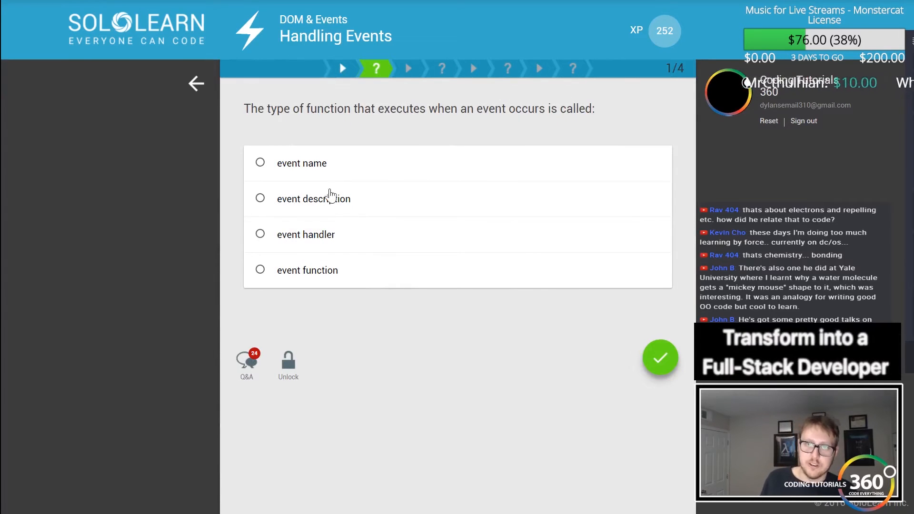
Answer 'event handler' correctly and advance to the fill-in-the-blanks question
click(260, 234)
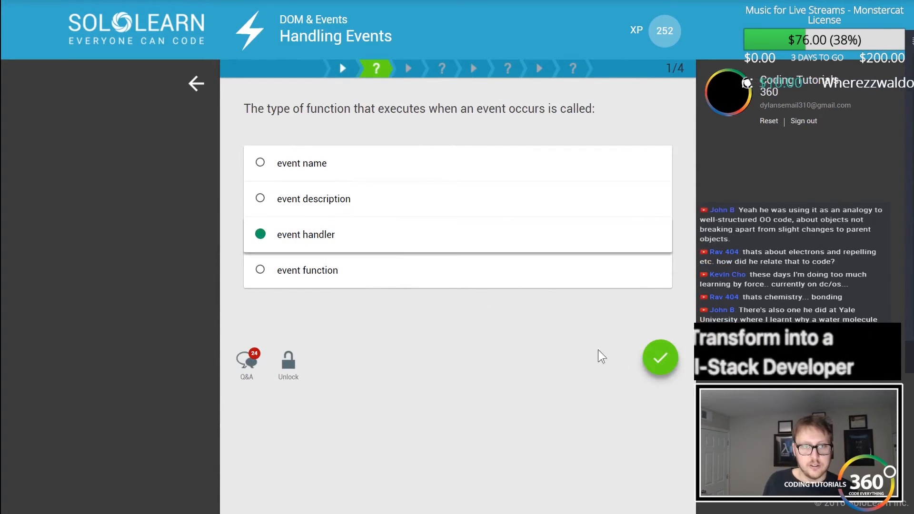
click(660, 358)
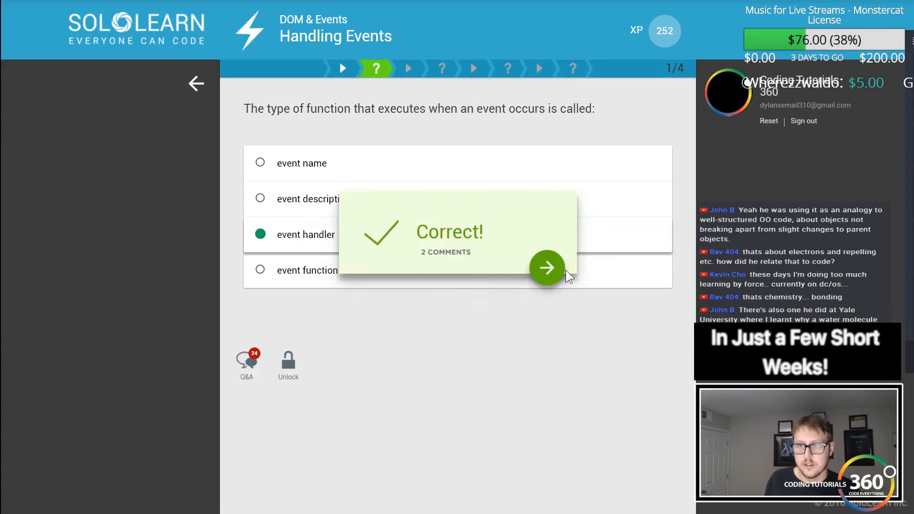
click(546, 268)
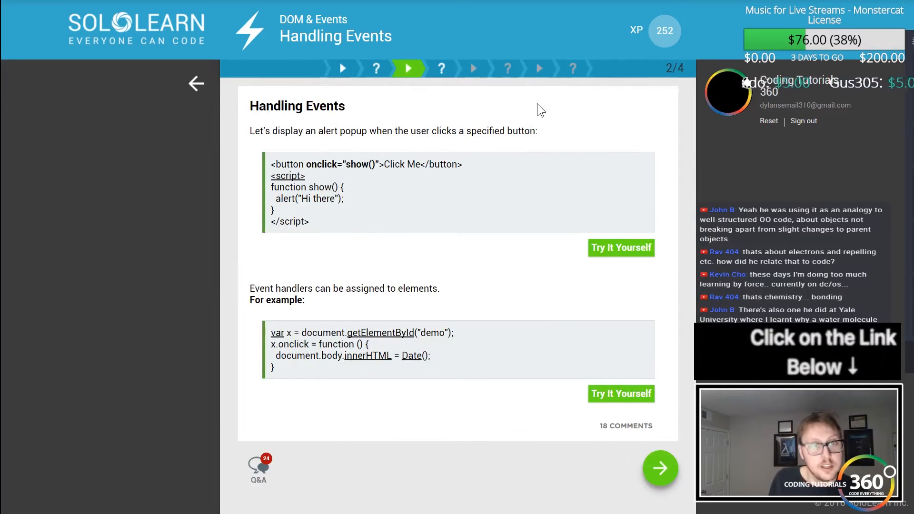
mouse_move(392, 163)
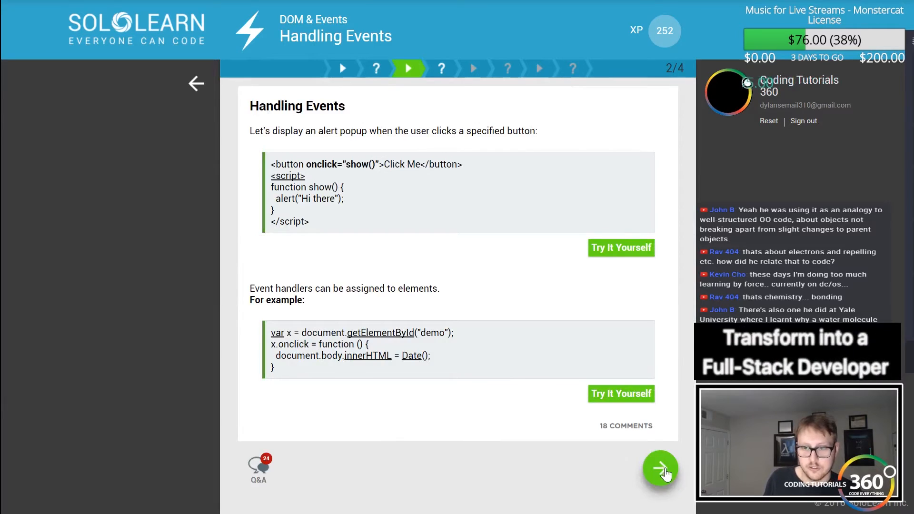
click(660, 471)
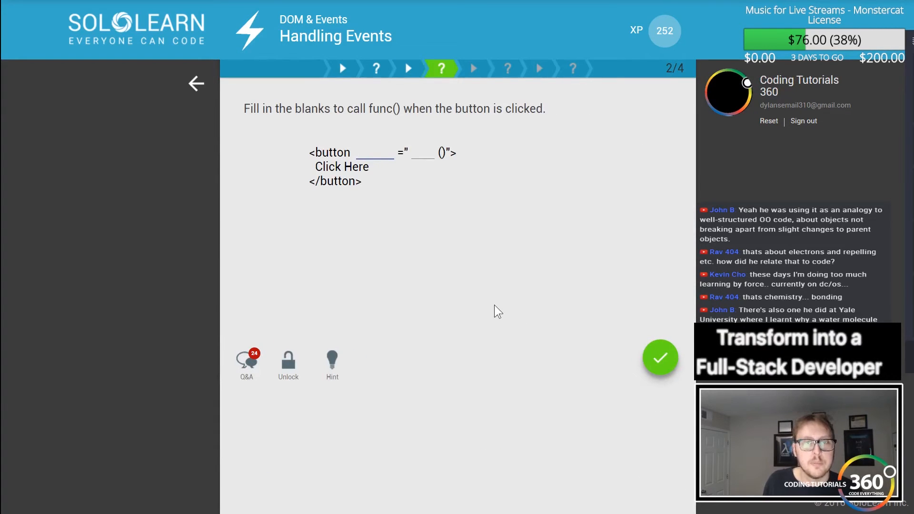
Fill the blanks with func and onclick and check the answer
click(361, 152)
text(onlcikj)
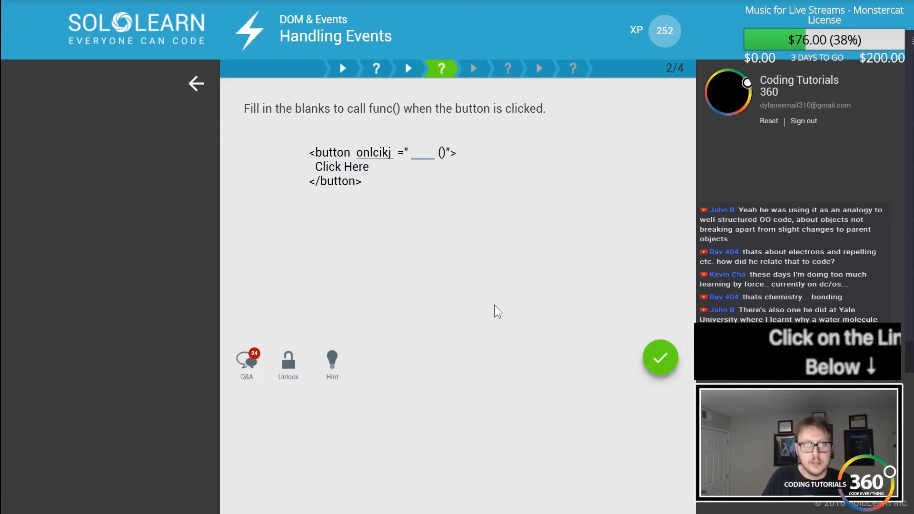
text(func)
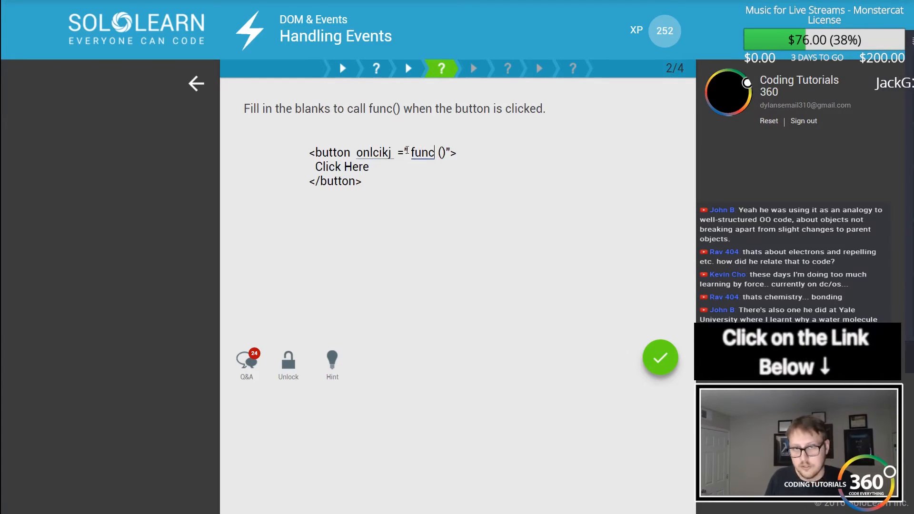
double_click(374, 152)
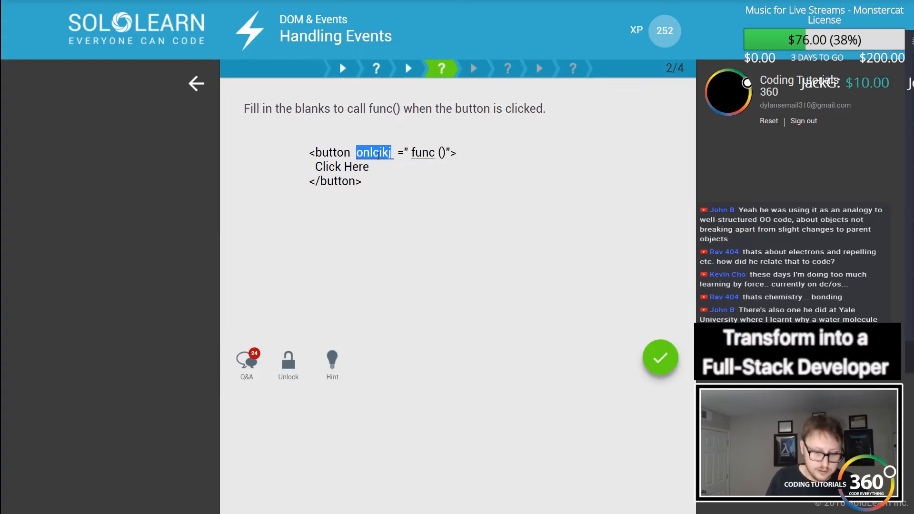
text(onclick)
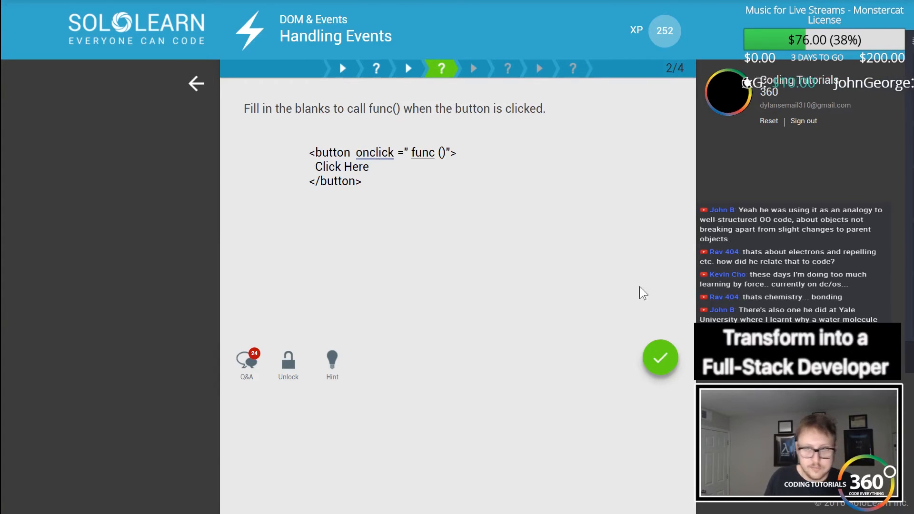
click(660, 357)
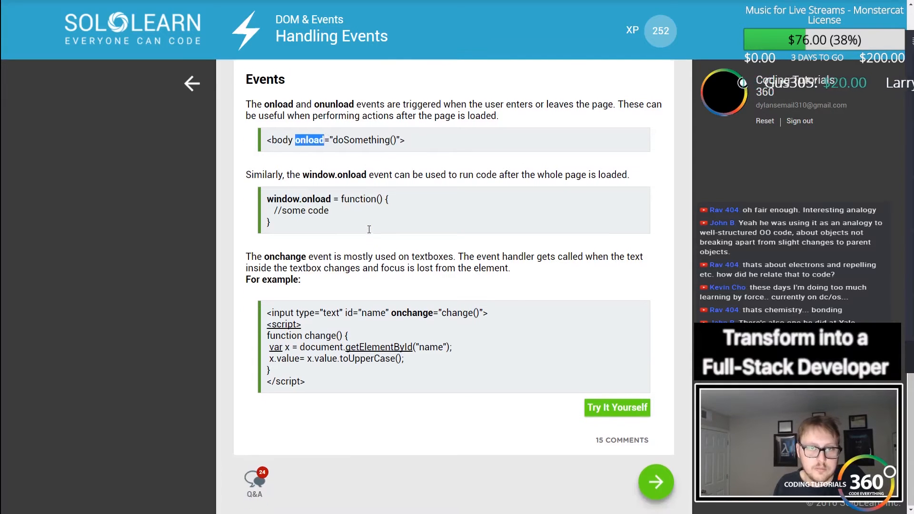
Fill onload, answer 'Yes' to multiple event handlers and finish Handling Events
click(654, 481)
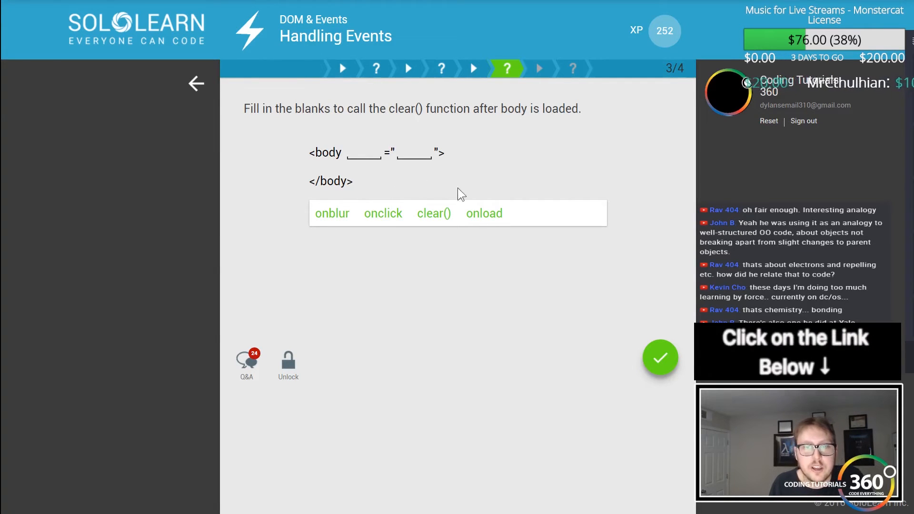
click(483, 213)
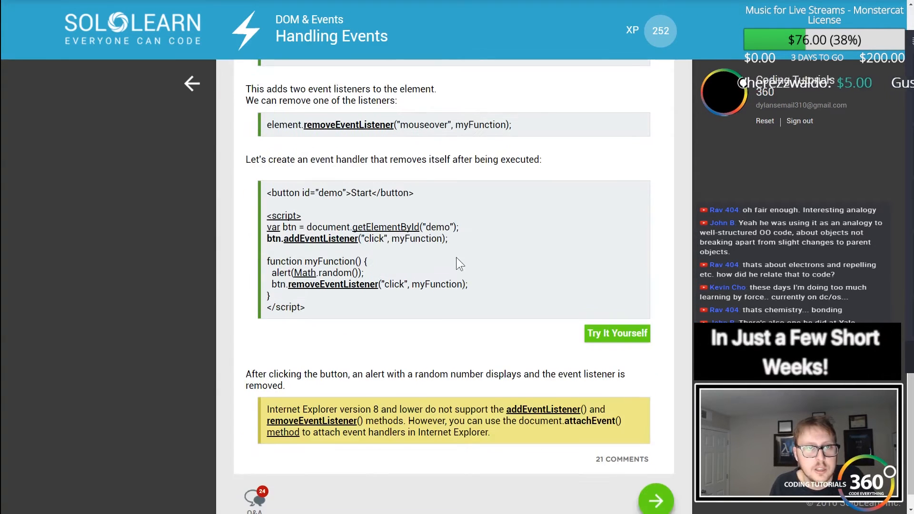
click(655, 499)
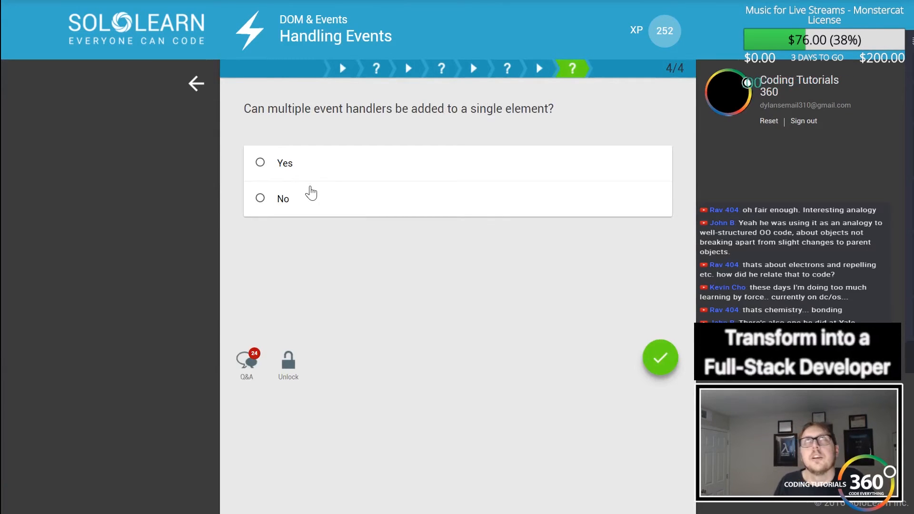
click(260, 163)
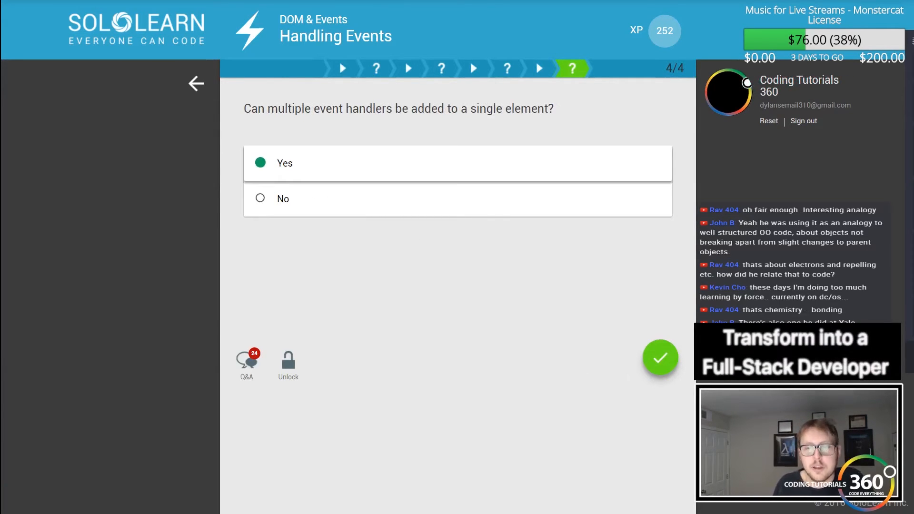
click(660, 358)
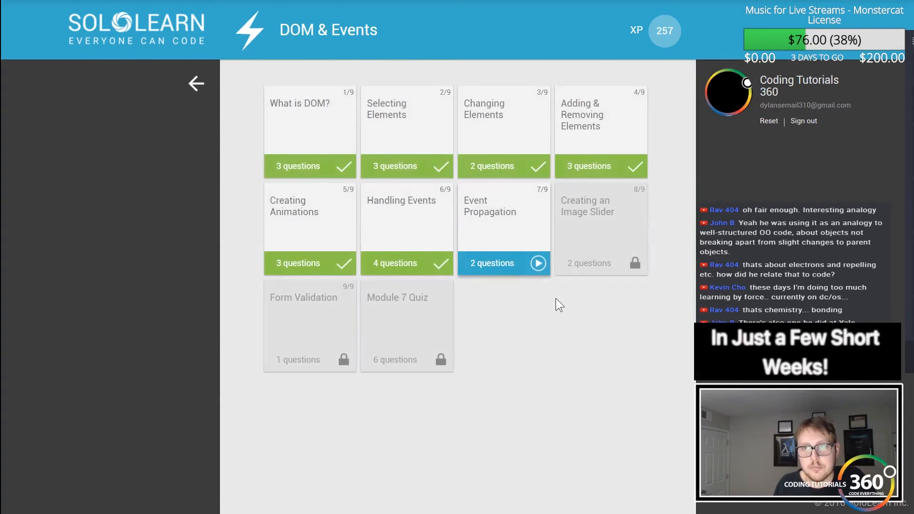
Start Event Propagation and answer Bubbling correctly
click(503, 262)
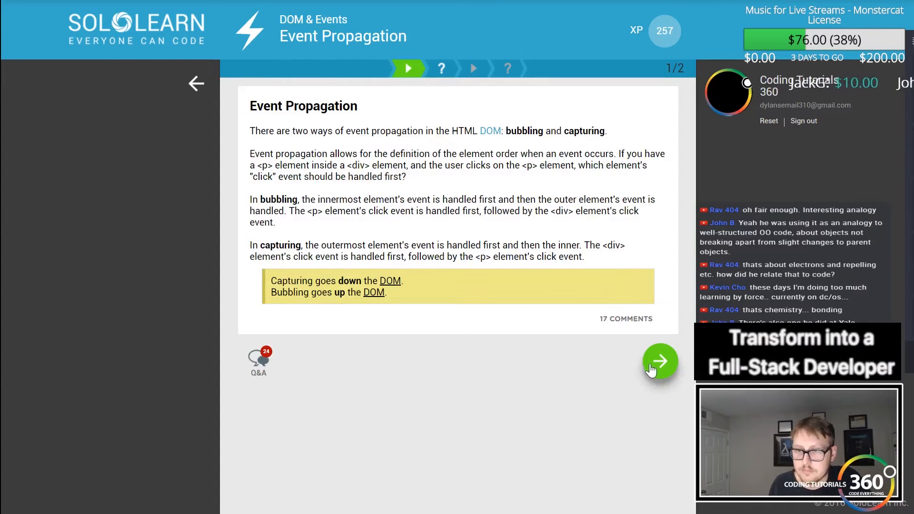
click(660, 362)
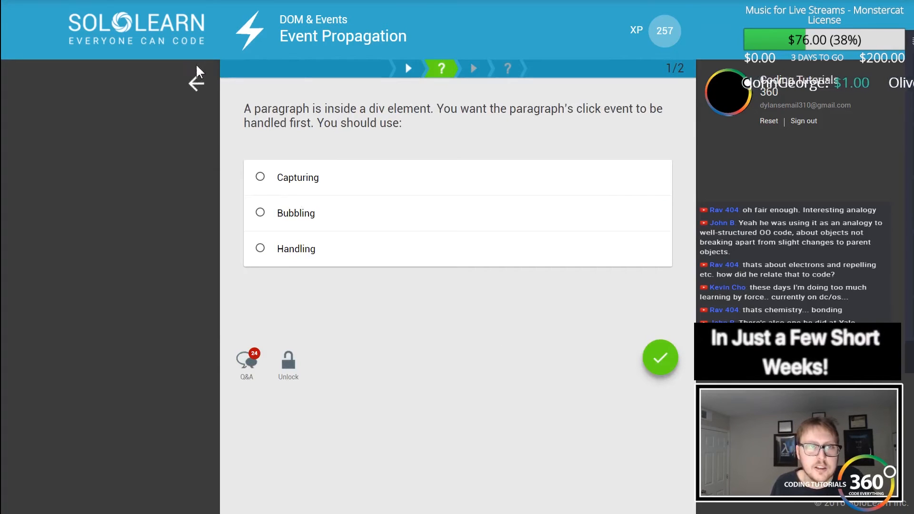
click(197, 80)
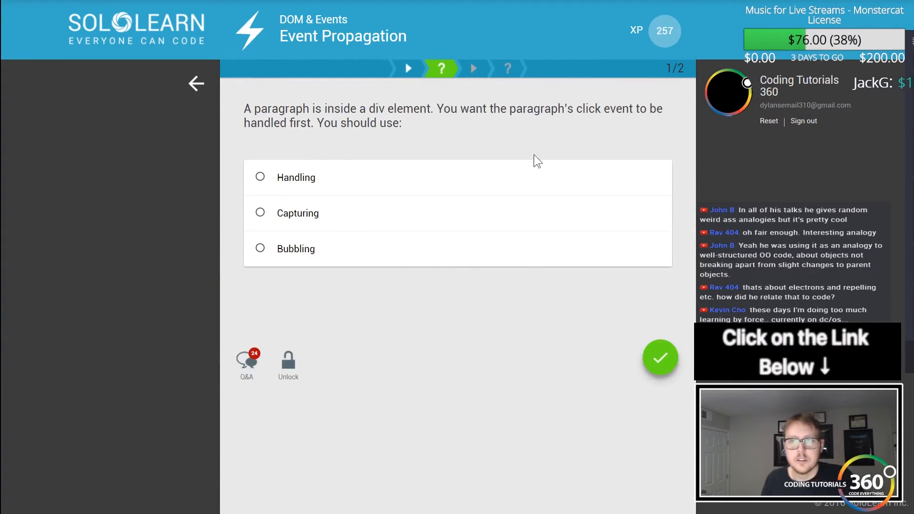
mouse_move(425, 170)
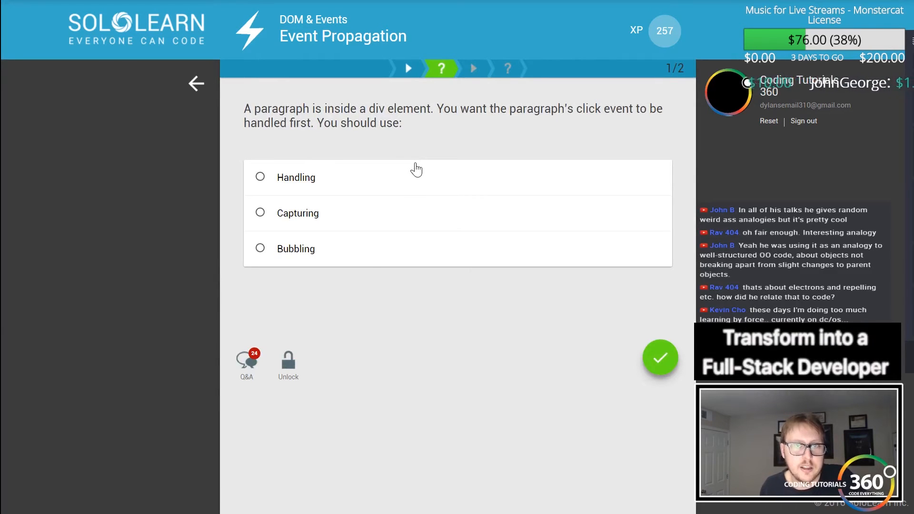
mouse_move(315, 180)
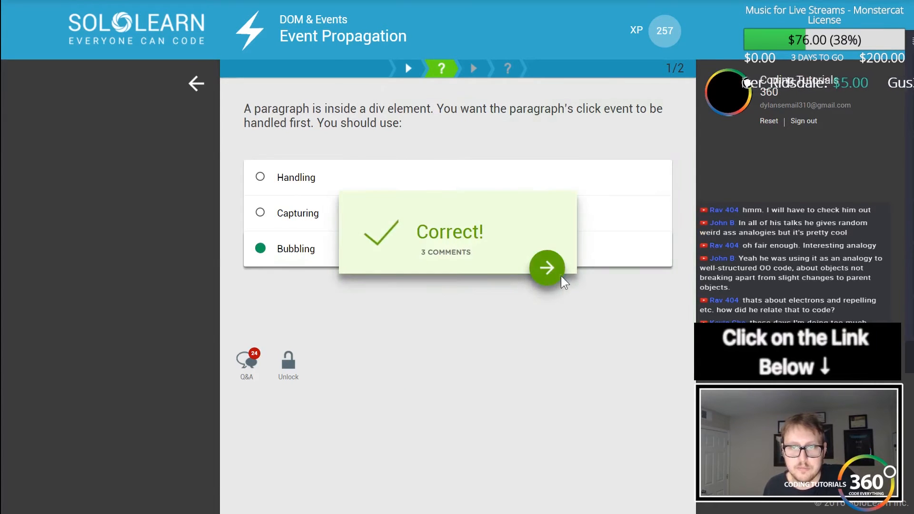
click(546, 267)
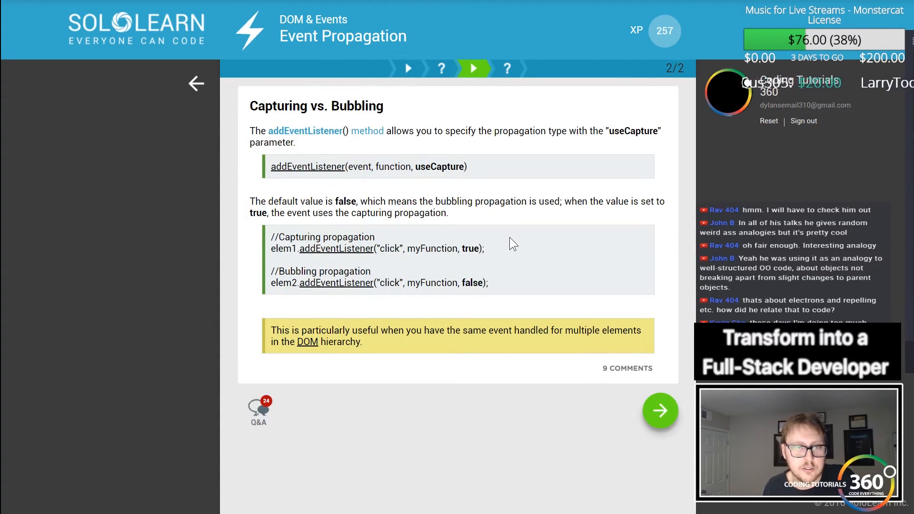
Fill the blanks with click and true and finish the lesson back to the module list
drag(299, 249, 484, 248)
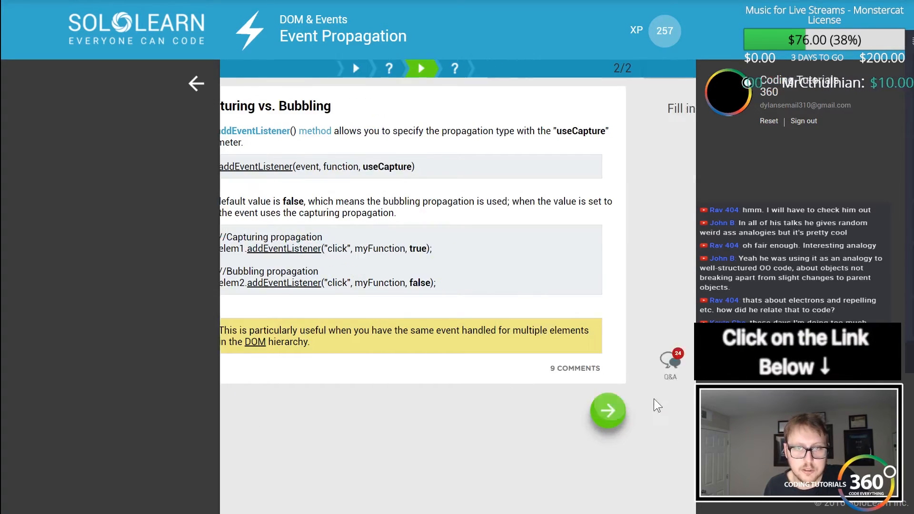
click(607, 410)
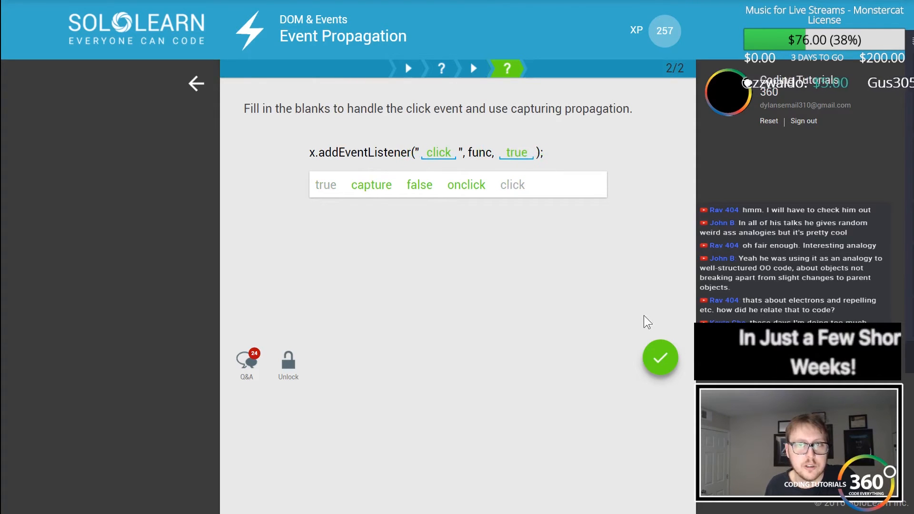
click(659, 358)
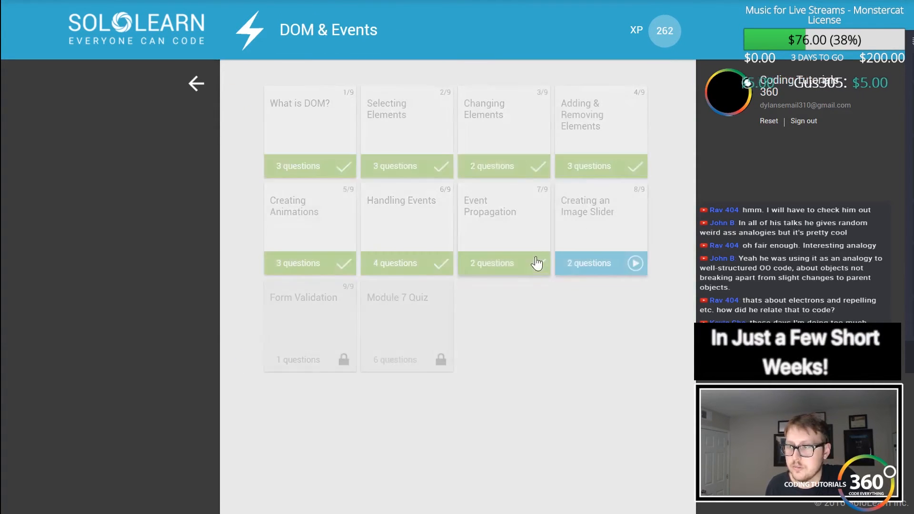
Start Creating an Image Slider and submit the array bracket answer correctly
click(600, 263)
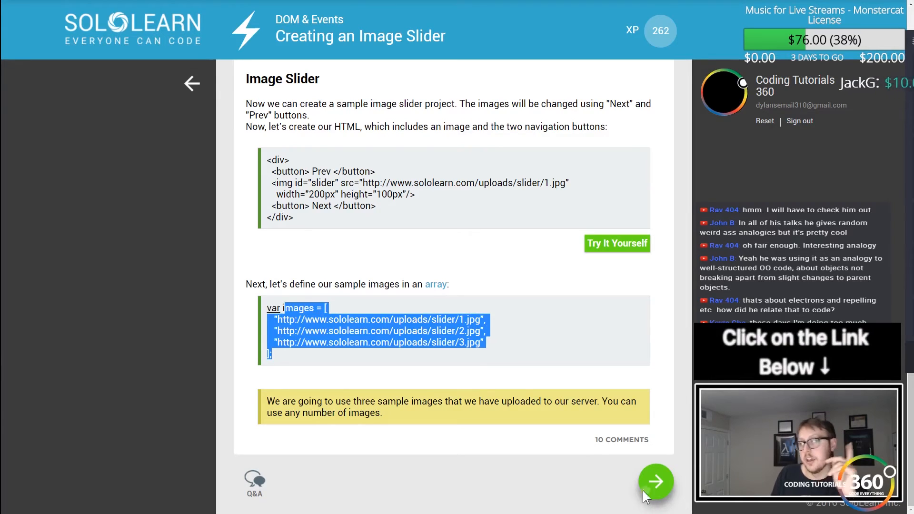
click(655, 481)
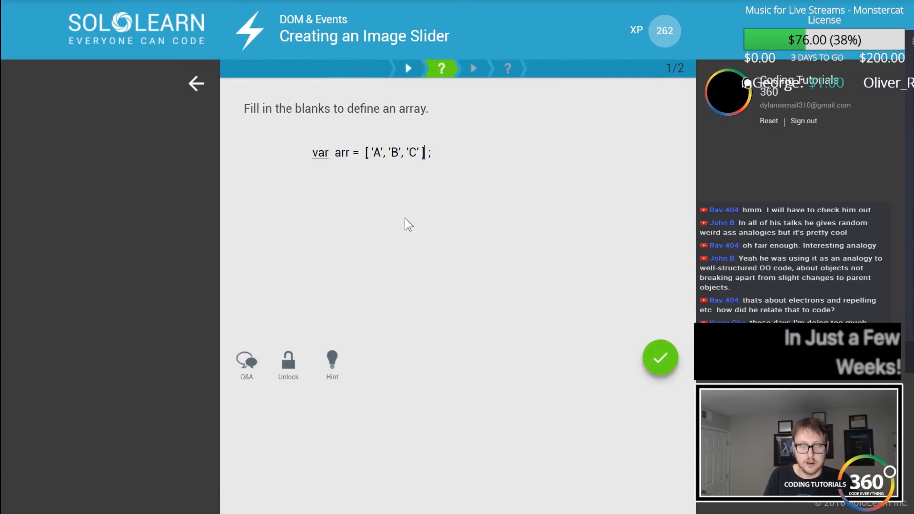
click(659, 358)
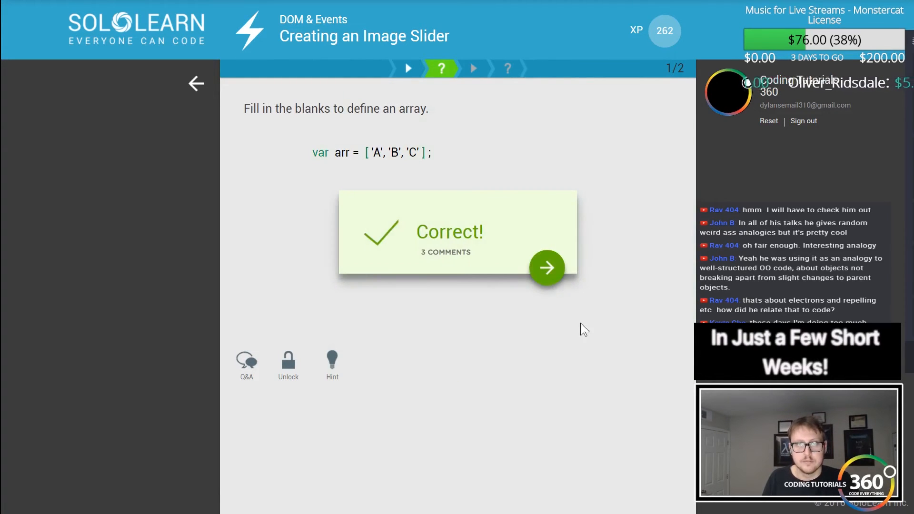
click(545, 267)
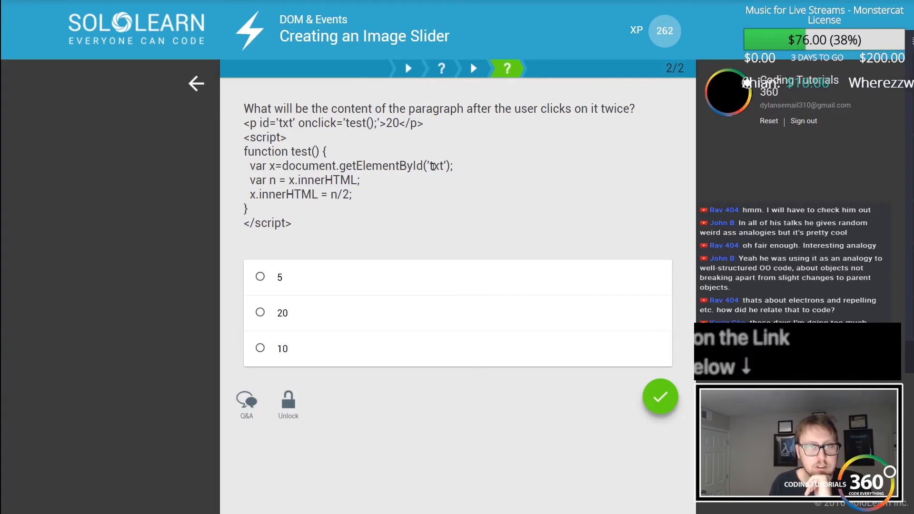
Answer 5 for the second question and move on to the Form Validation lesson
double_click(392, 123)
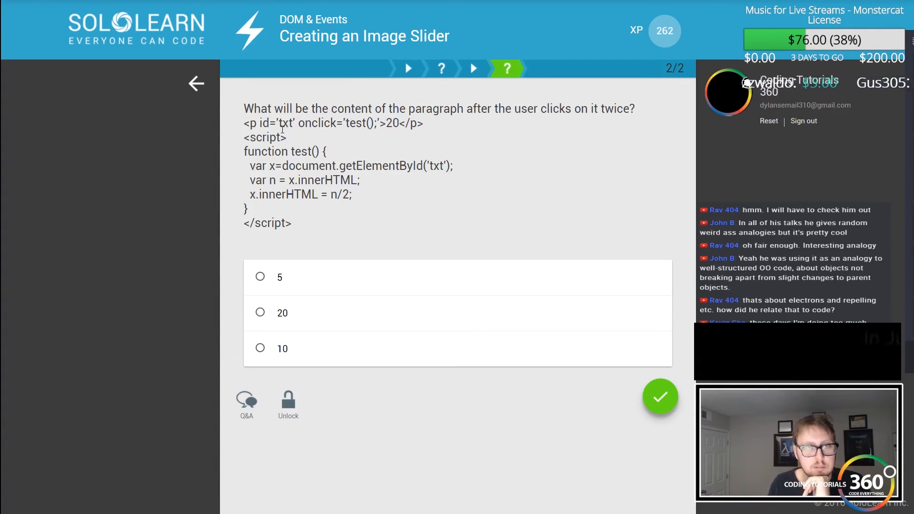
double_click(328, 180)
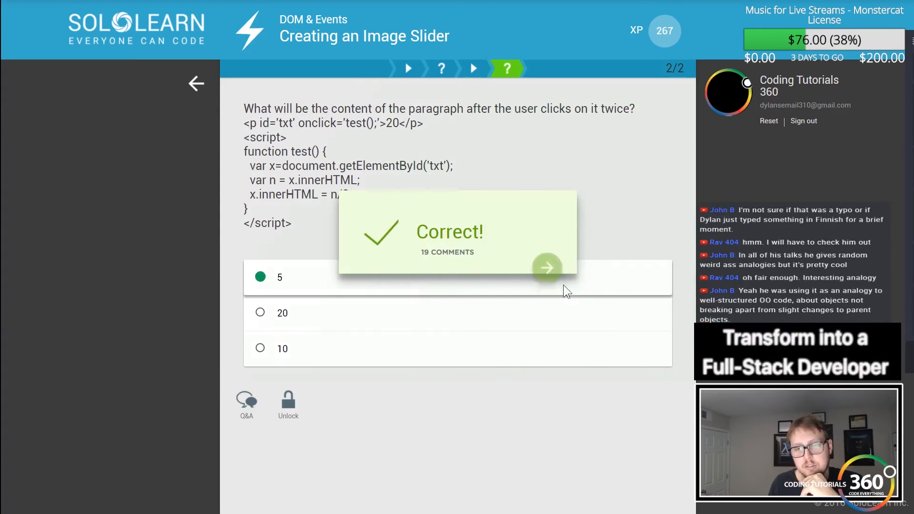
click(547, 268)
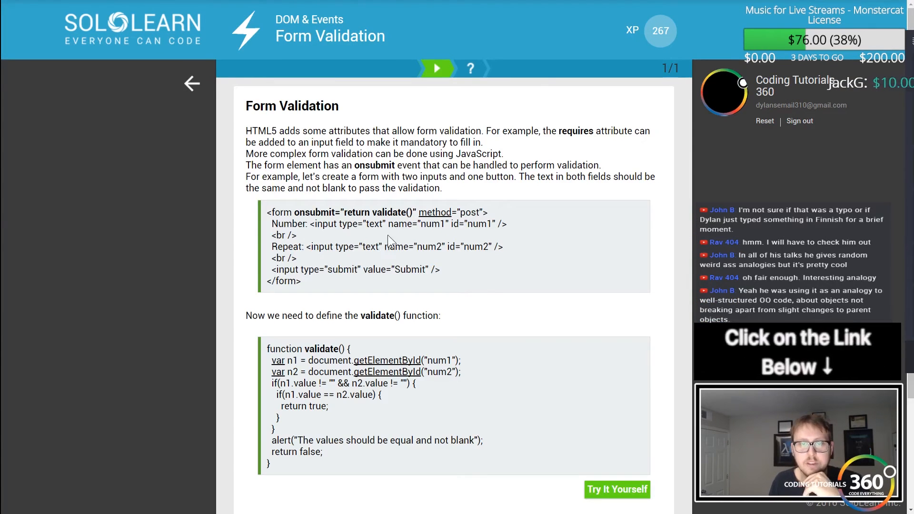
Read the Form Validation card and advance to its onsubmit return question
scroll(down, 3)
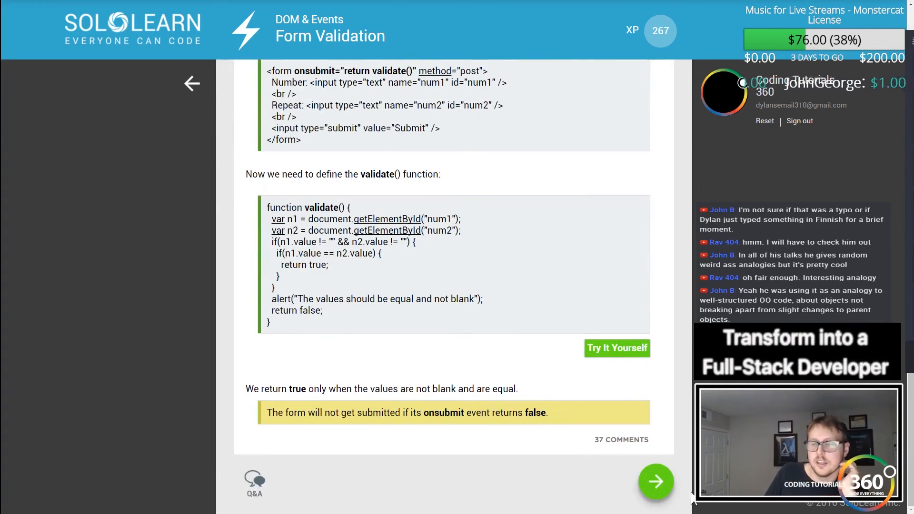
click(655, 481)
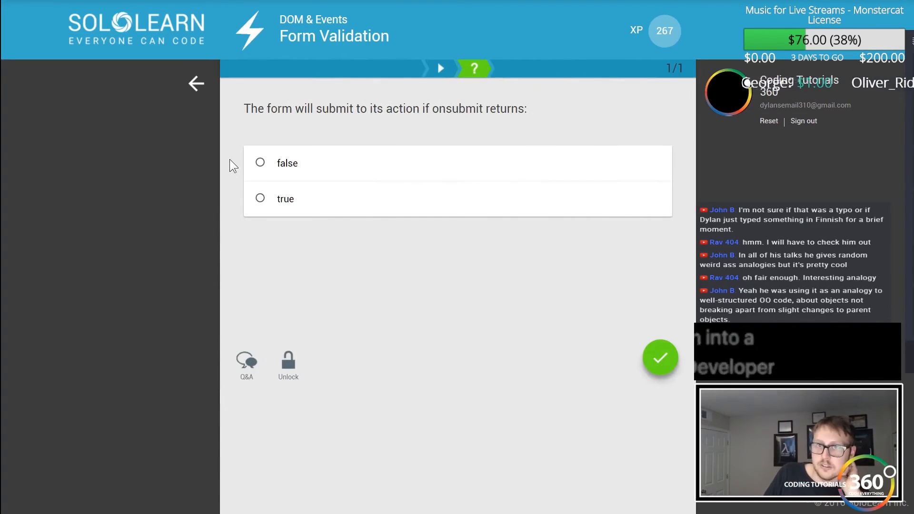
mouse_move(217, 75)
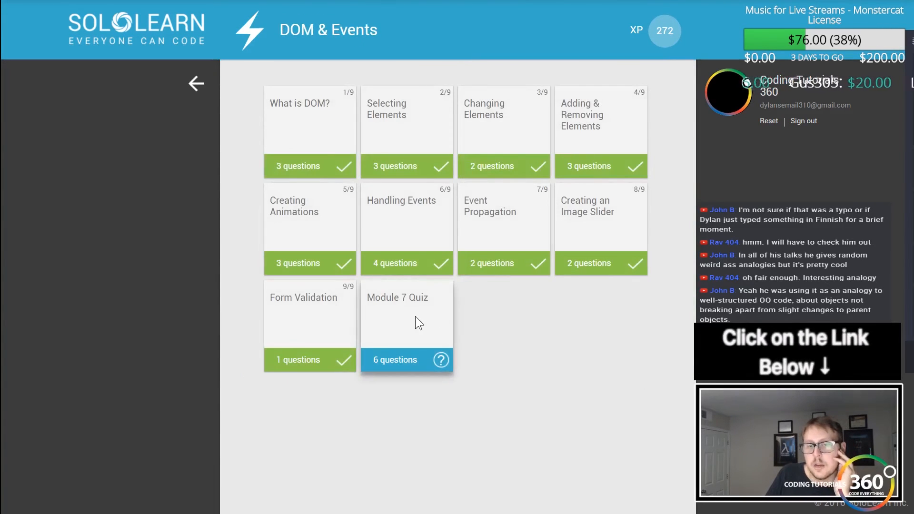
Start the Module 7 Quiz and submit the first answer typing p and document
click(405, 314)
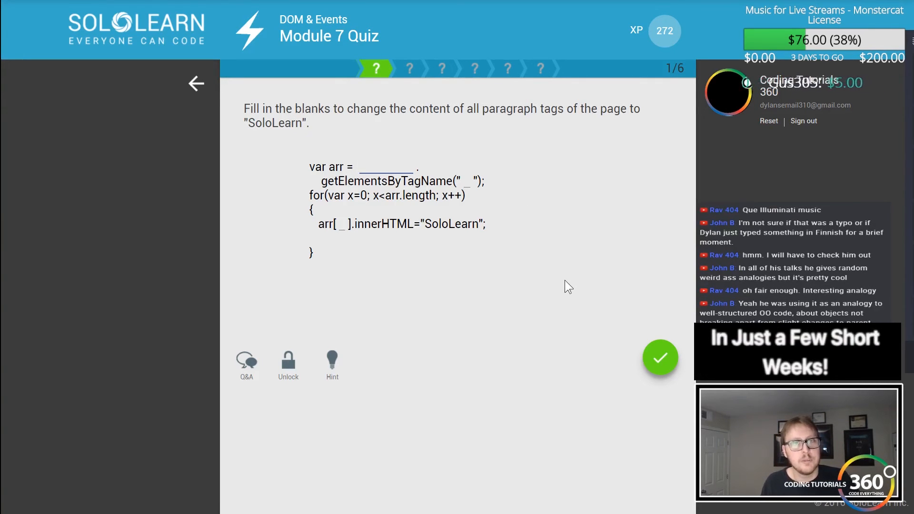
mouse_move(553, 285)
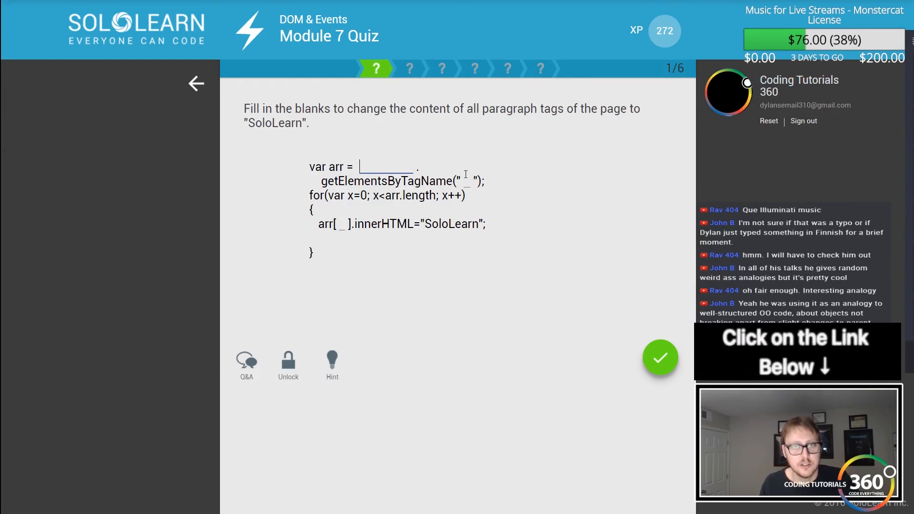
text(p)
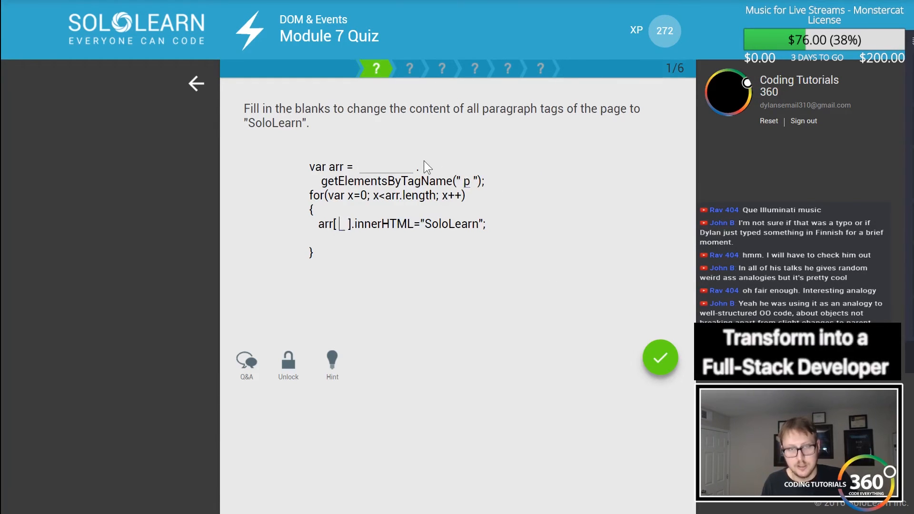
text(document)
text(x)
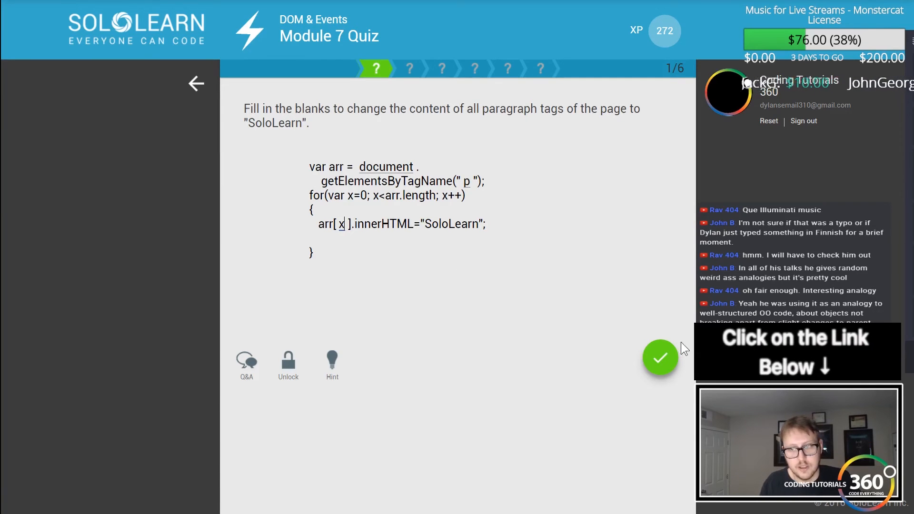
click(659, 358)
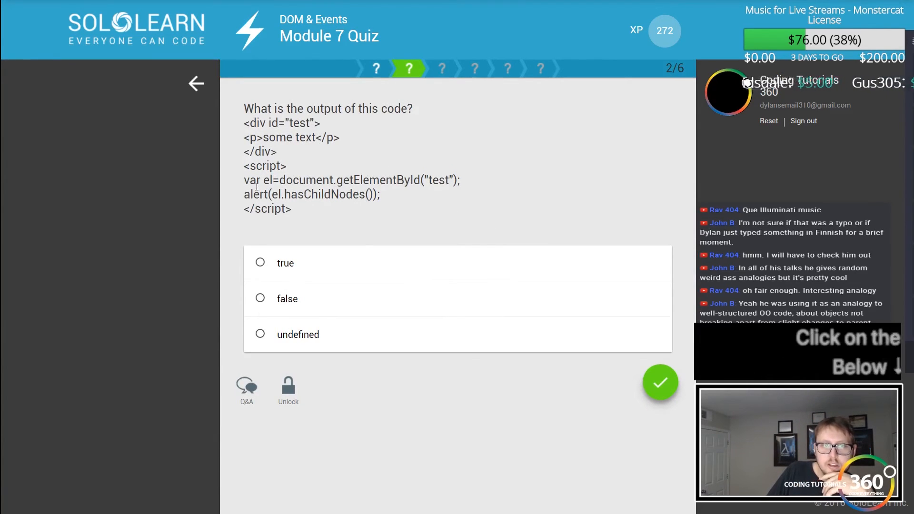
Answer true for the hasChildNodes question and continue to question 3
drag(280, 194, 379, 194)
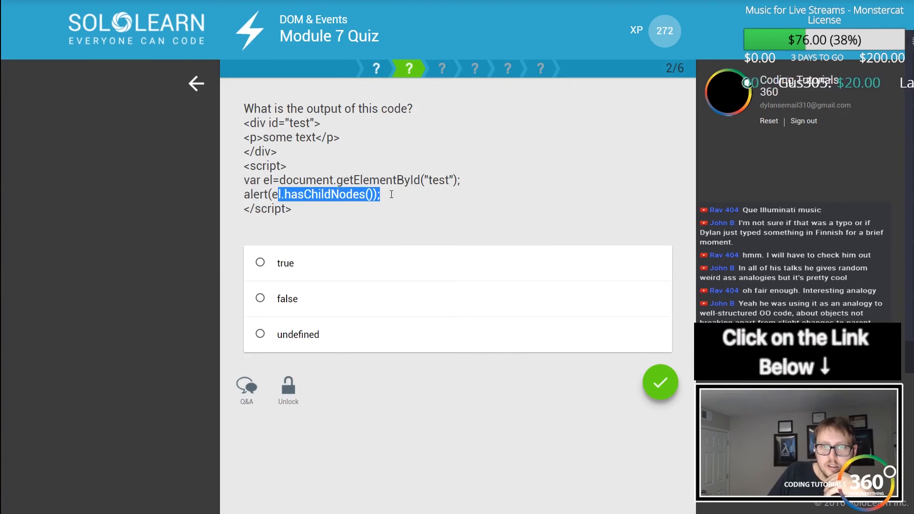
mouse_move(285, 289)
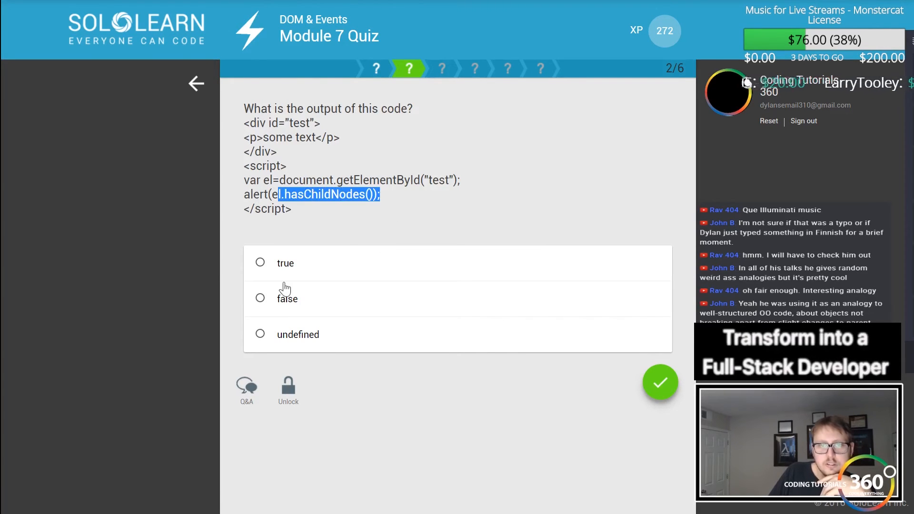
click(260, 262)
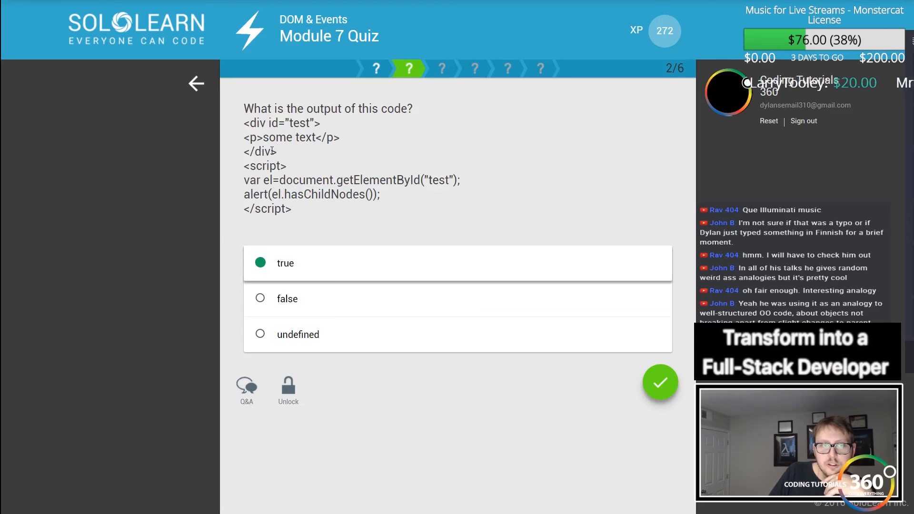
click(660, 382)
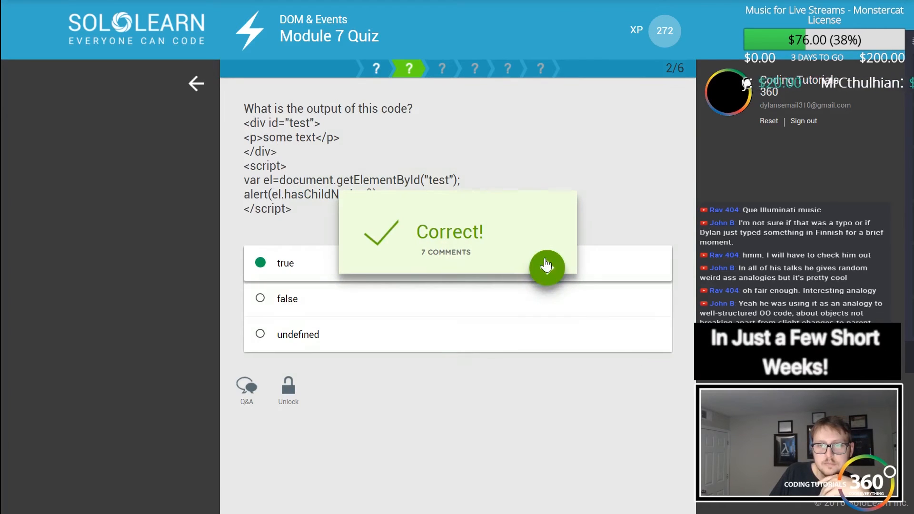
click(547, 268)
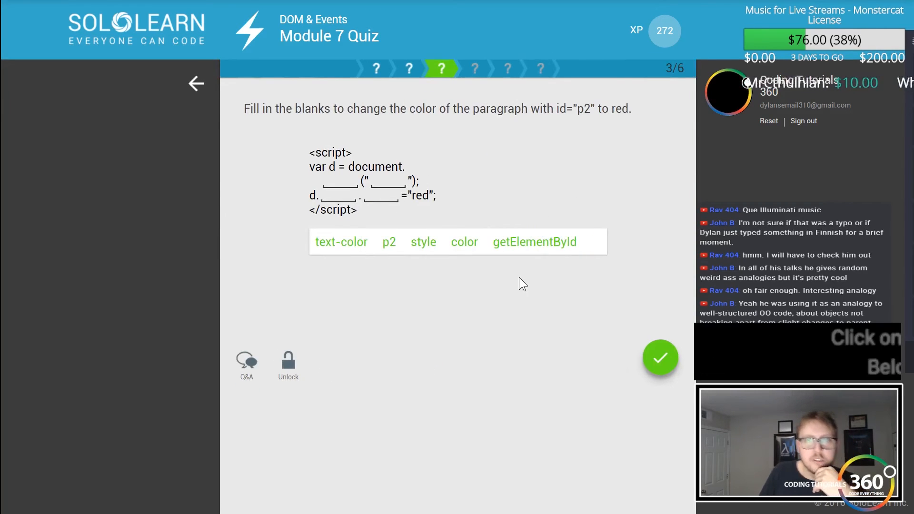
mouse_move(526, 196)
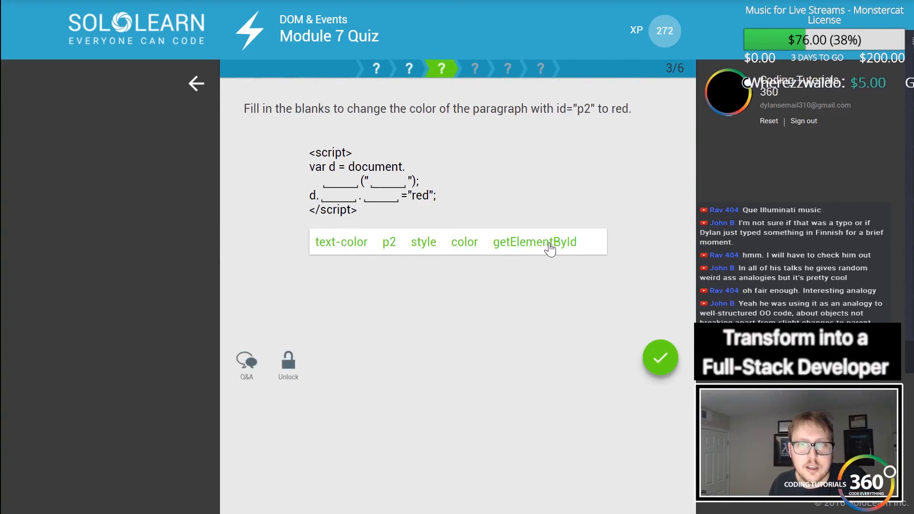
Submit getElementById, p2, style, text-color for the p2-red question, marked Wrong
click(533, 242)
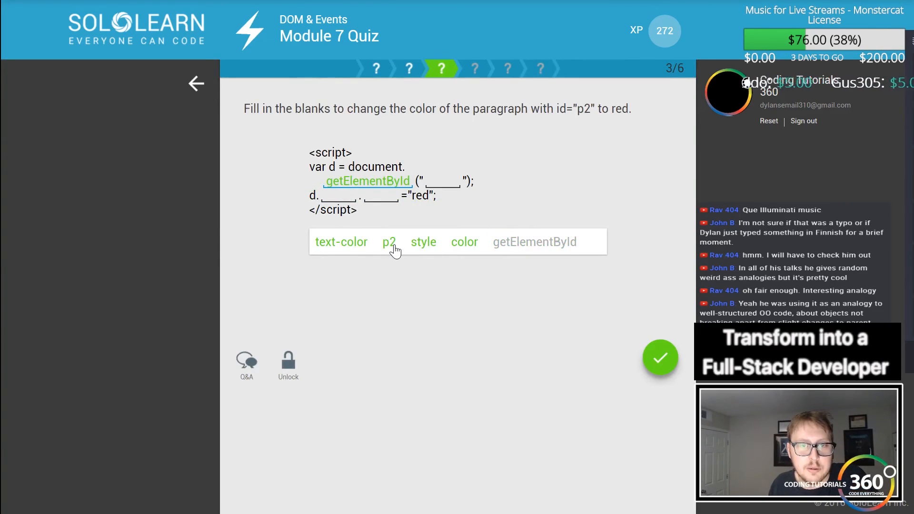
click(387, 241)
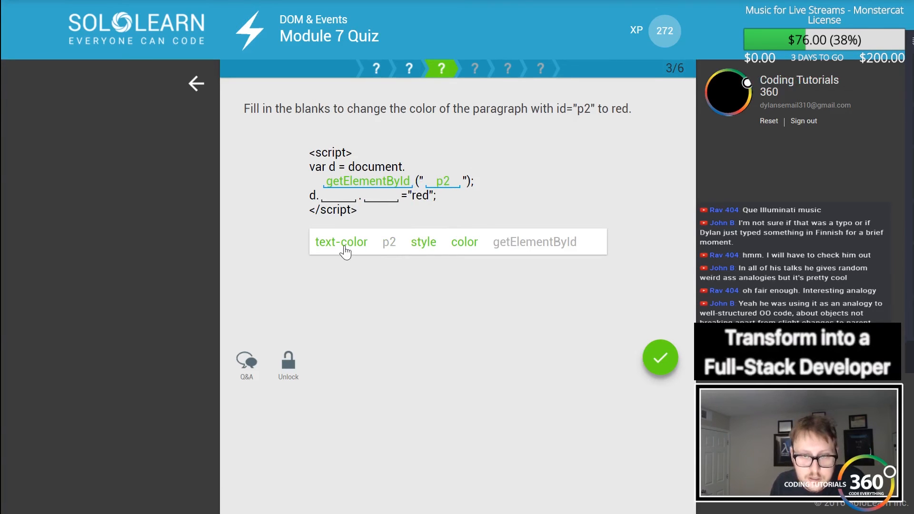
click(423, 242)
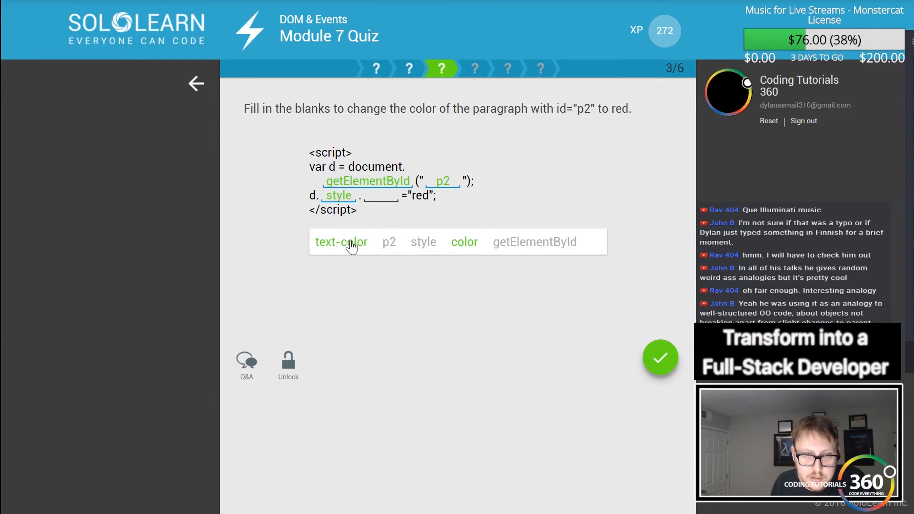
click(341, 241)
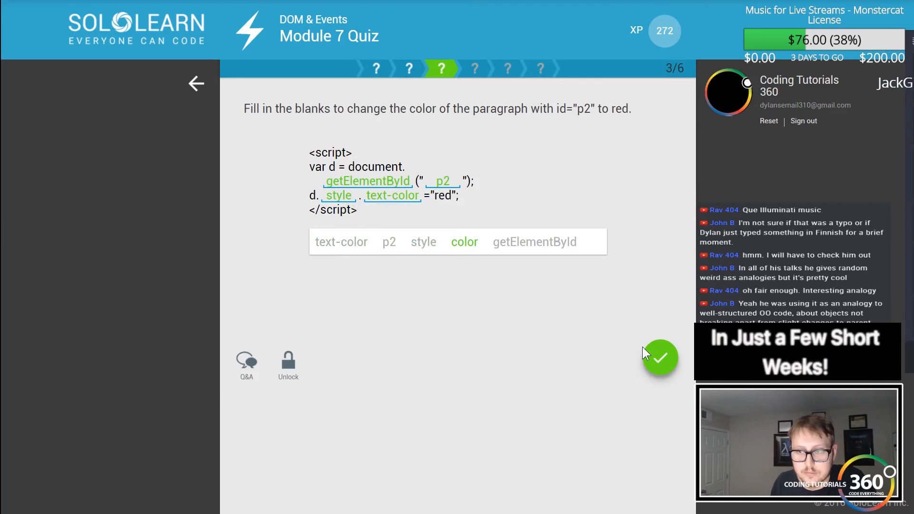
click(660, 359)
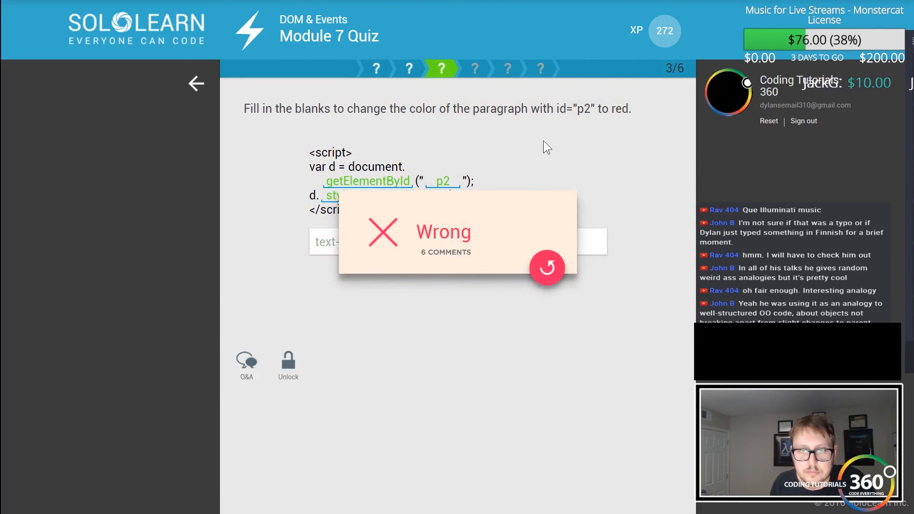
Retry with getElementById, p2, style, color, get it Correct and reach question 4
click(546, 267)
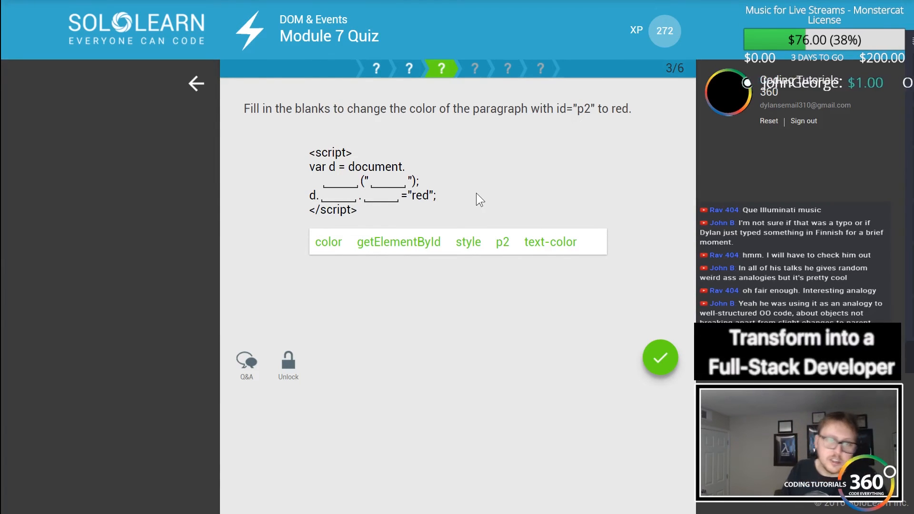
right_click(410, 205)
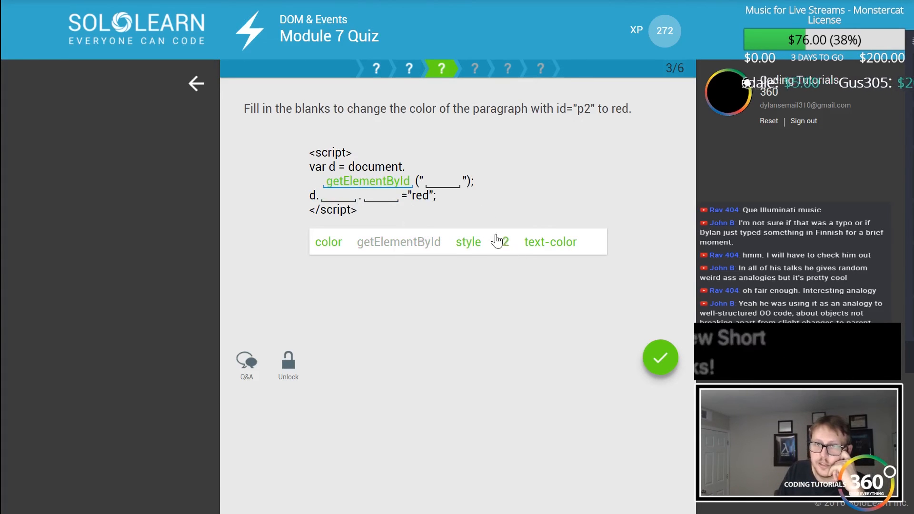
click(500, 241)
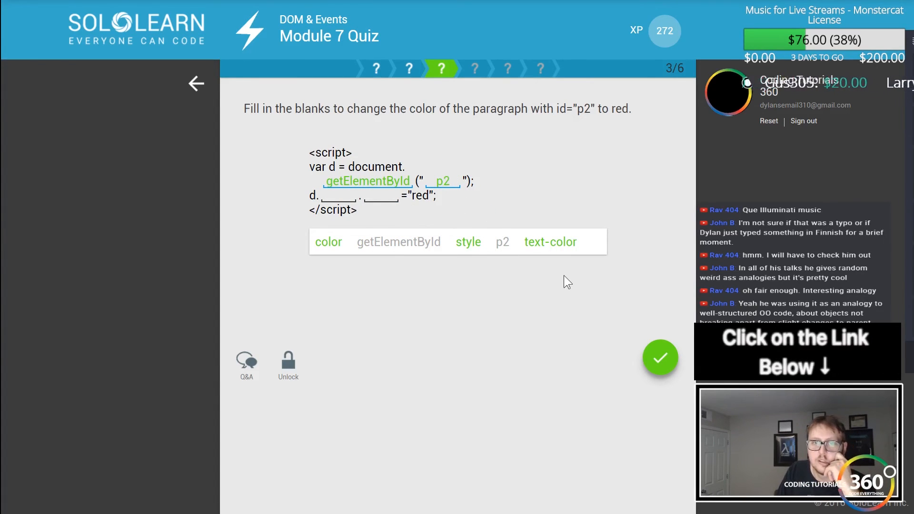
drag(327, 241, 337, 193)
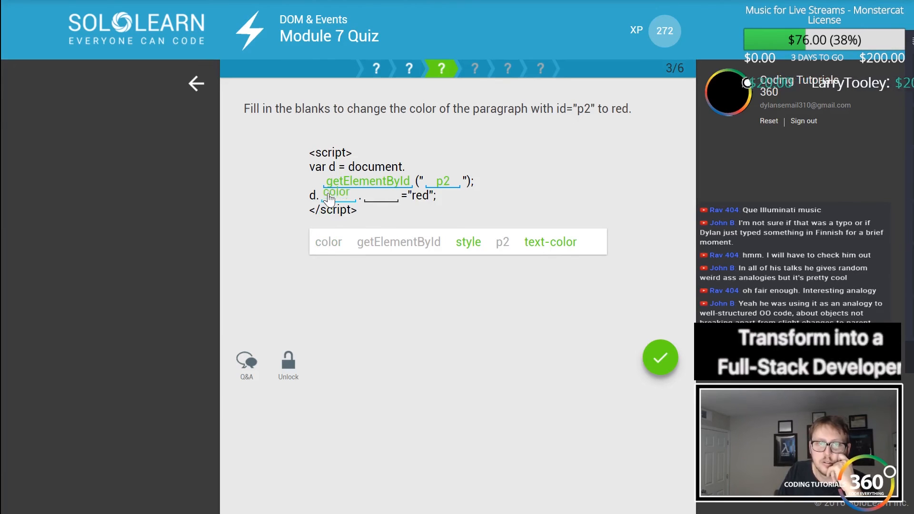
click(467, 241)
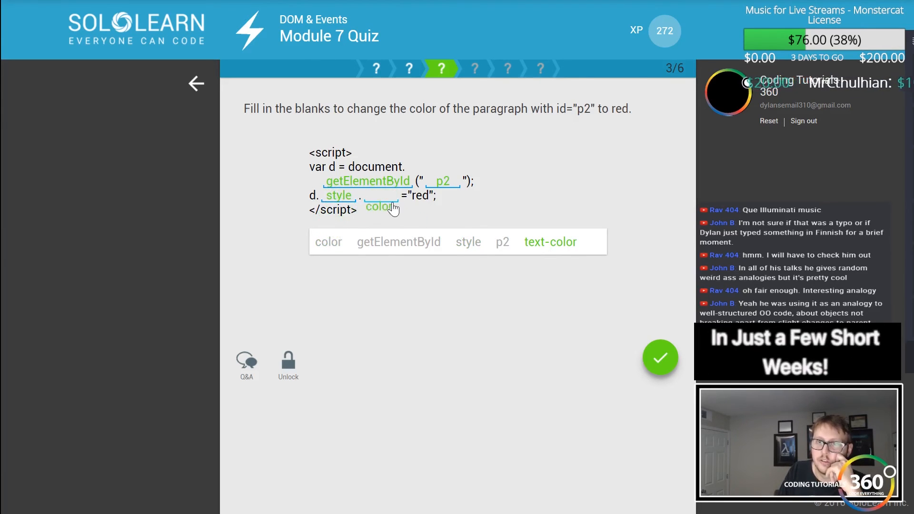
click(660, 358)
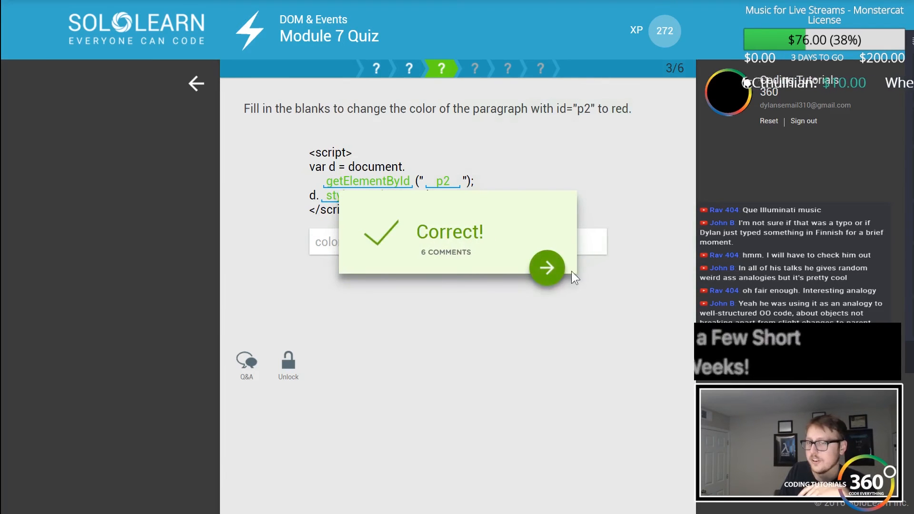
click(546, 268)
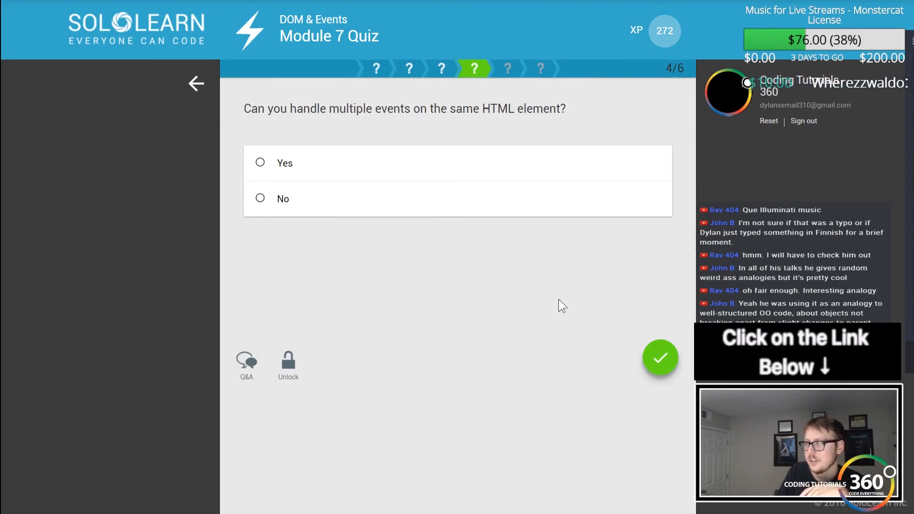
mouse_move(309, 174)
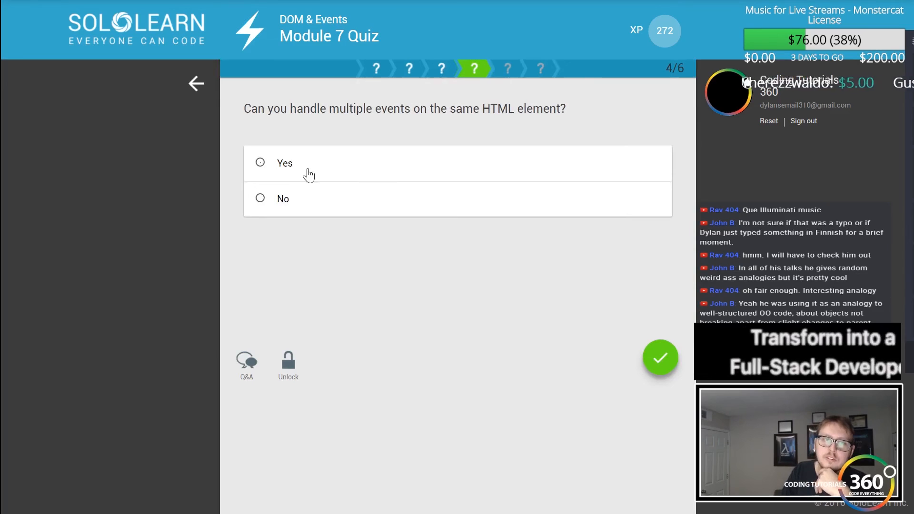
Answer Yes for multiple events, fill onclick and function for the button alert, and reach question 6
click(660, 358)
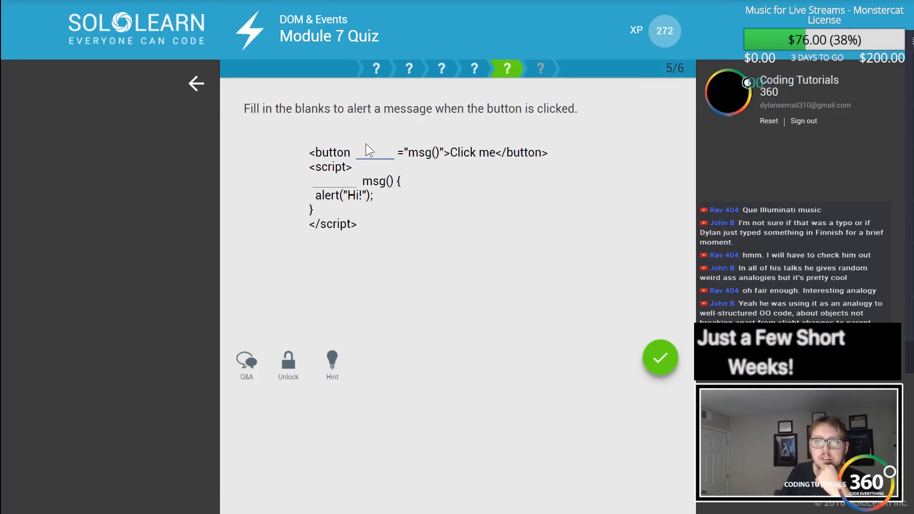
text(o)
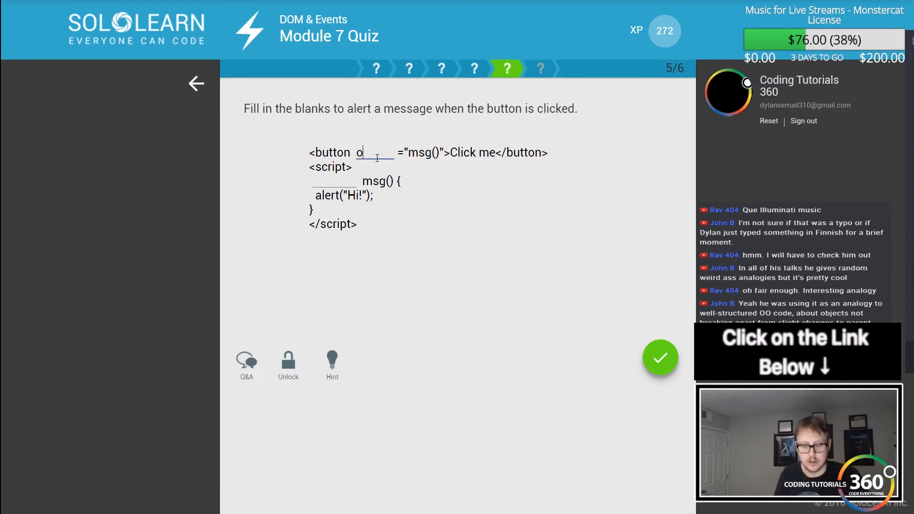
text(ncli)
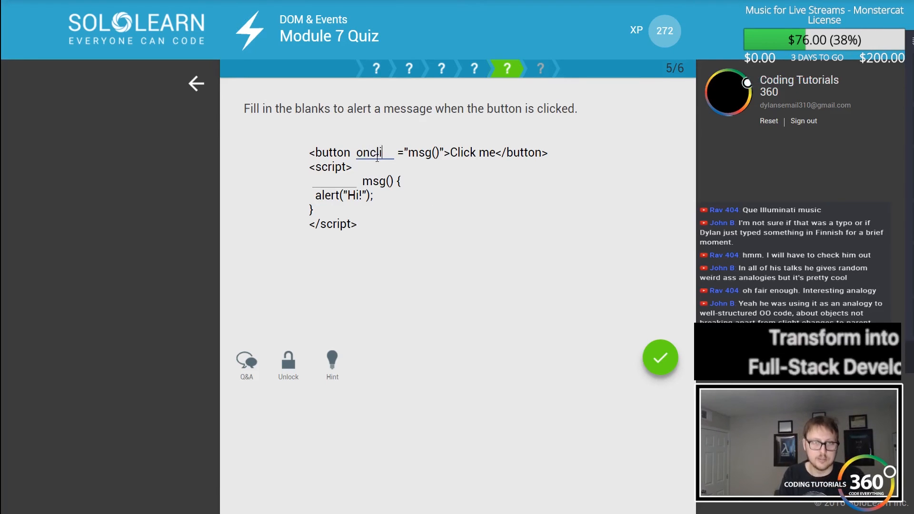
text(function)
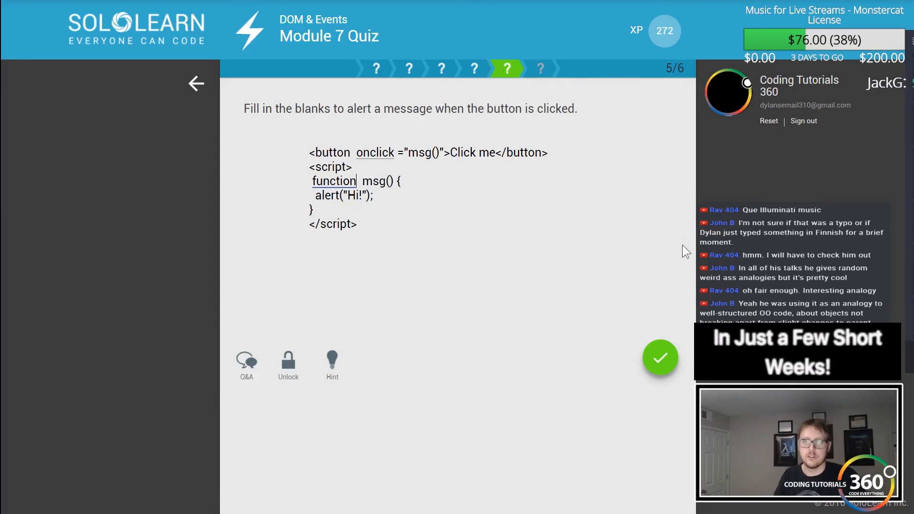
click(660, 358)
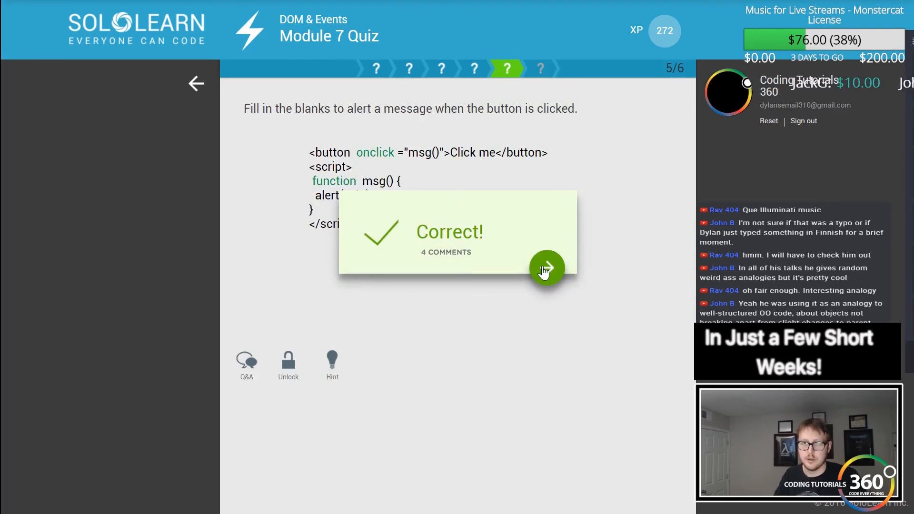
click(545, 269)
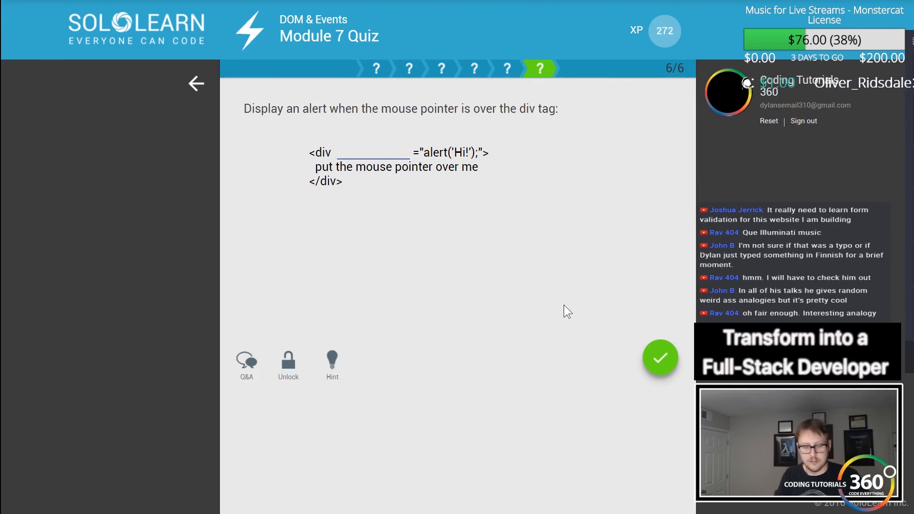
Leave the hover-alert question unanswered and move to a new browser tab
text(hover)
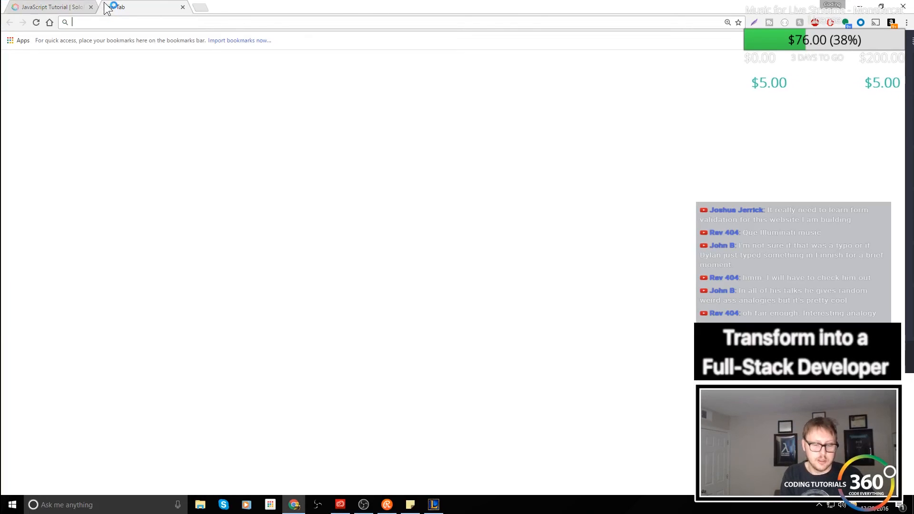
Search Google for 'hover javascript event handler' from the address bar
text(hoer)
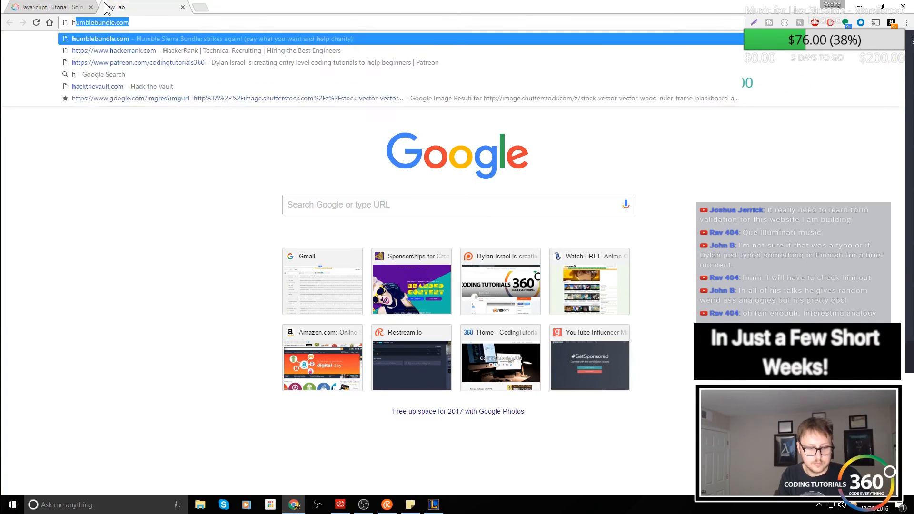
text(hover javascript event)
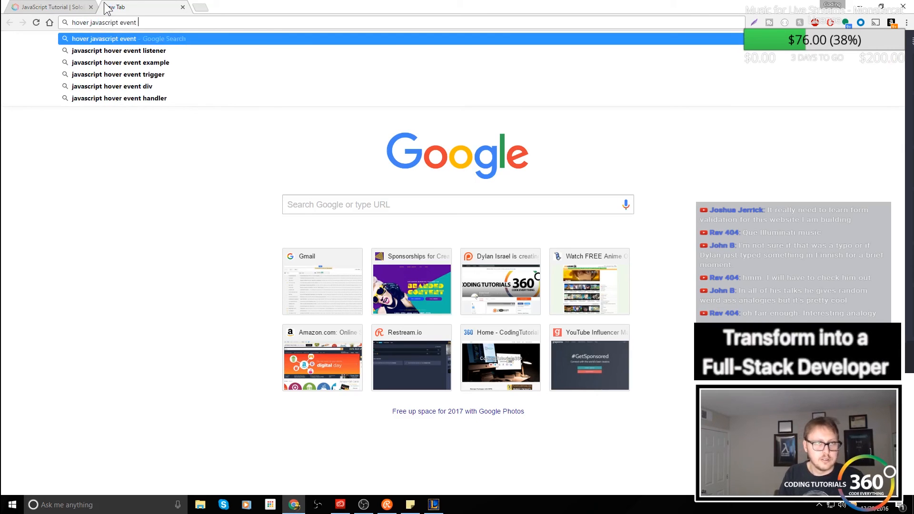
text(handler)
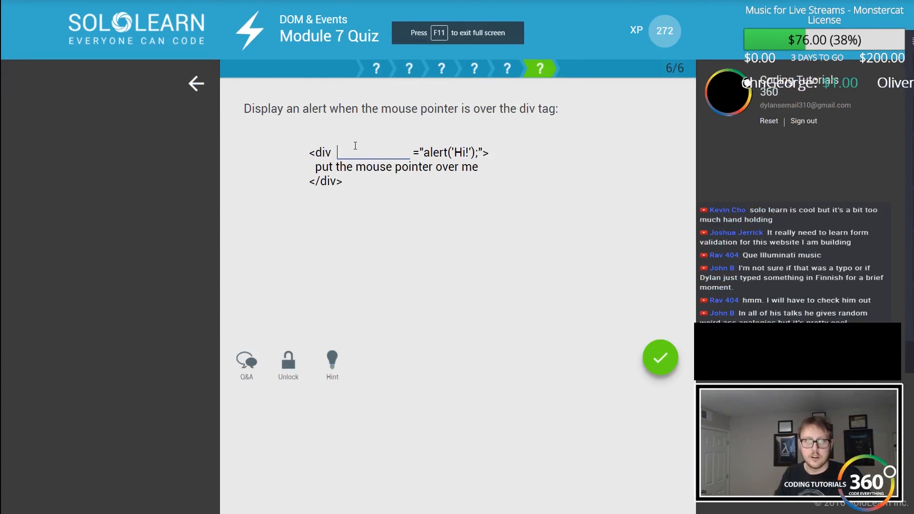
Answer the final question with onmouseover, check it and continue to course completion
text(onmo)
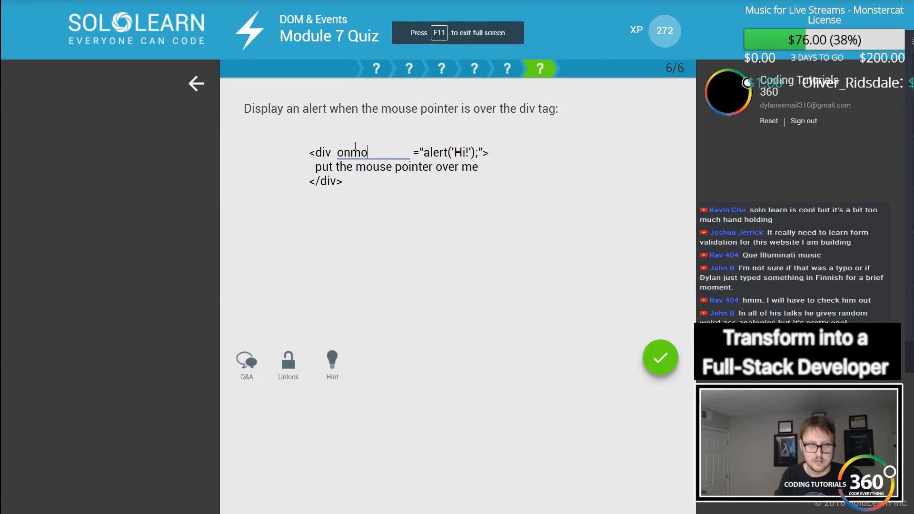
text(useover)
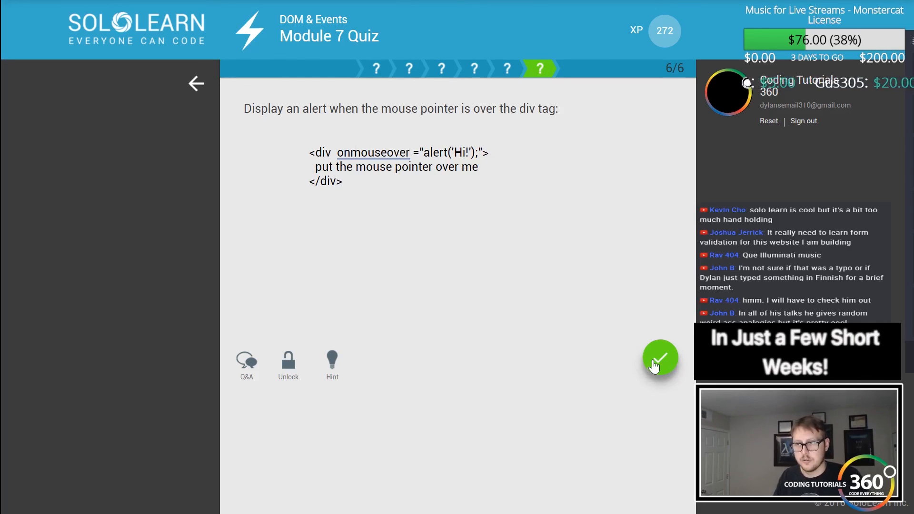
click(660, 358)
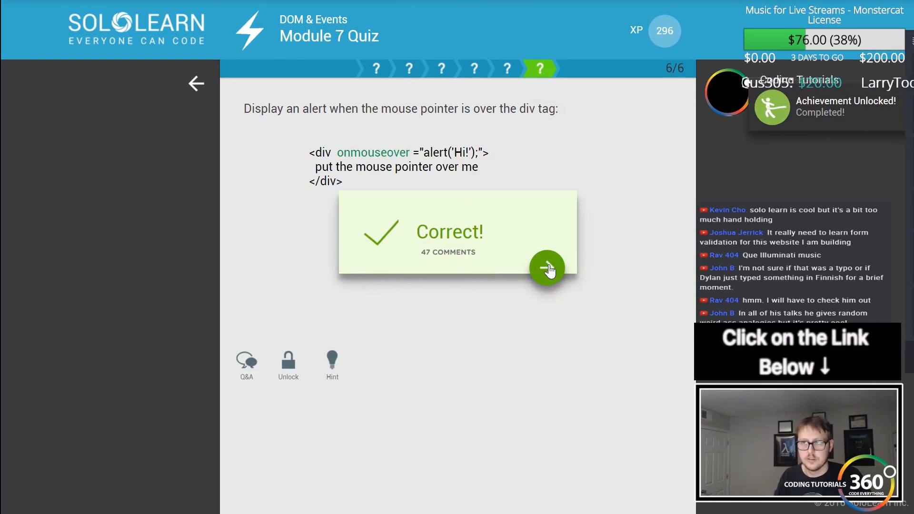
click(546, 268)
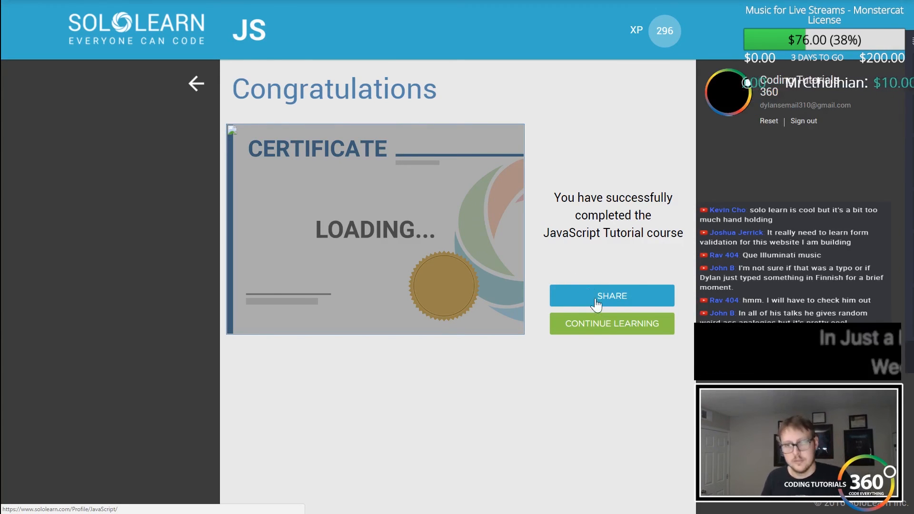
mouse_move(612, 327)
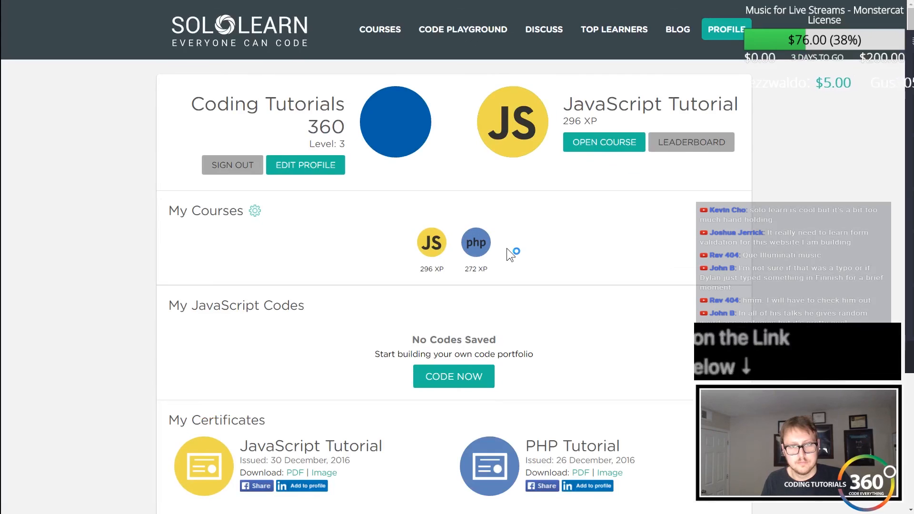
Scroll the profile page to My Certificates showing the JavaScript Tutorial certificate
scroll(down, 3)
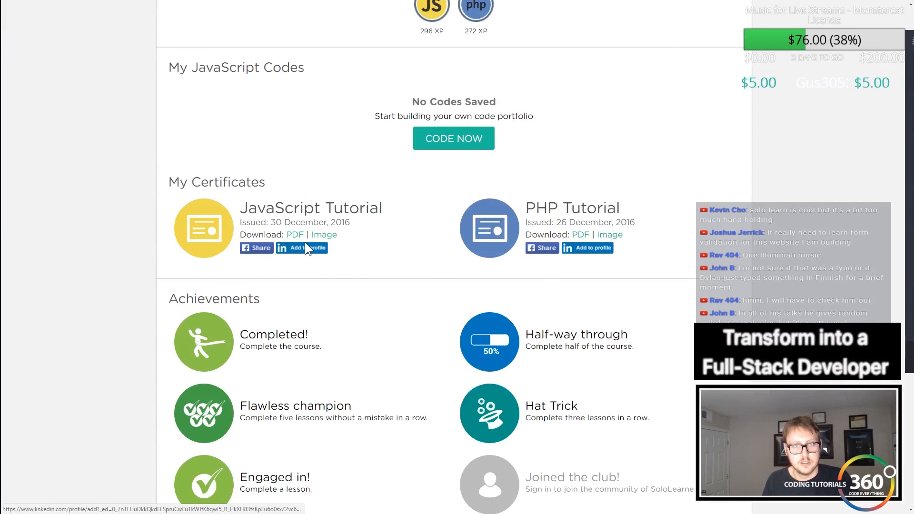